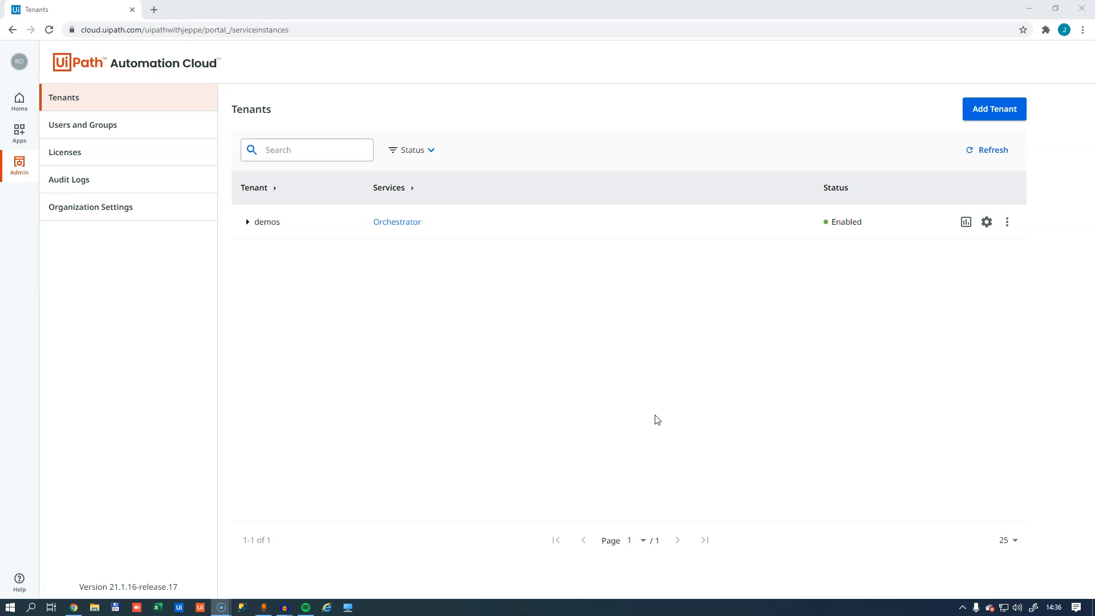
mouse_move(641, 413)
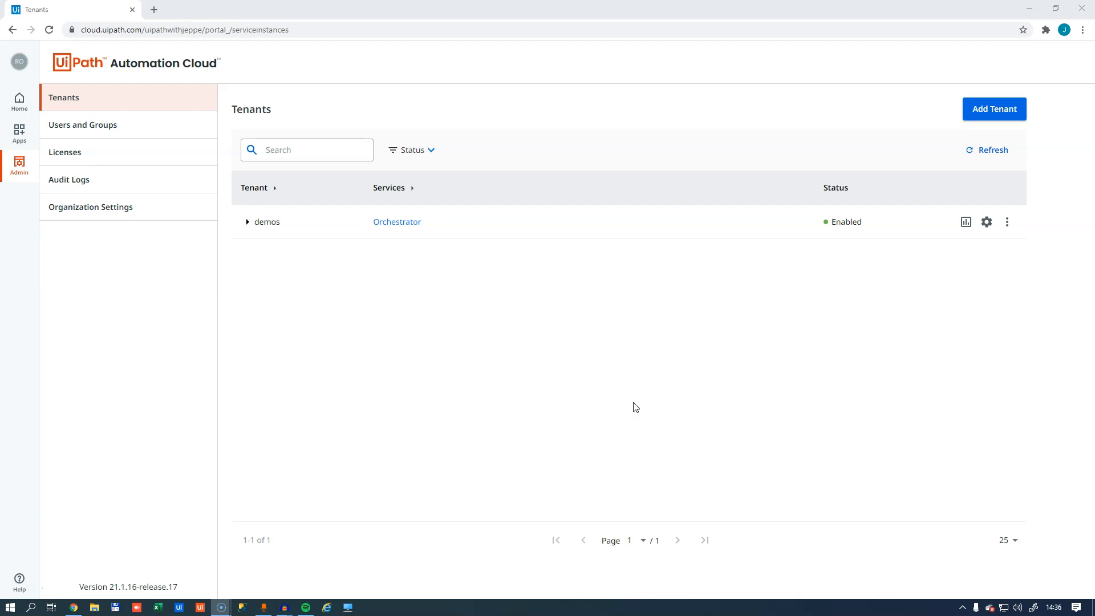
mouse_move(618, 370)
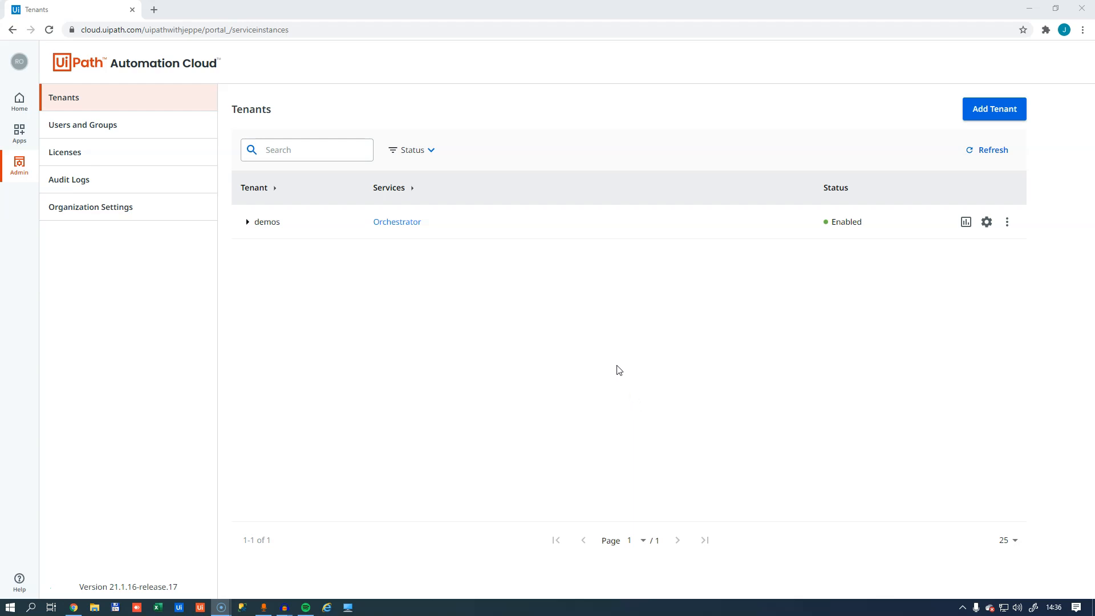
mouse_move(327, 395)
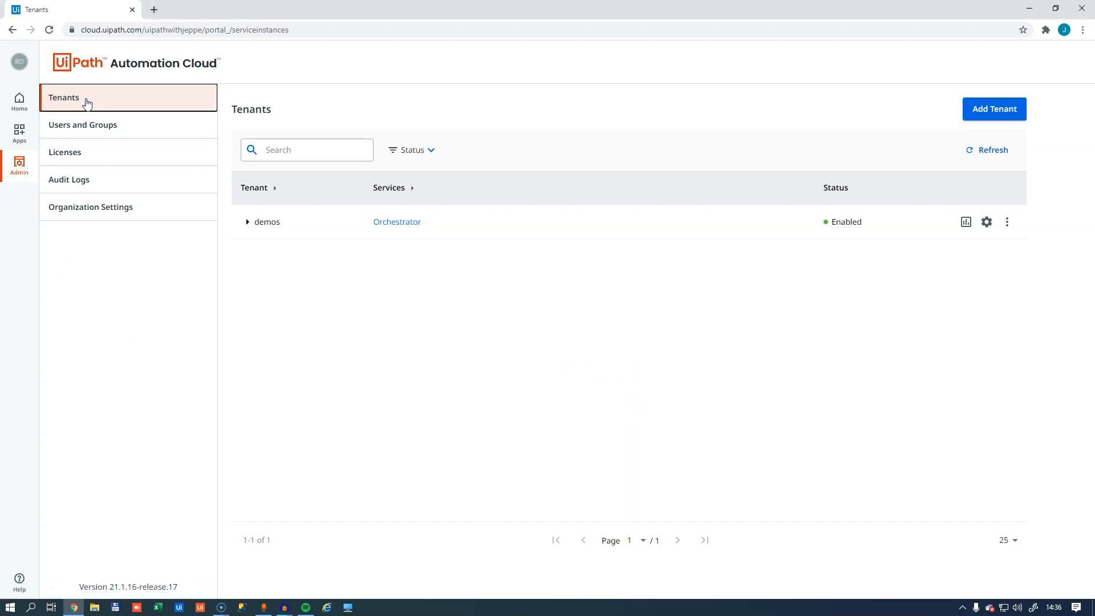
mouse_move(911, 333)
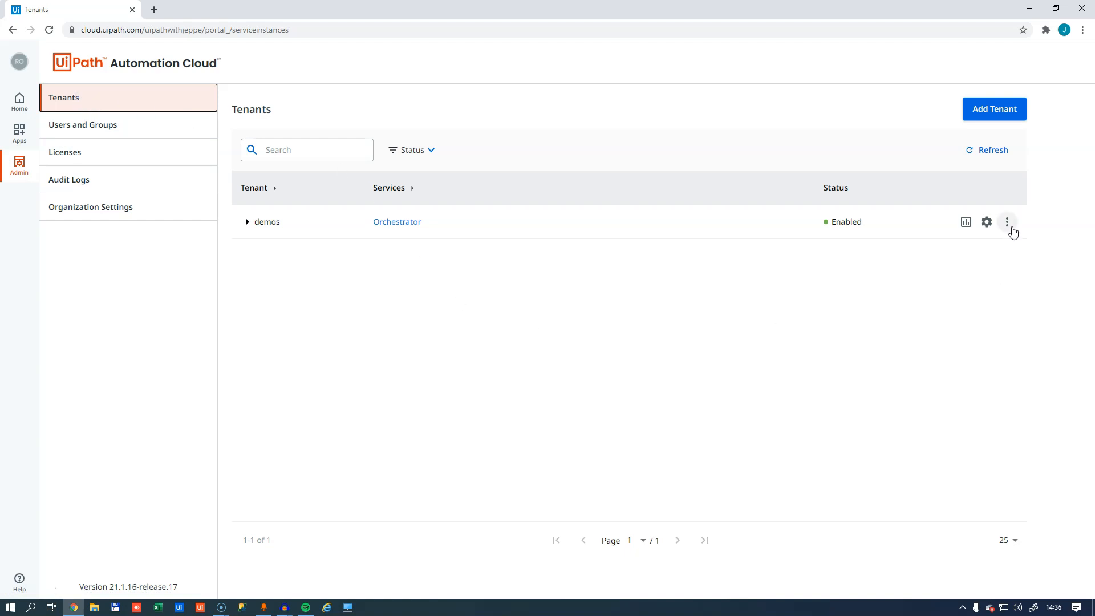
- Enable Data Service on the demos tenant beside Orchestrator, save, and open Data Service
click(985, 222)
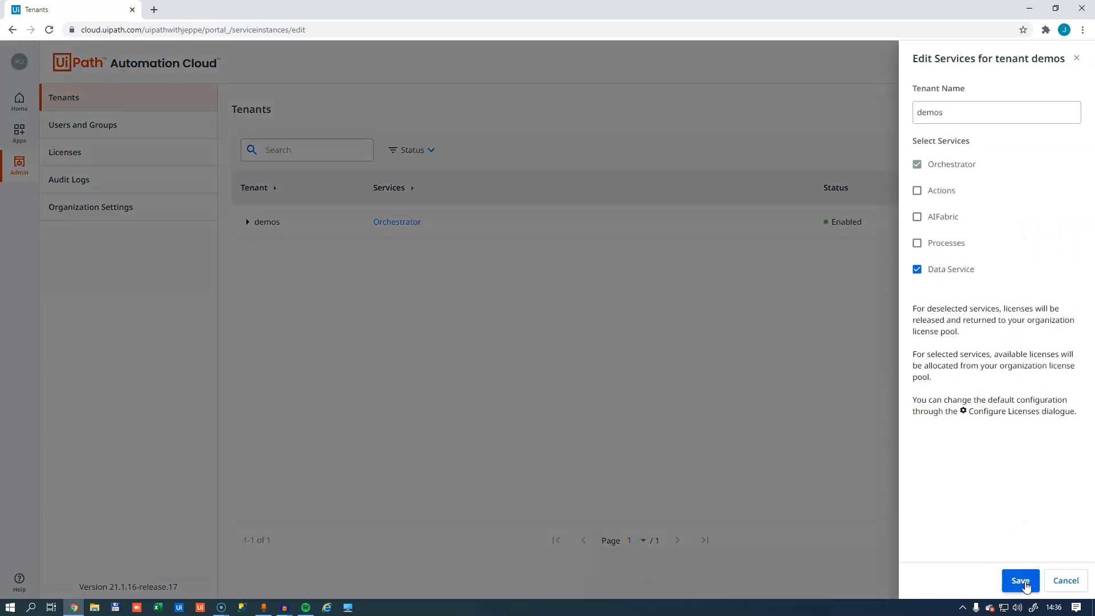
click(1020, 580)
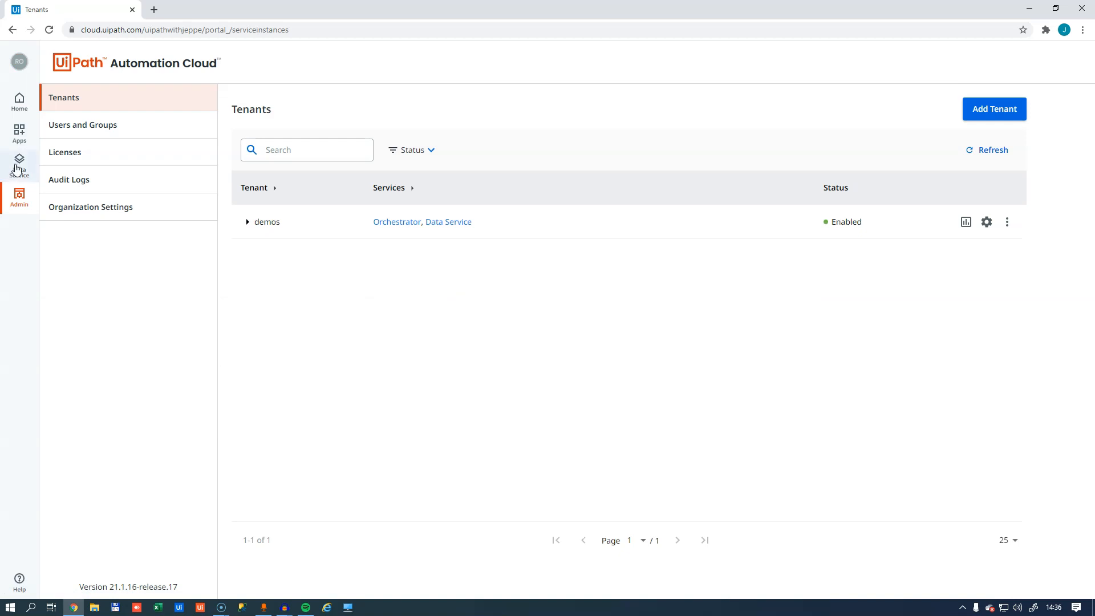
click(448, 221)
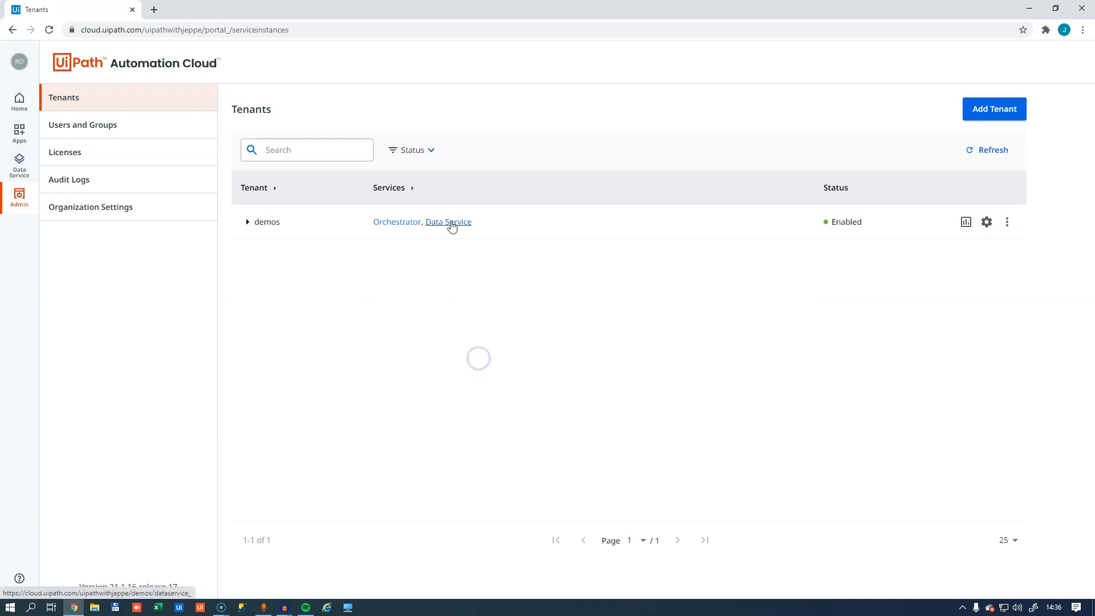
click(447, 221)
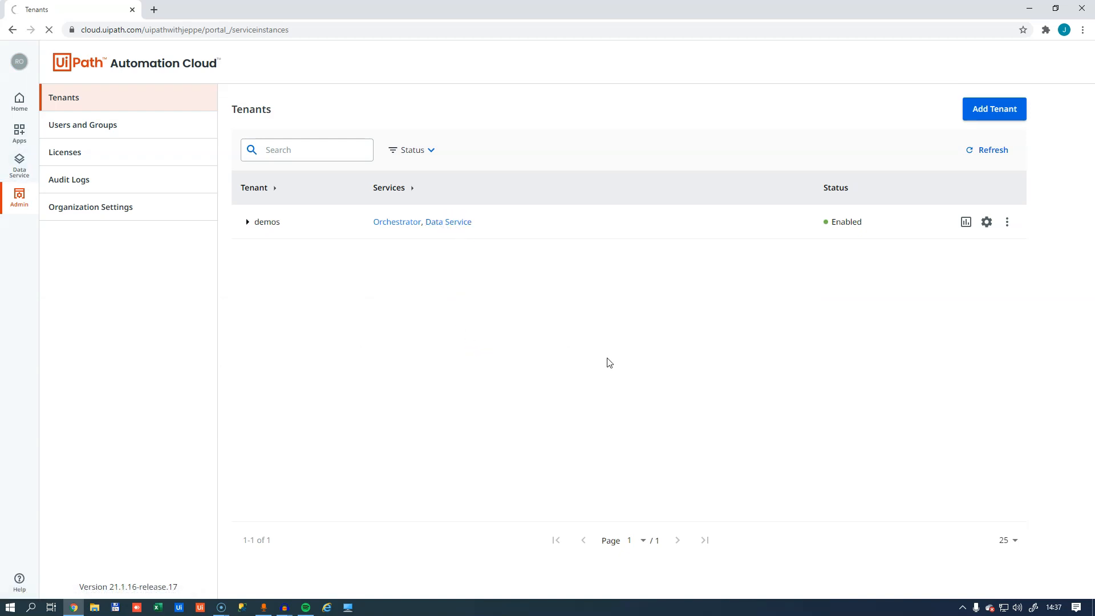
- Create a new Data Service entity with display name 'Employee' and save it
click(448, 222)
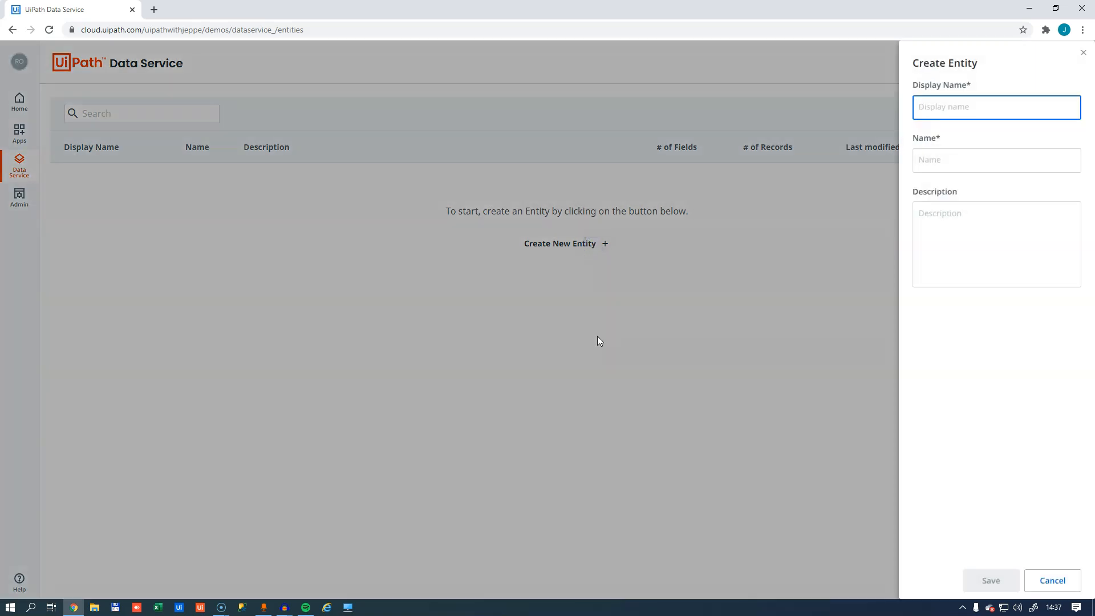
click(995, 107)
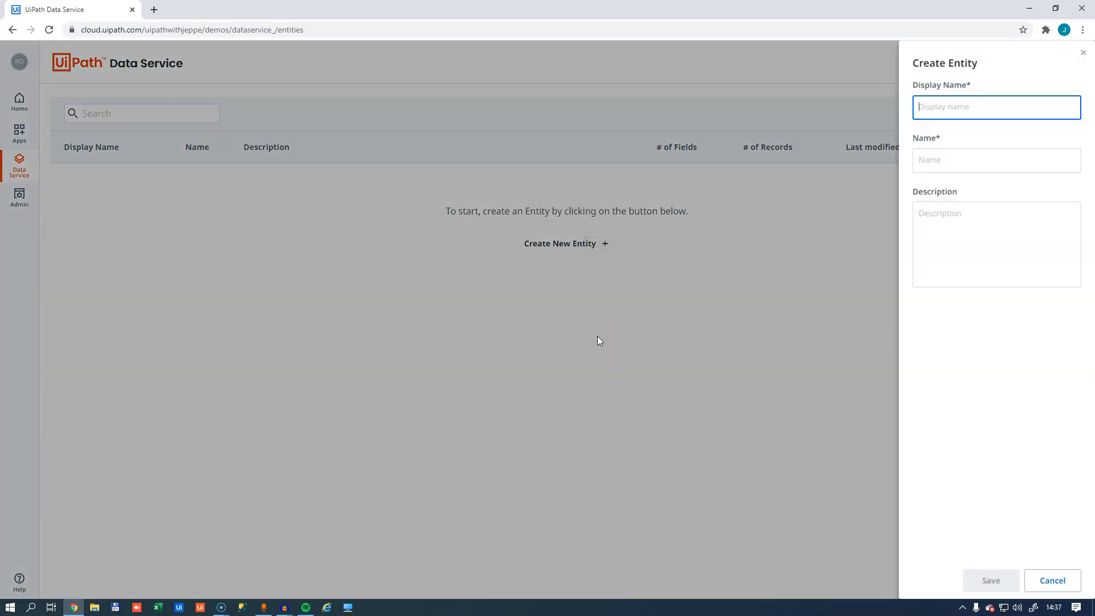
text(Emplo)
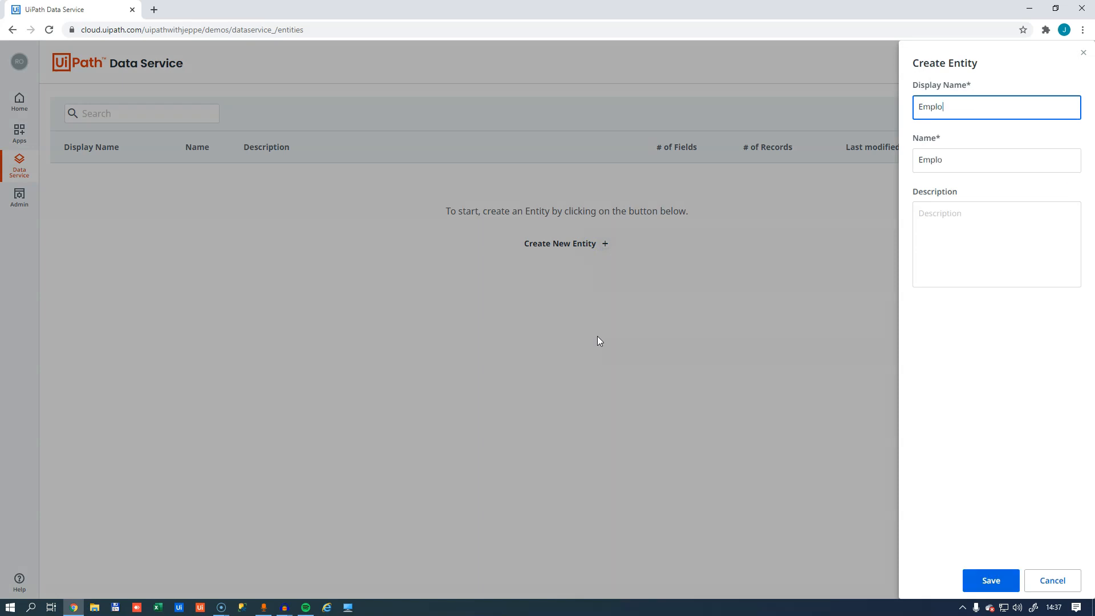
text(yee)
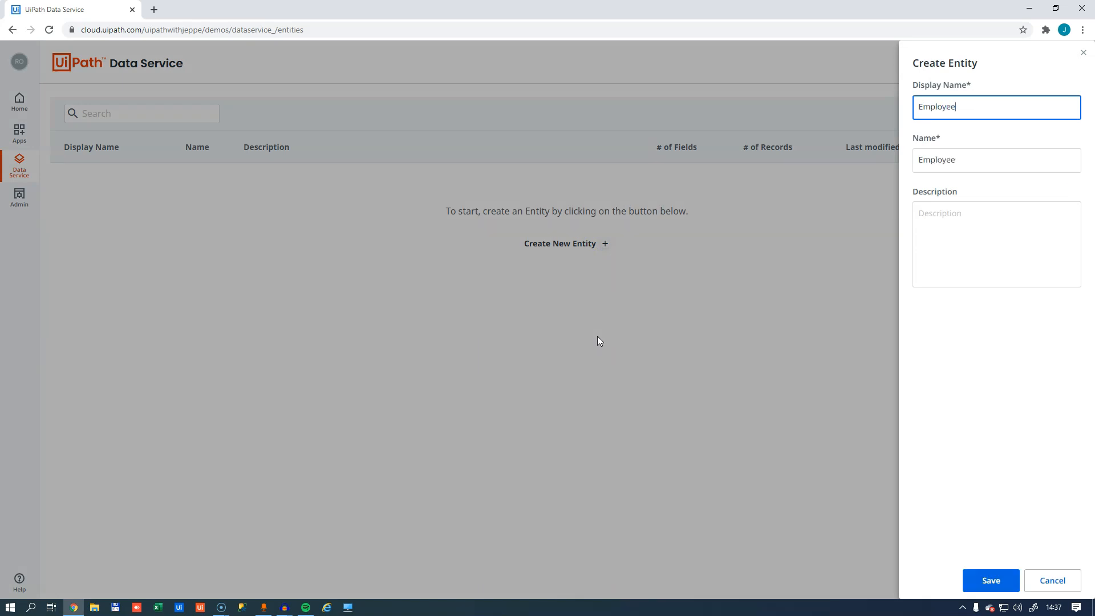
text(s)
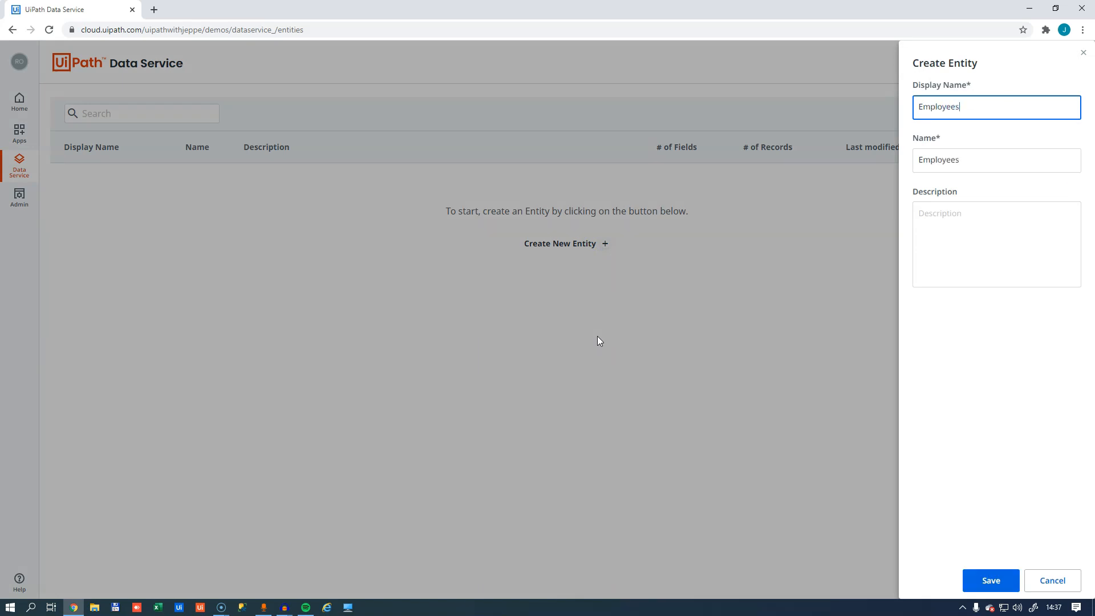
key(Backspace)
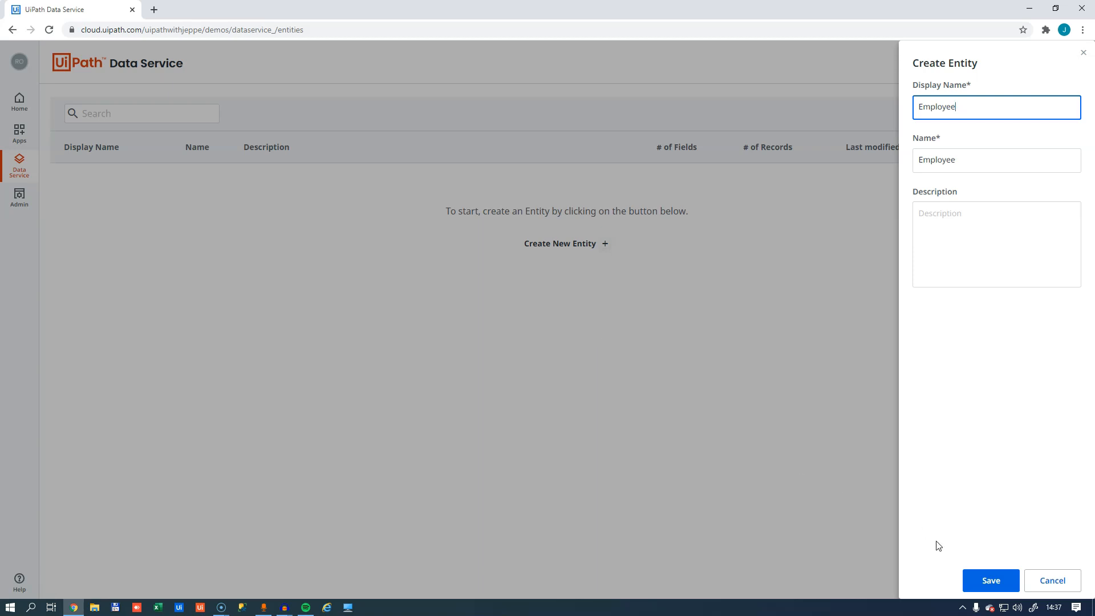
click(990, 581)
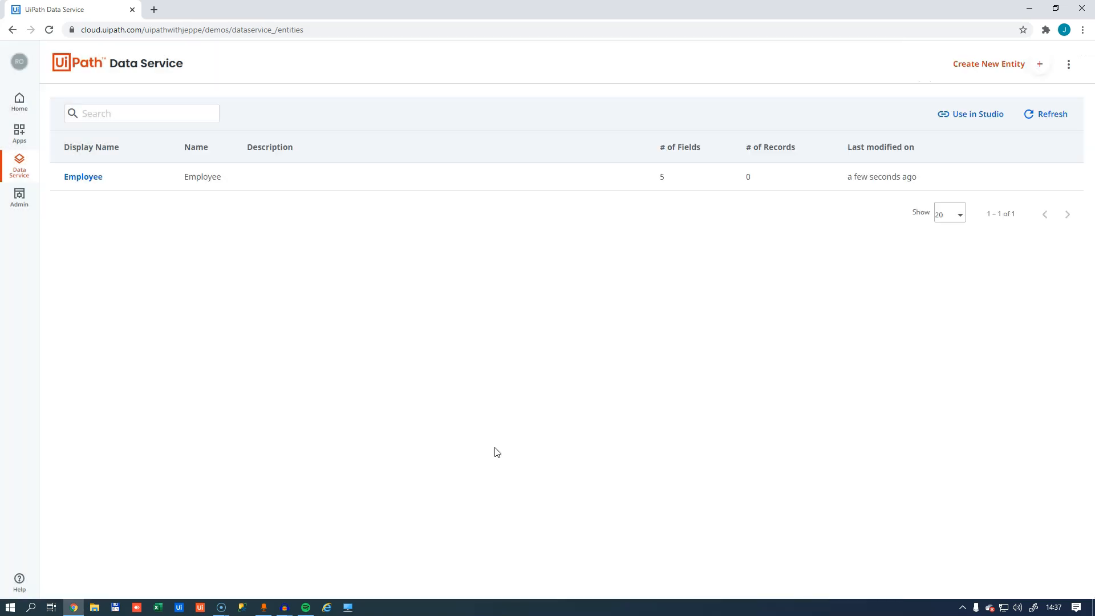
- Open the Employee entity to view its five built-in system fields
click(82, 176)
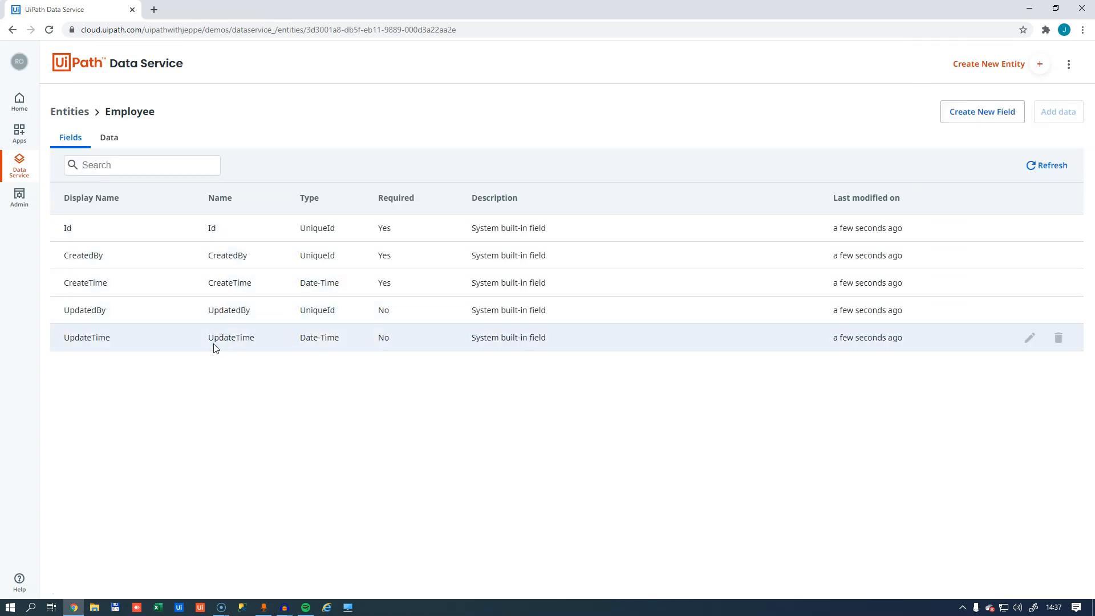
mouse_move(94, 227)
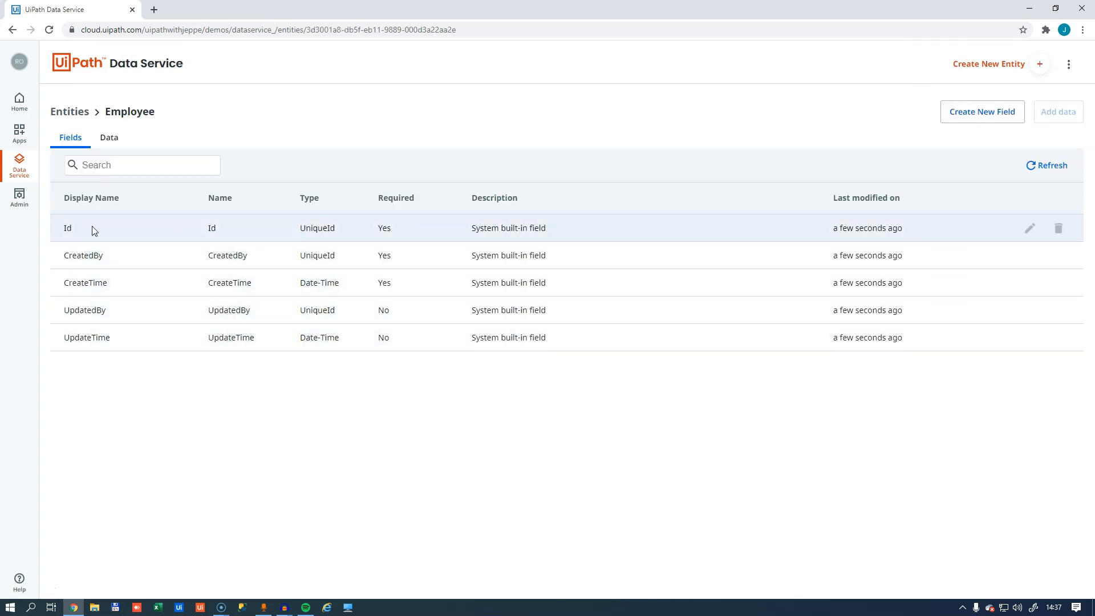
mouse_move(132, 358)
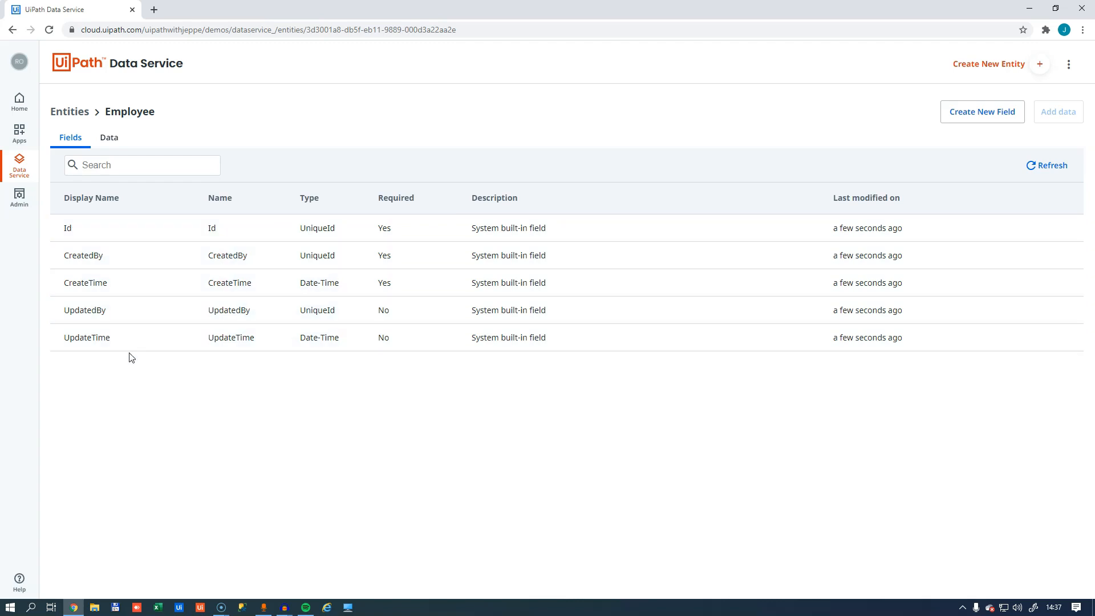
mouse_move(150, 405)
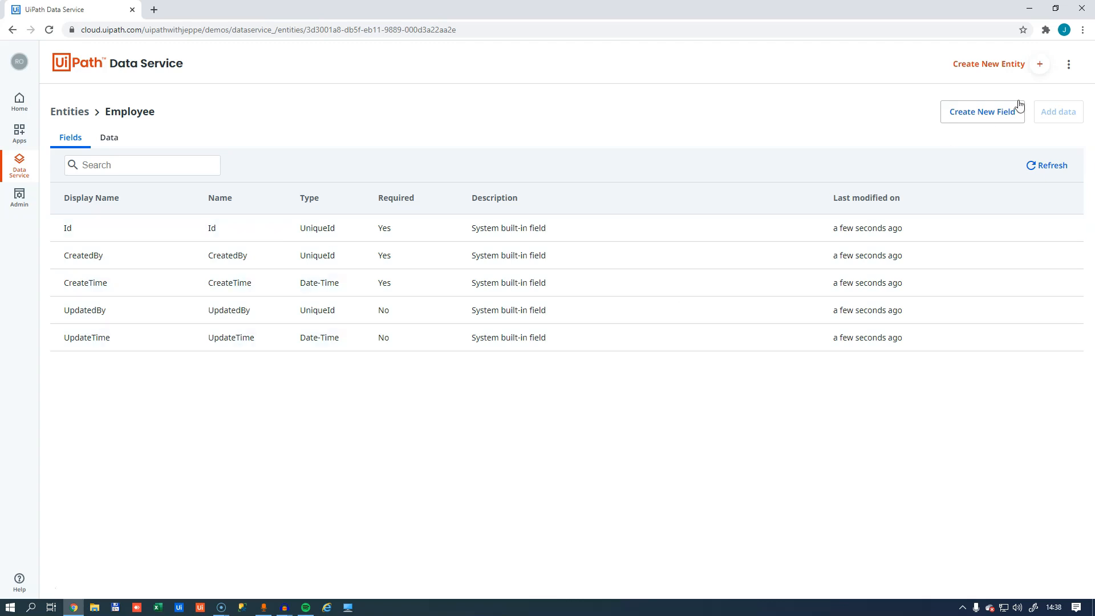
- Add a text field named FirstName to the Employee entity
click(982, 112)
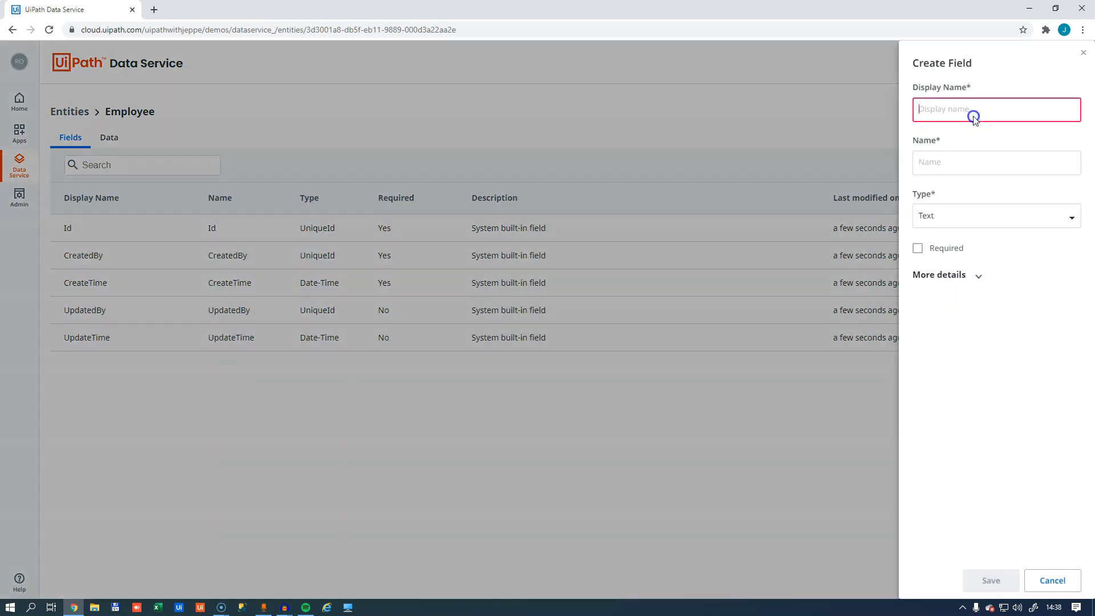
text(Fir)
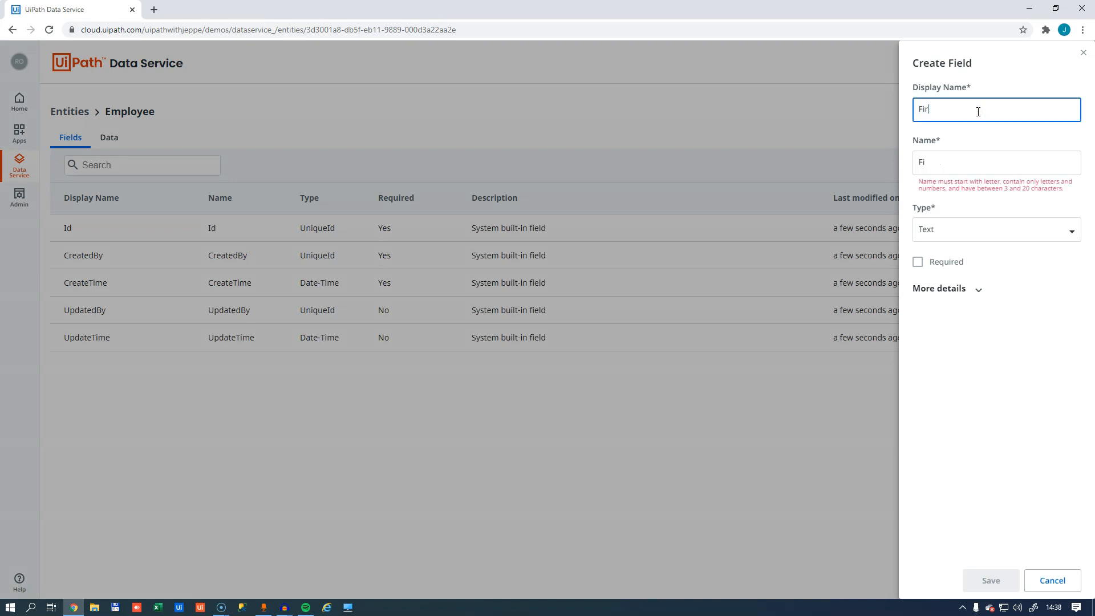
click(995, 229)
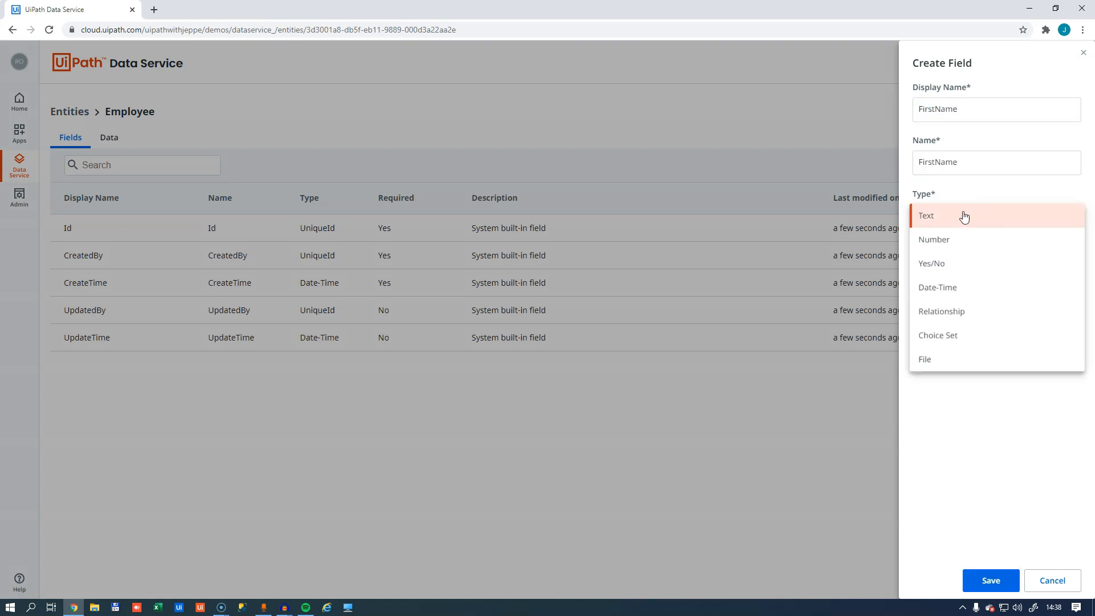
click(925, 215)
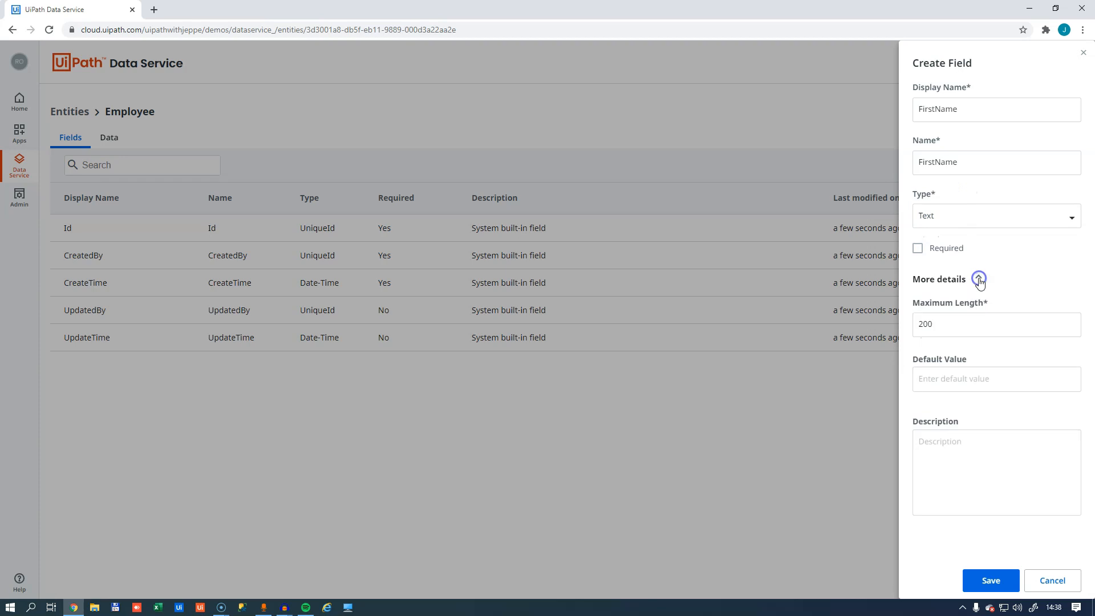
click(990, 581)
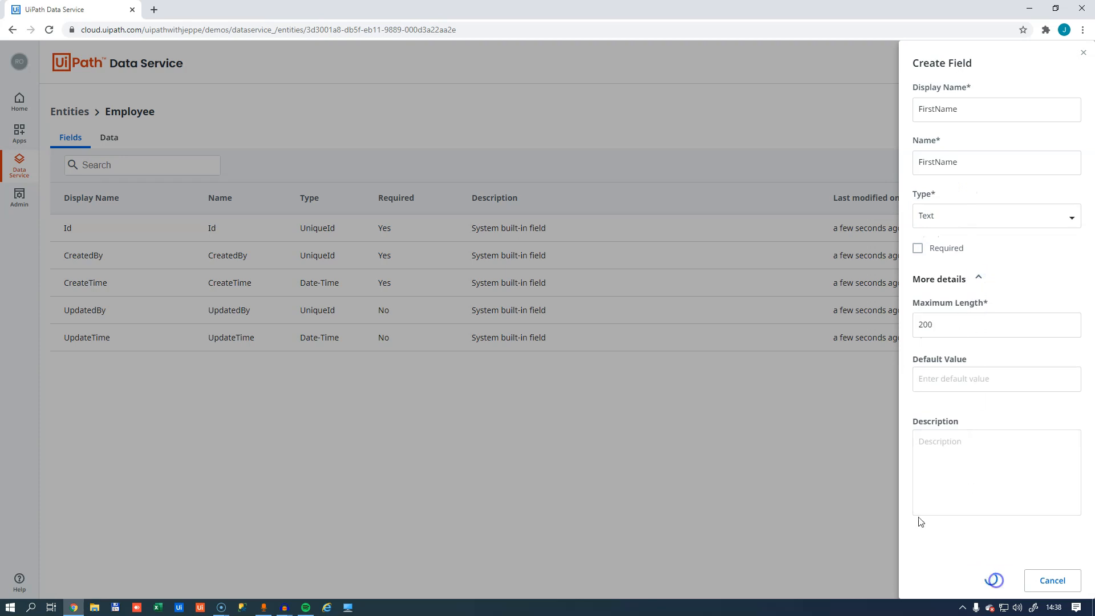
click(989, 580)
text(LastNa)
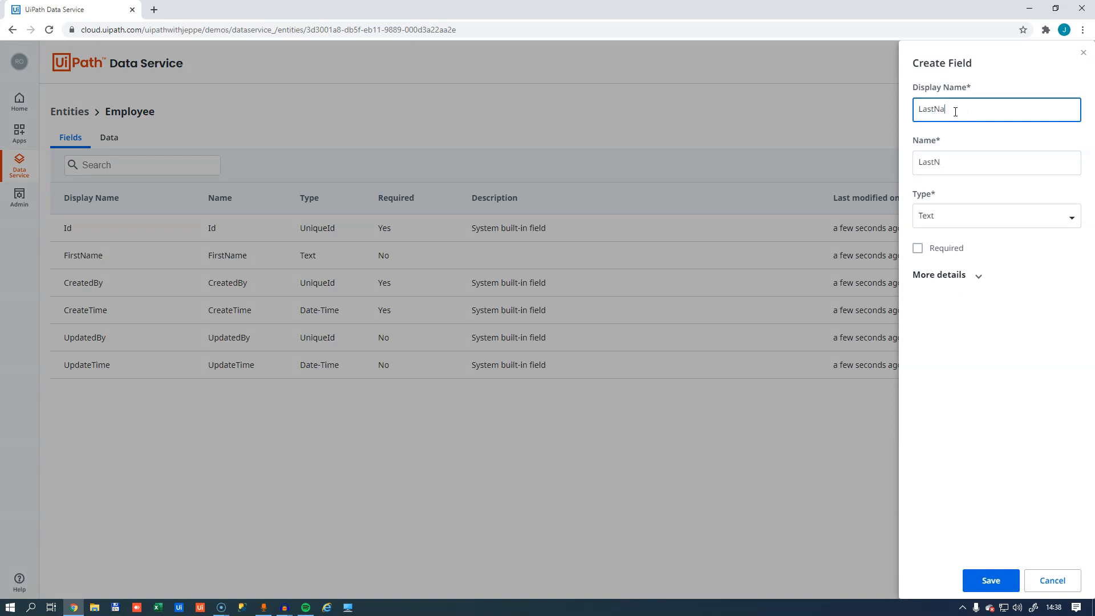
- Add LastName and Department text fields, and begin an Age field of Number type
click(989, 580)
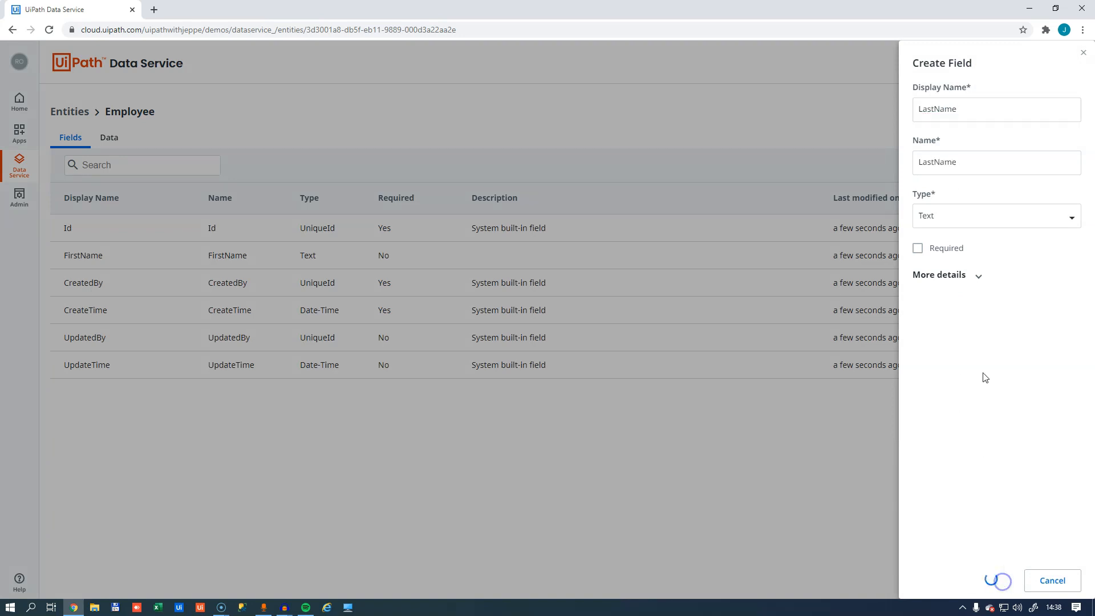
click(989, 580)
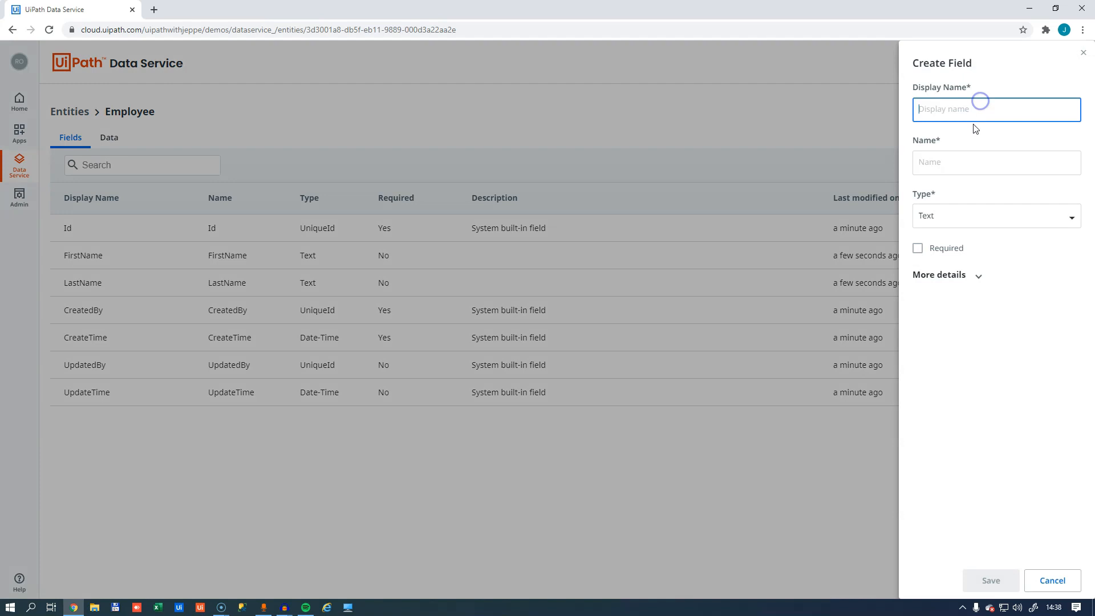
text(Department)
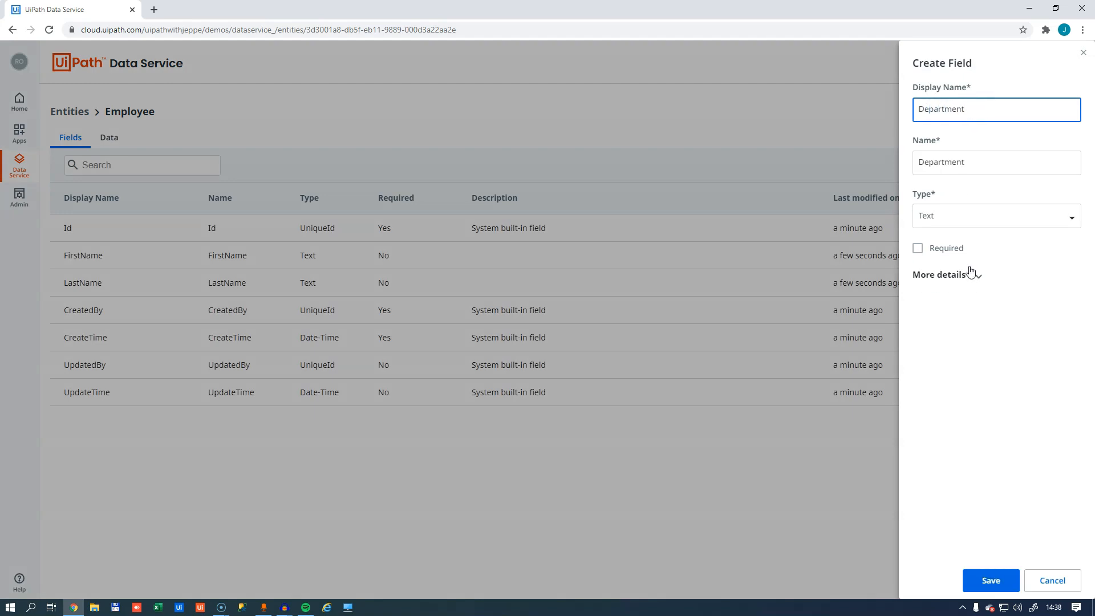
click(989, 580)
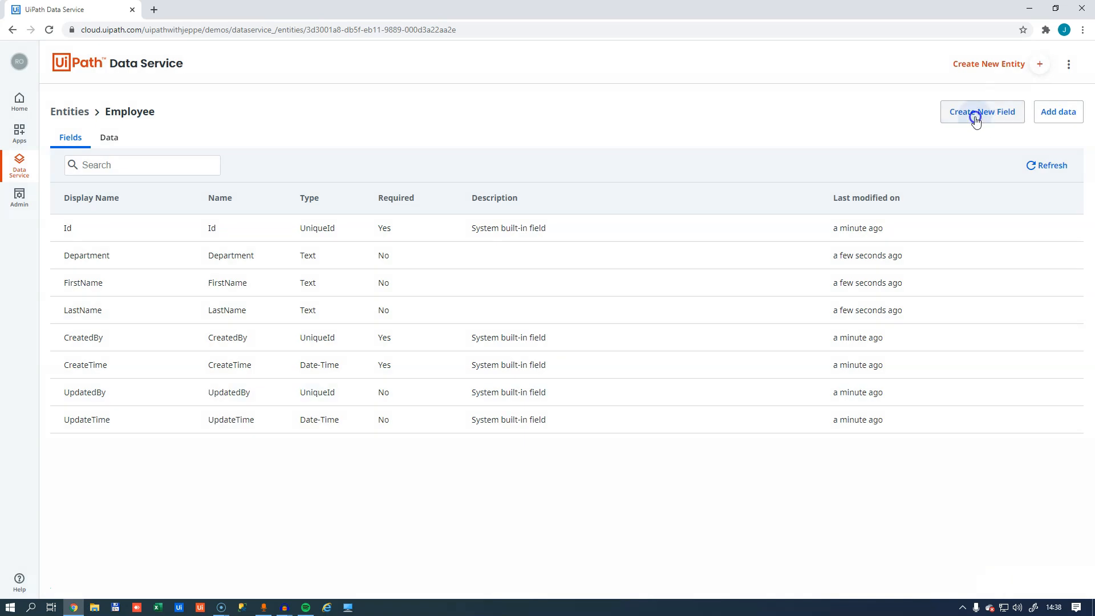
click(982, 111)
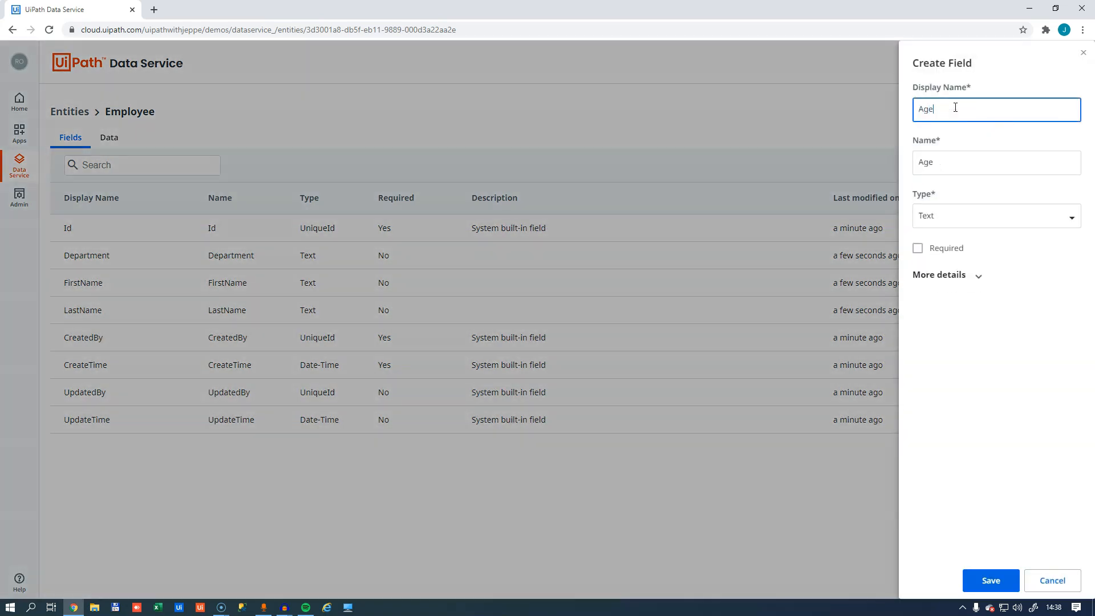
click(995, 215)
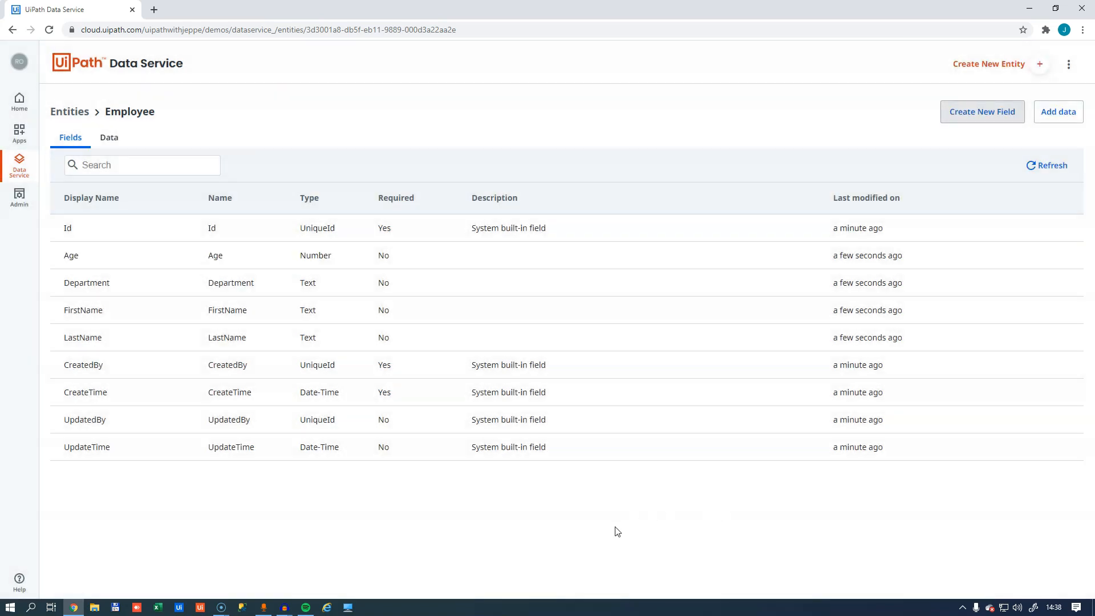
mouse_move(262, 337)
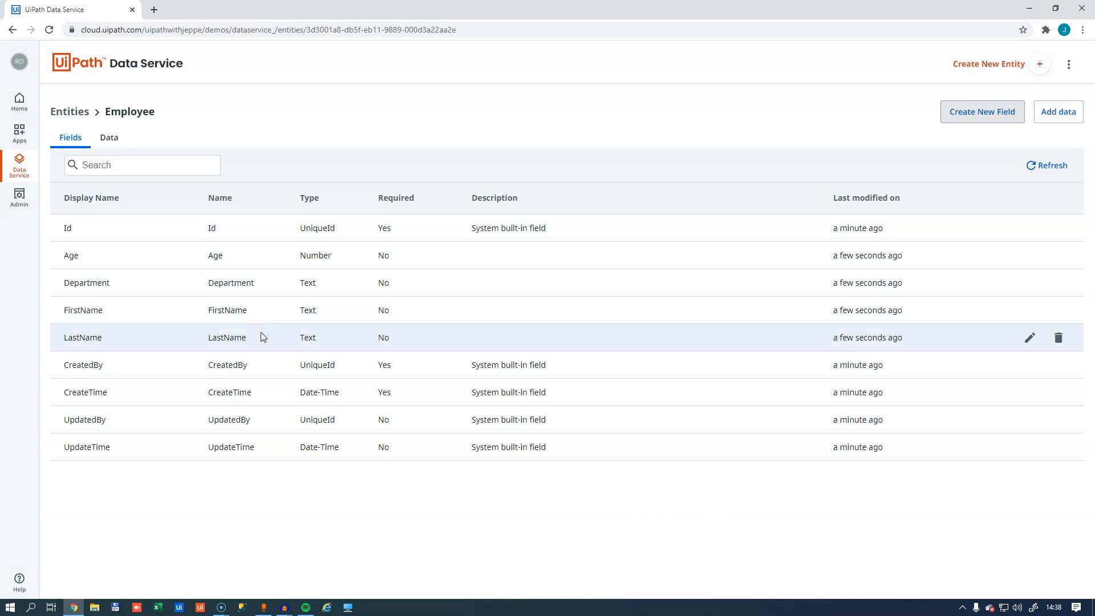
- Add and save an Employee record for Bill Gates, age 12, IT department
click(109, 137)
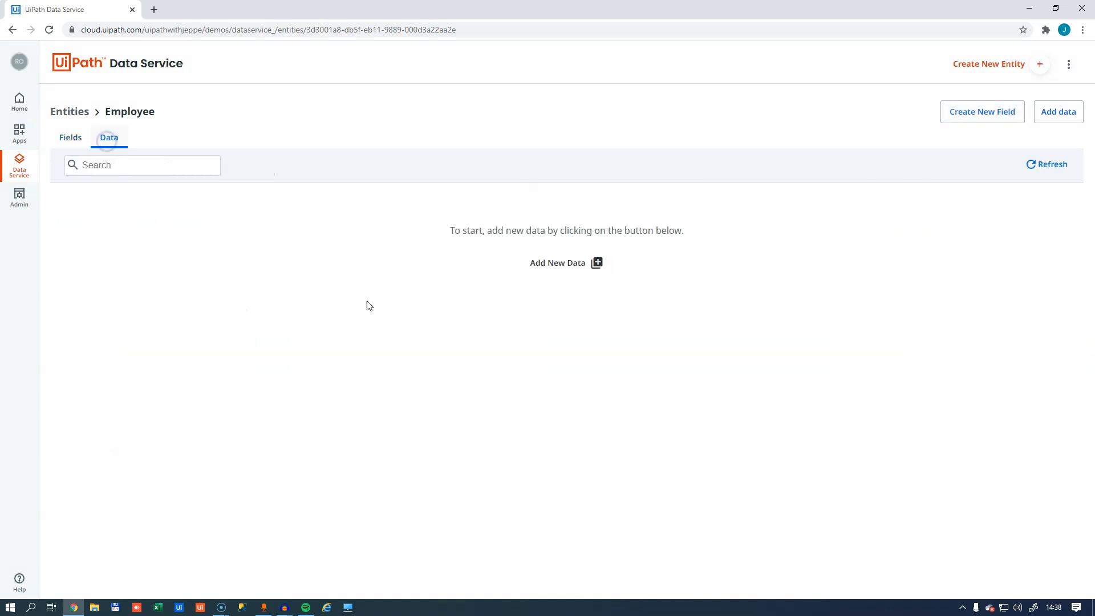
click(557, 263)
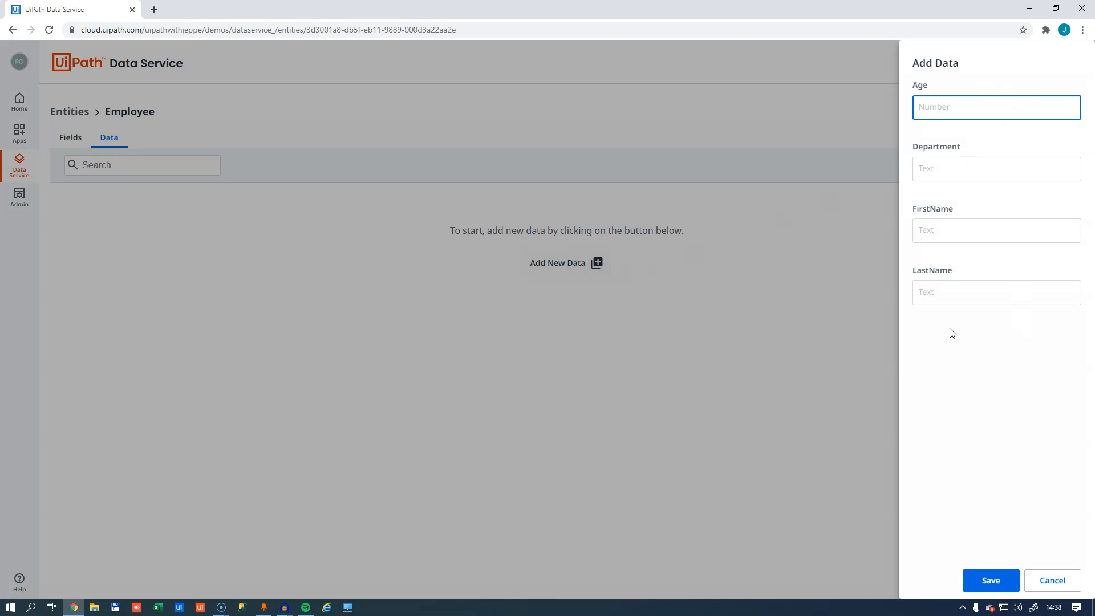
mouse_move(946, 129)
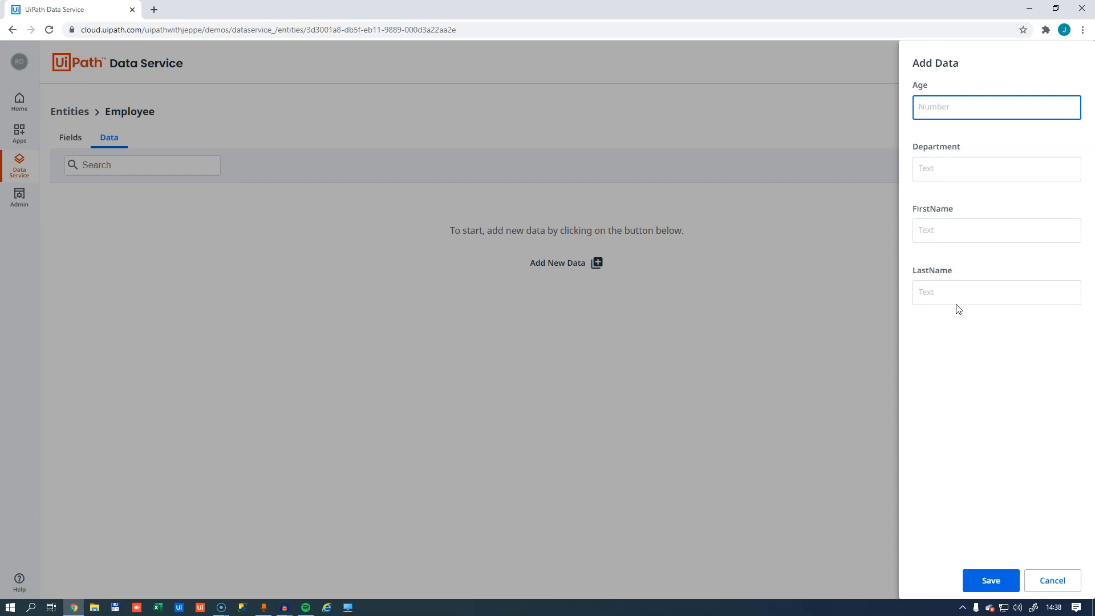
mouse_move(952, 308)
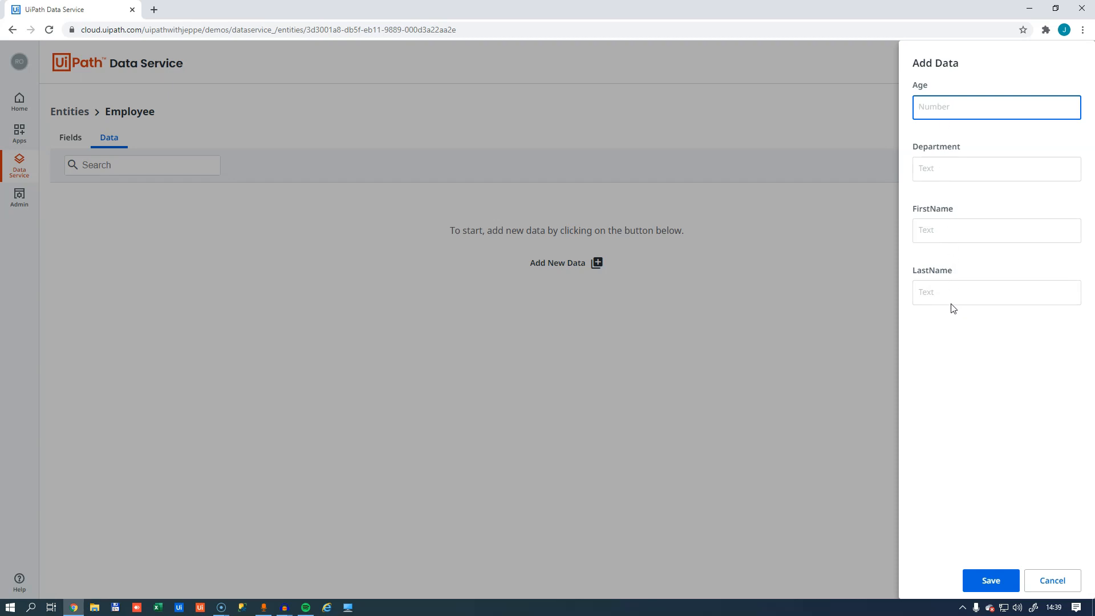
mouse_move(955, 224)
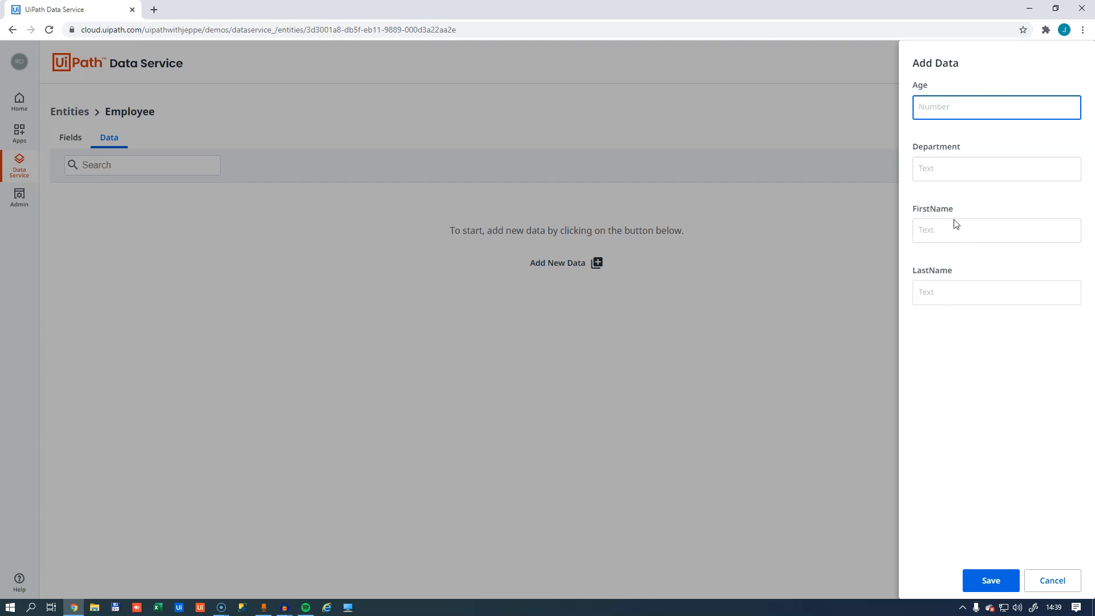
text(12)
click(996, 169)
text(IT)
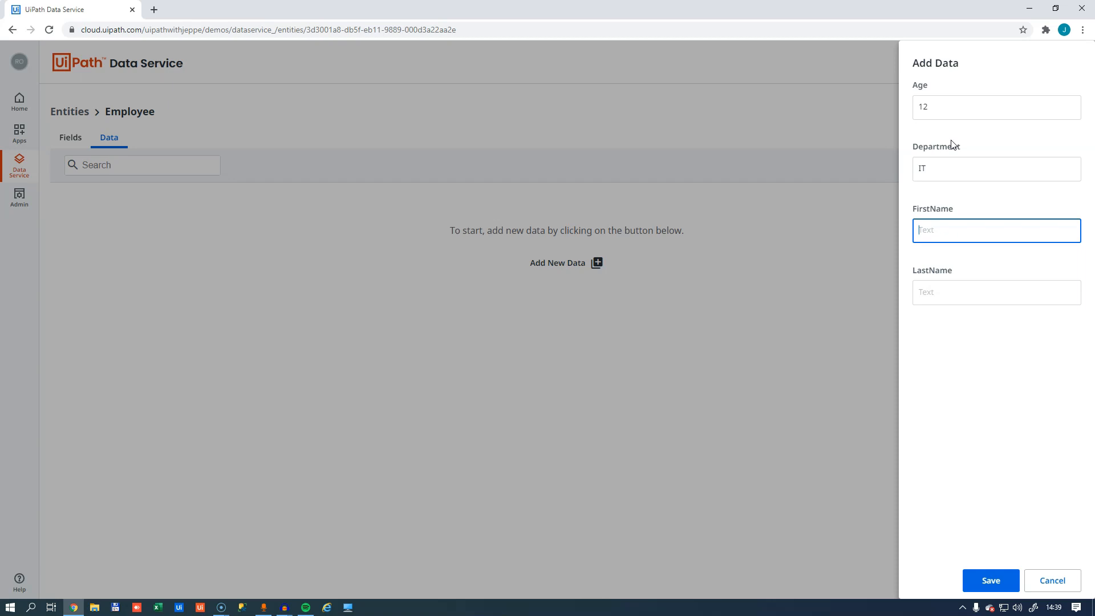
text(Gates)
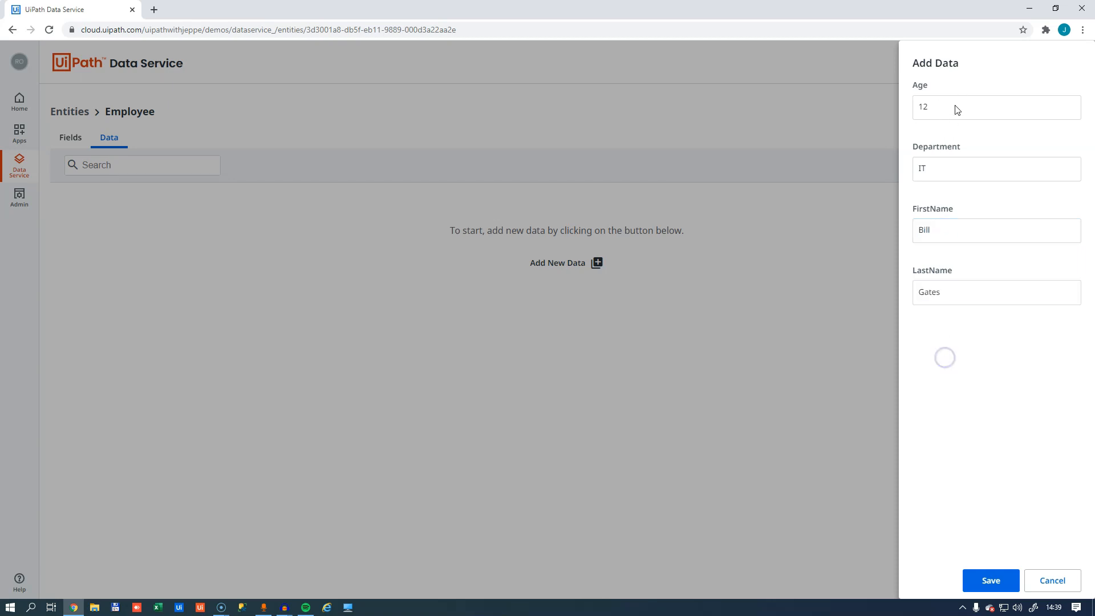
click(989, 580)
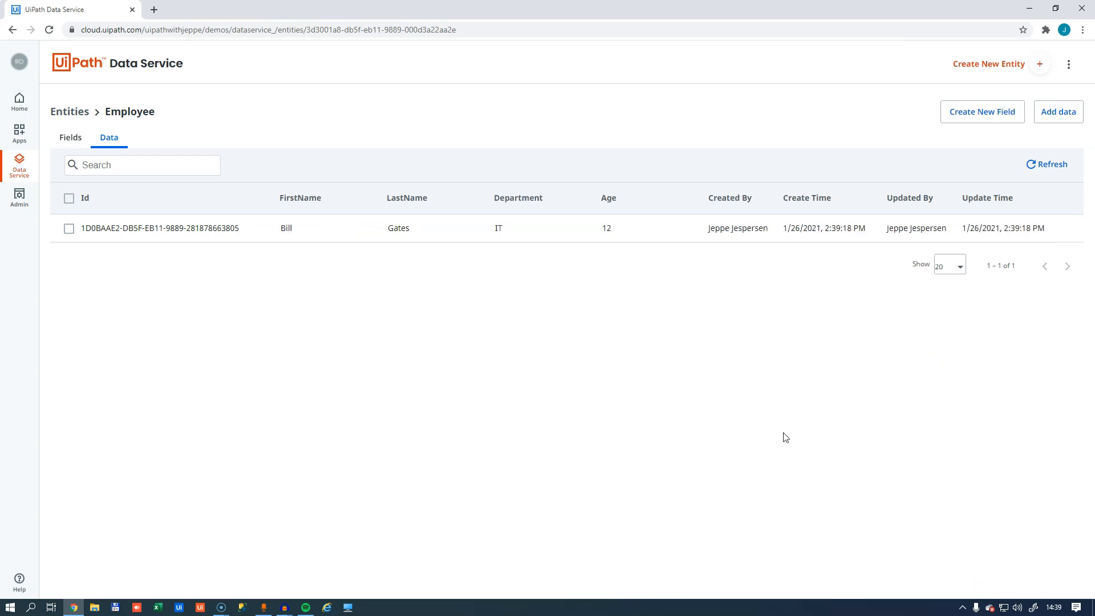
mouse_move(600, 295)
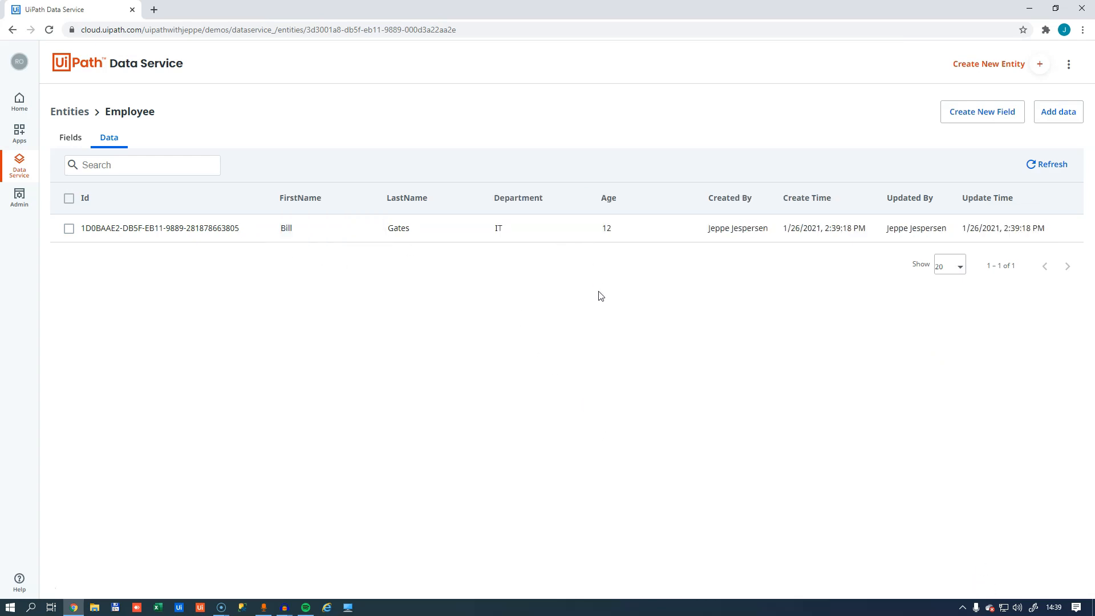
mouse_move(537, 347)
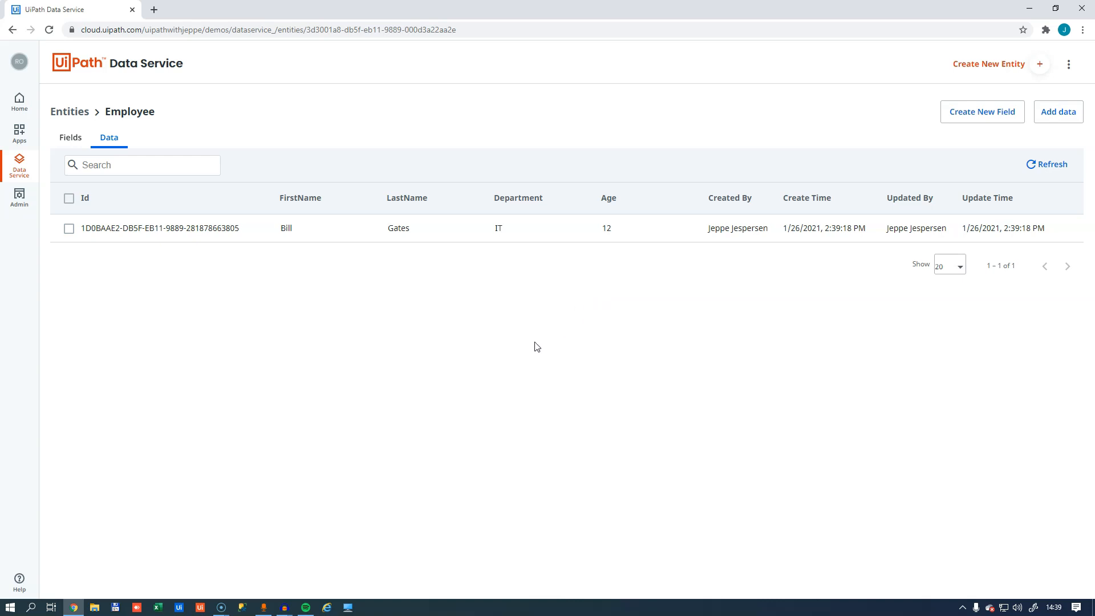
mouse_move(527, 346)
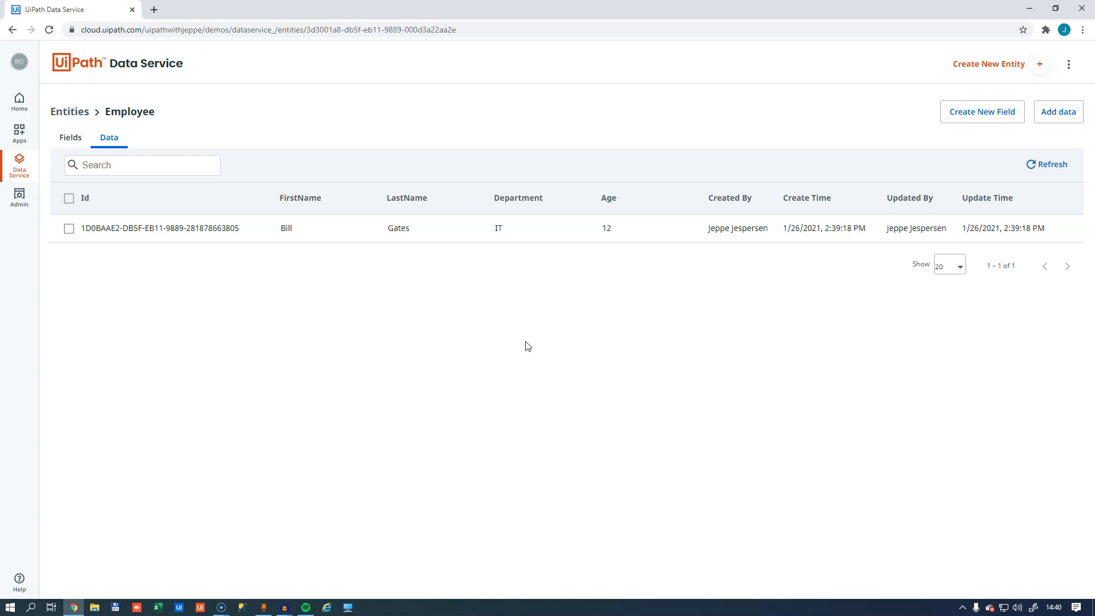
mouse_move(489, 354)
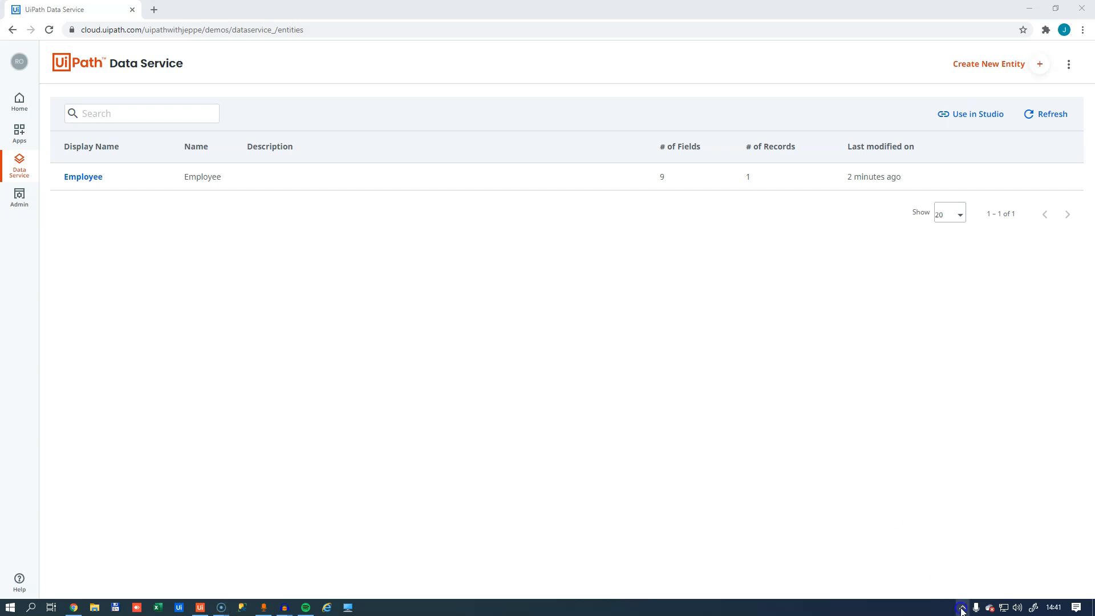
- Open UiPath Assistant from the system tray, then bring the DataService Studio project forward
click(962, 607)
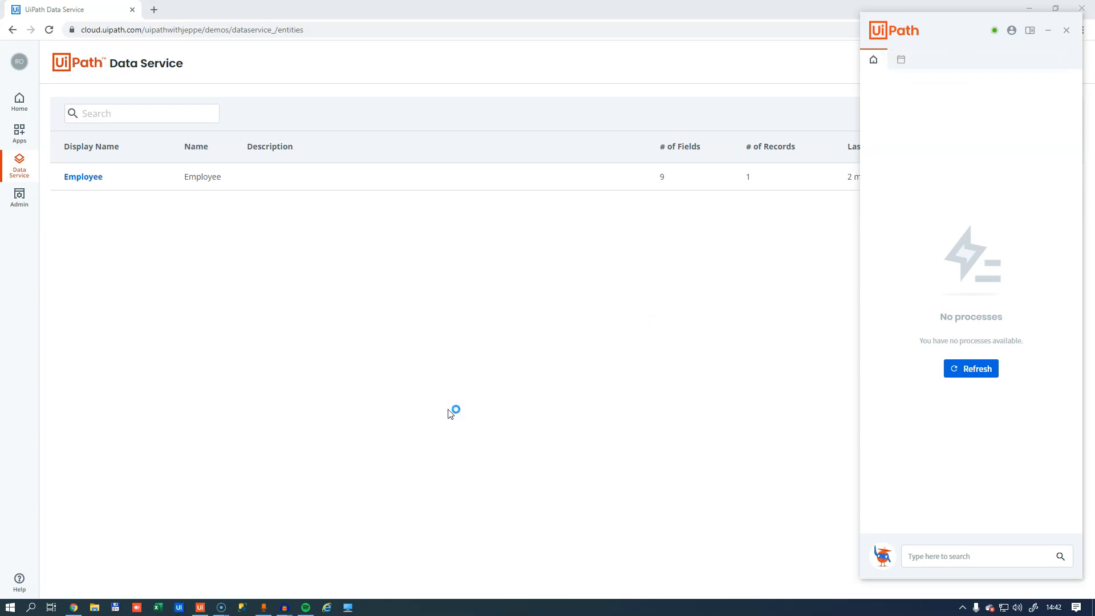
click(369, 606)
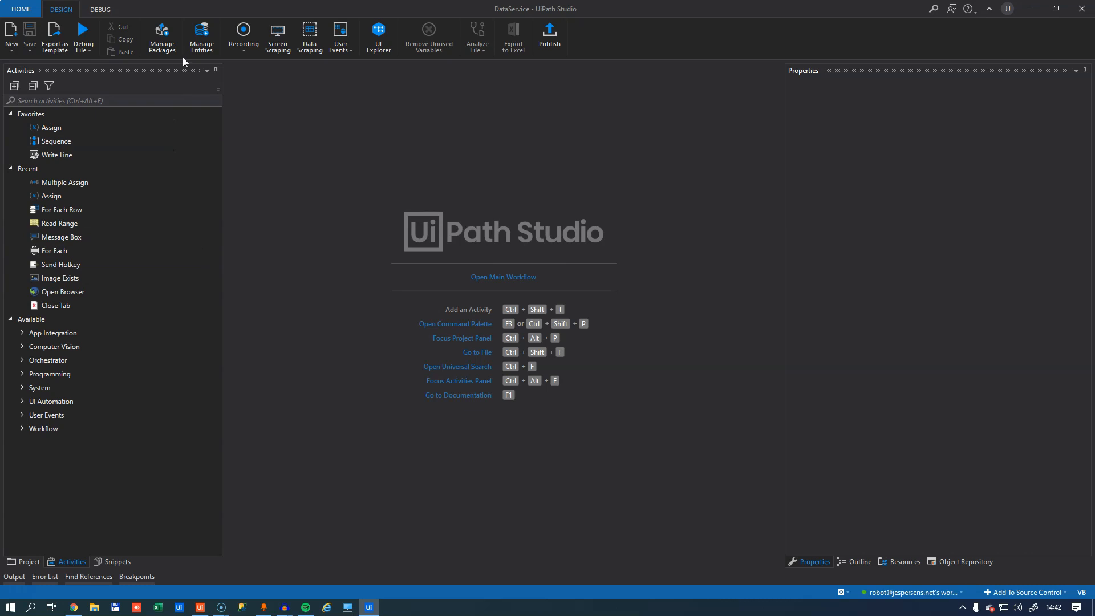
mouse_move(202, 37)
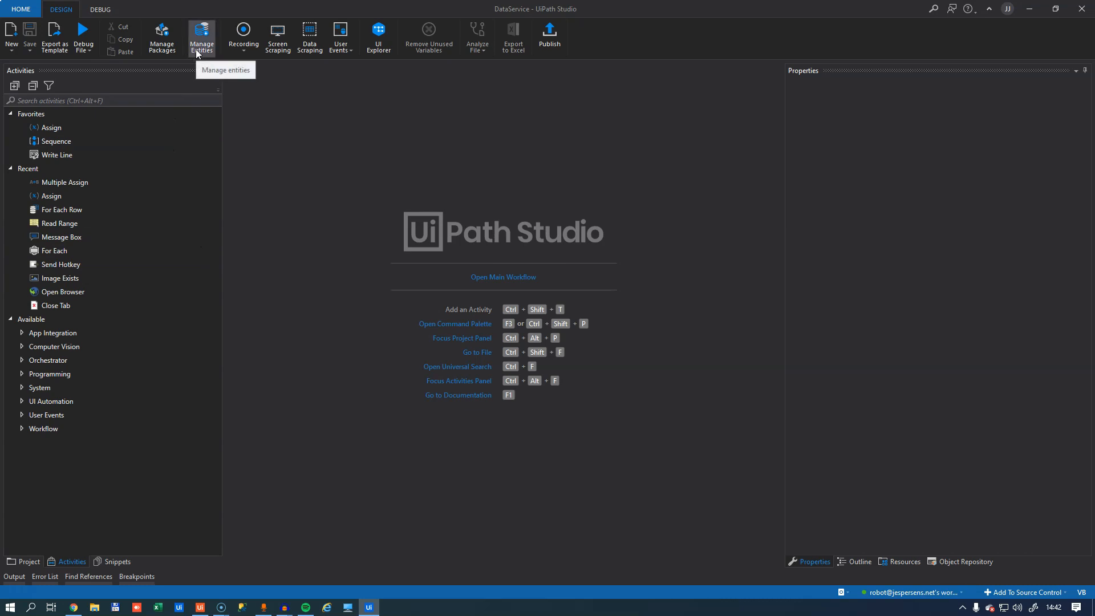
- Import the Employee entity through Manage Entities and save the dependency
click(202, 36)
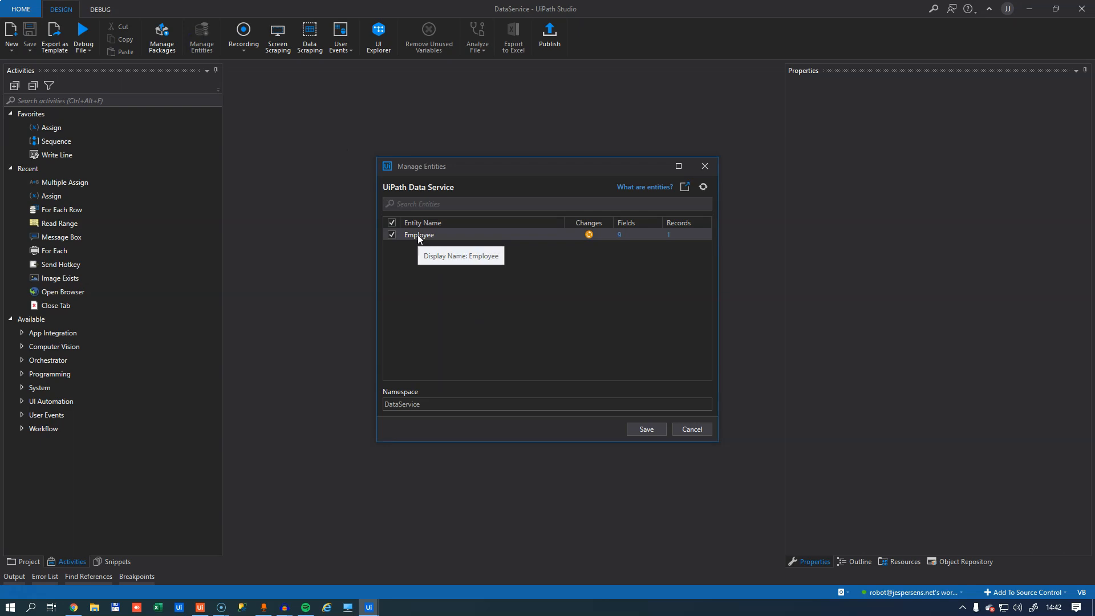
mouse_move(591, 239)
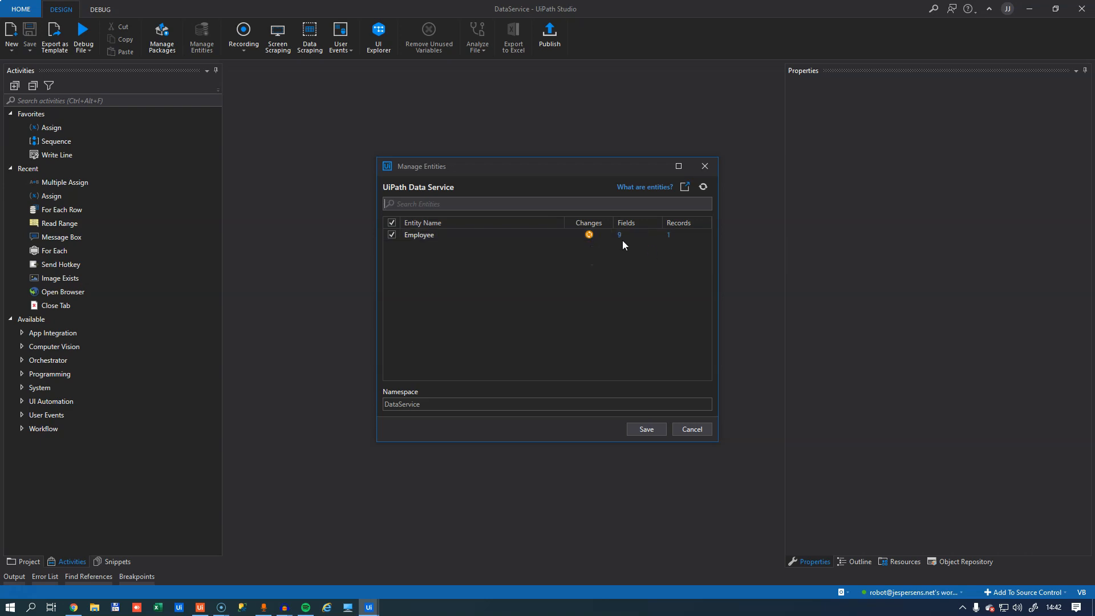
mouse_move(668, 237)
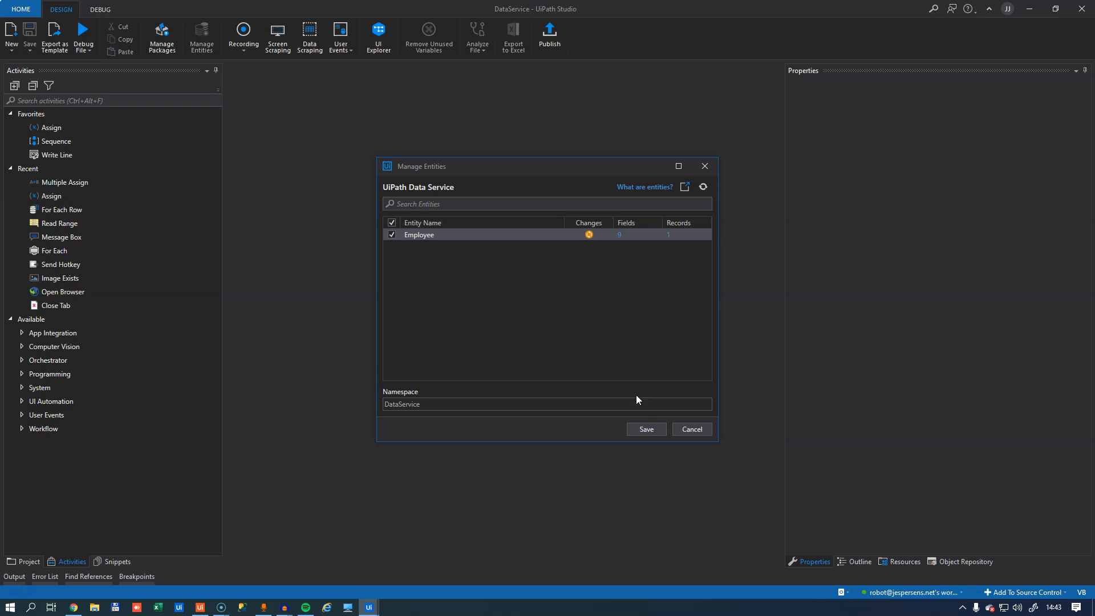
mouse_move(497, 326)
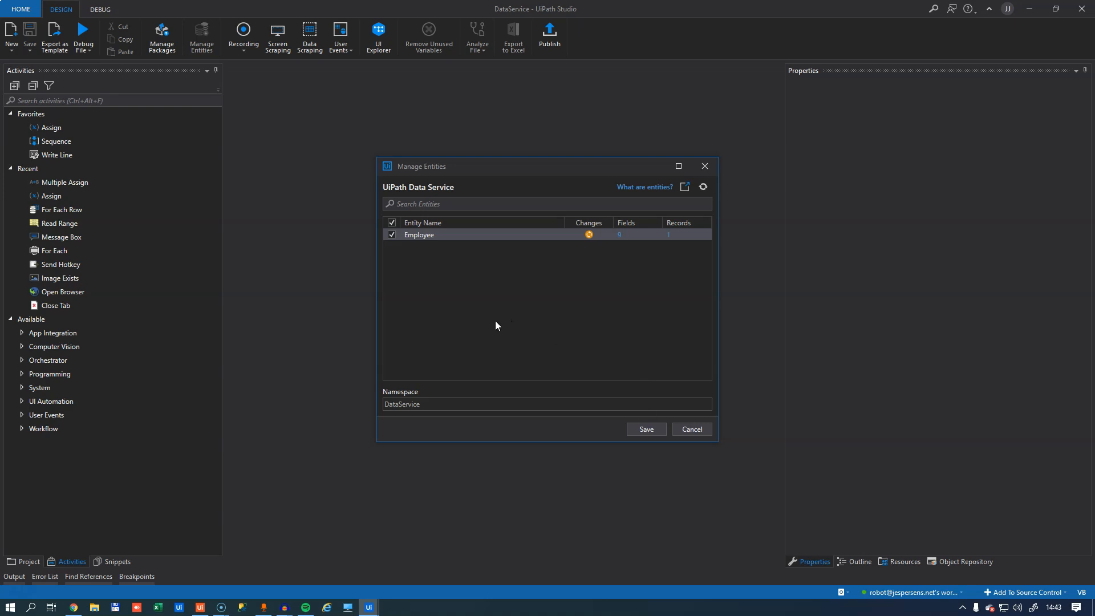
mouse_move(443, 405)
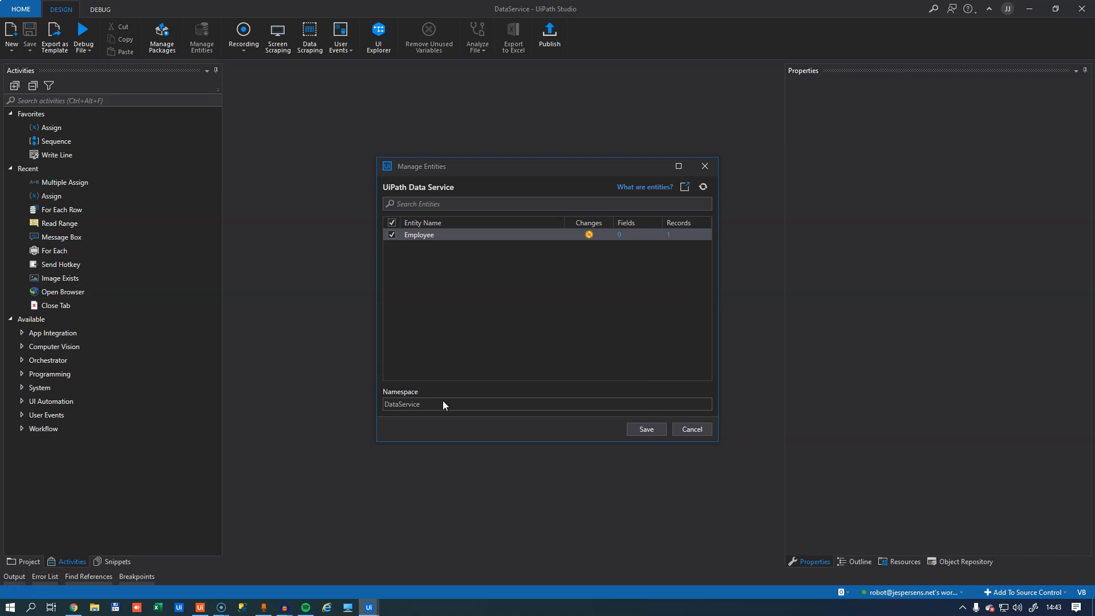
mouse_move(416, 410)
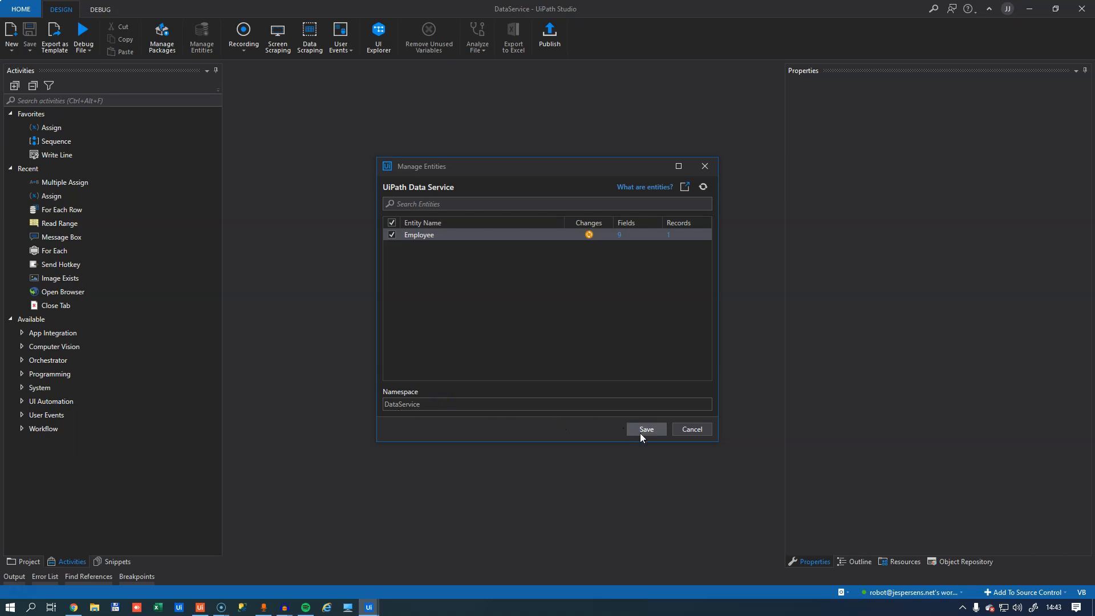
click(644, 429)
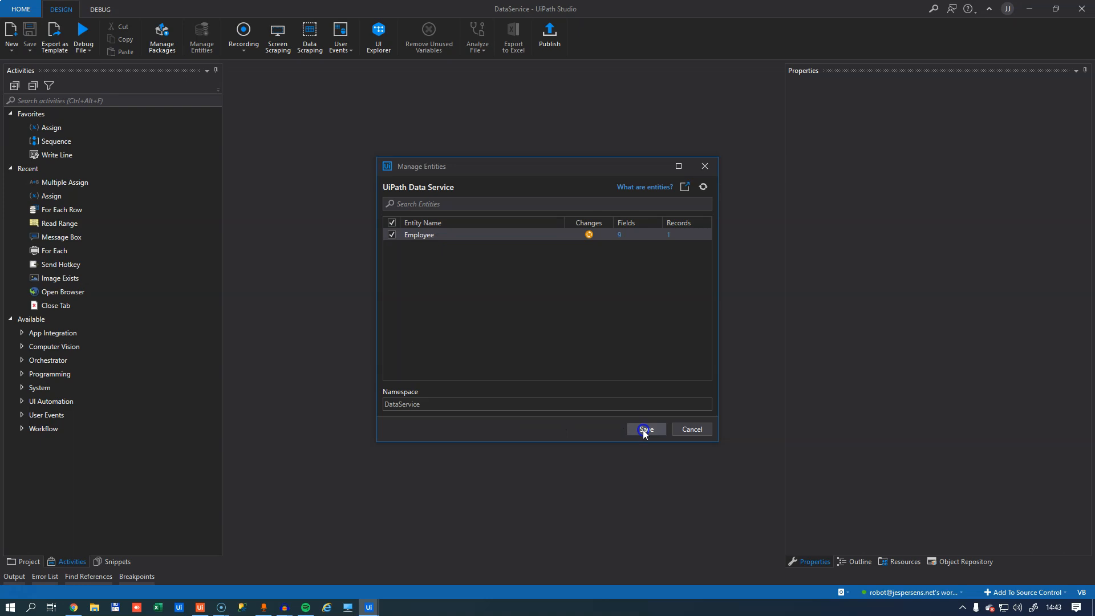
click(644, 428)
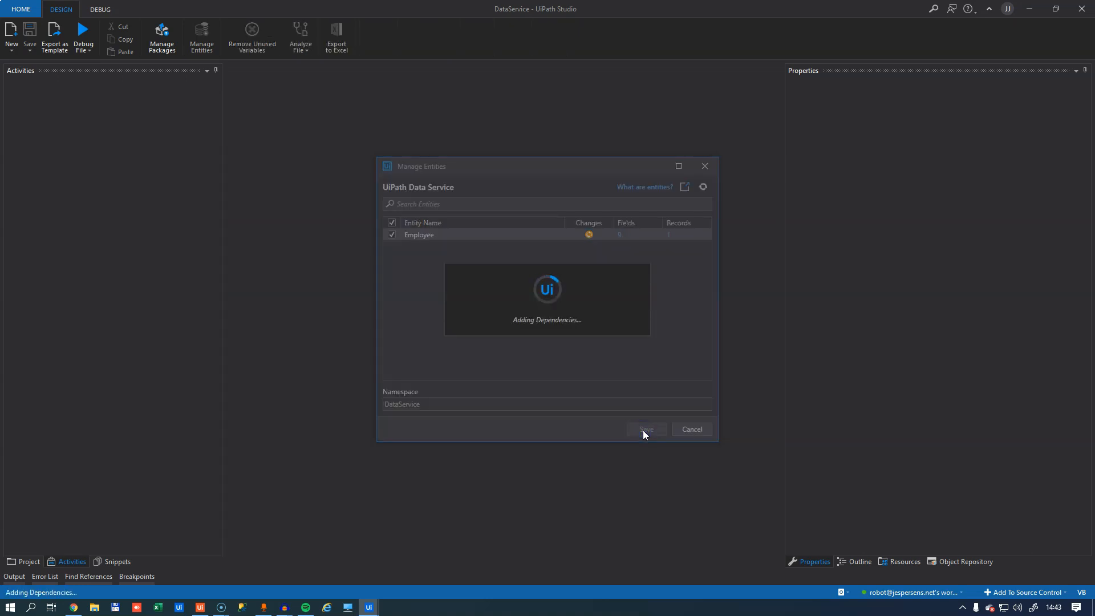
click(644, 429)
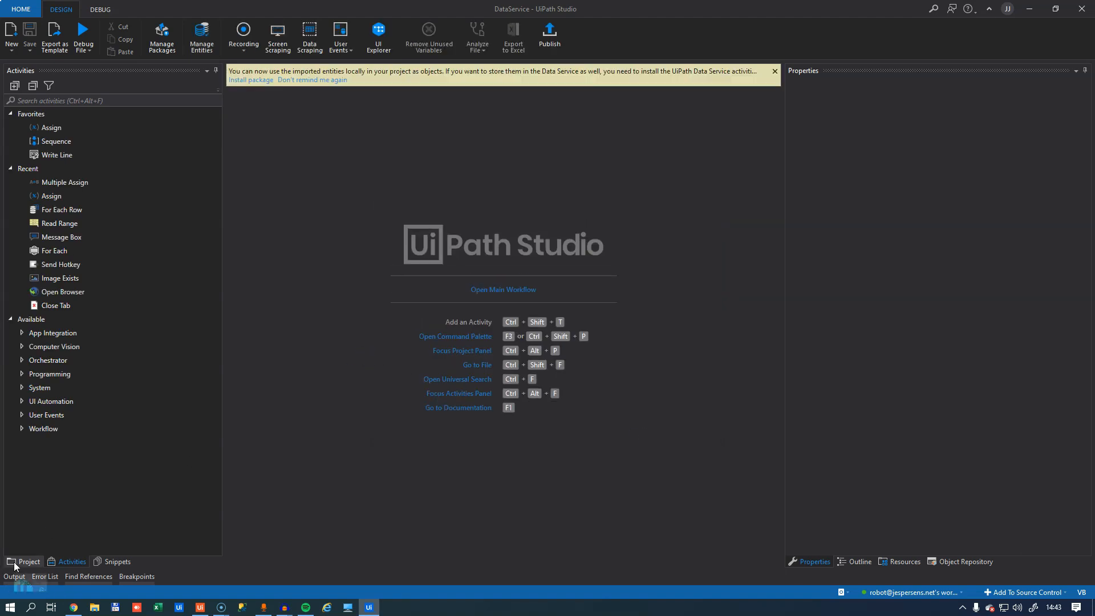
- Expand the project's Entities > DataService tree to reveal the Employee entity
click(28, 560)
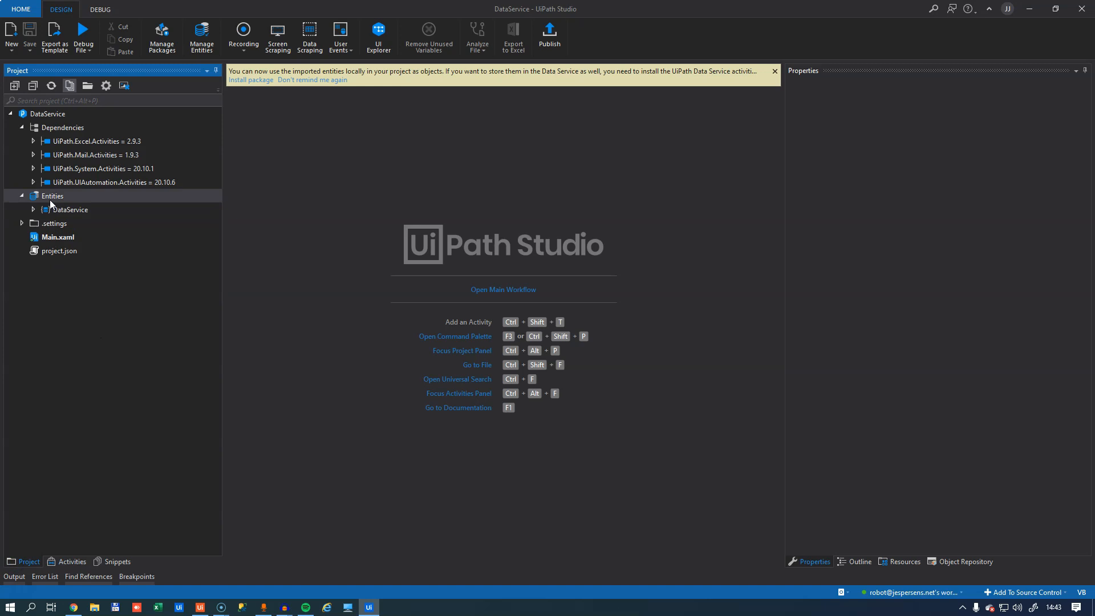
click(69, 209)
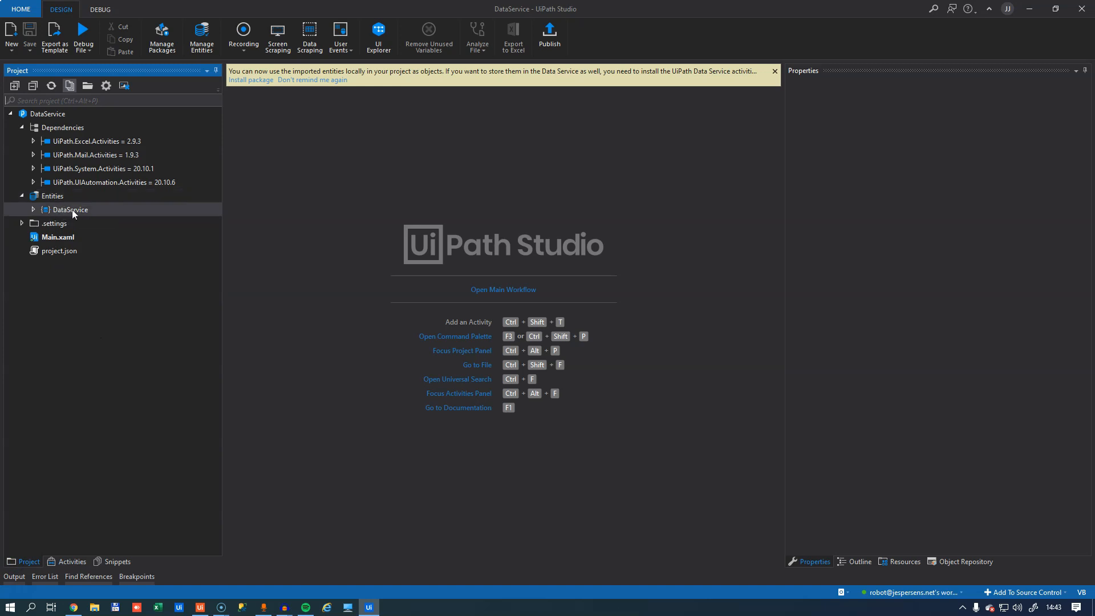
click(32, 209)
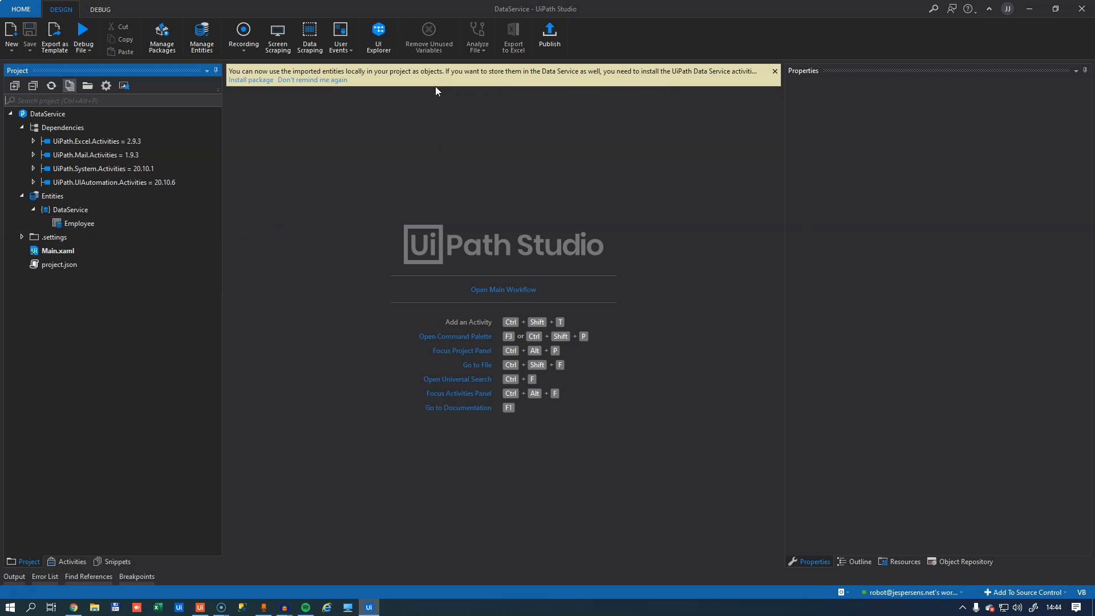
mouse_move(333, 133)
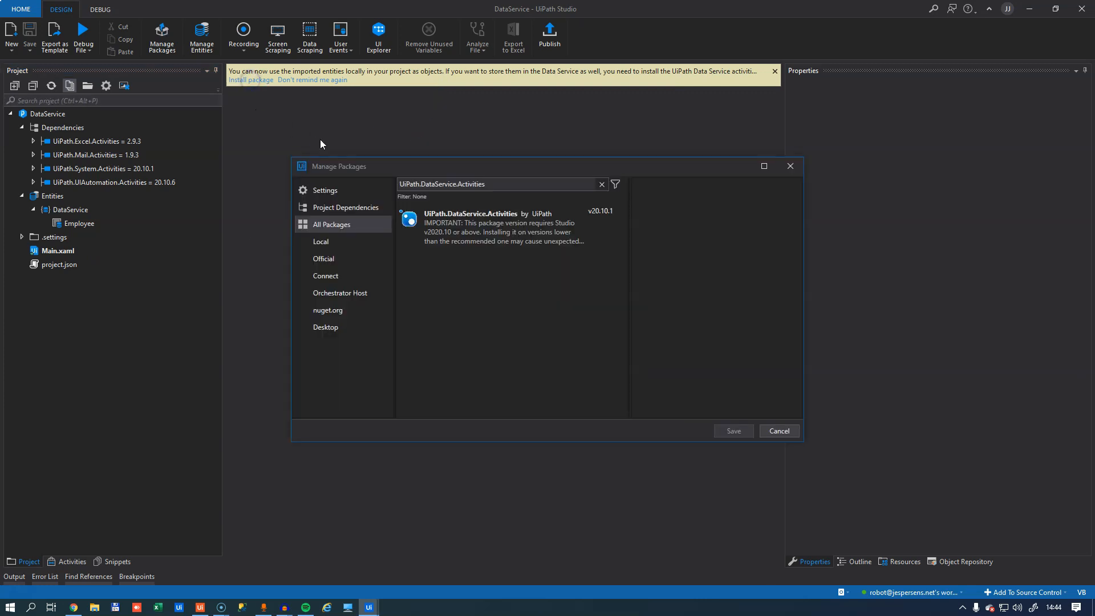
- Install UiPath.DataService.Activities 20.10.1 and save it to the project dependencies
click(471, 227)
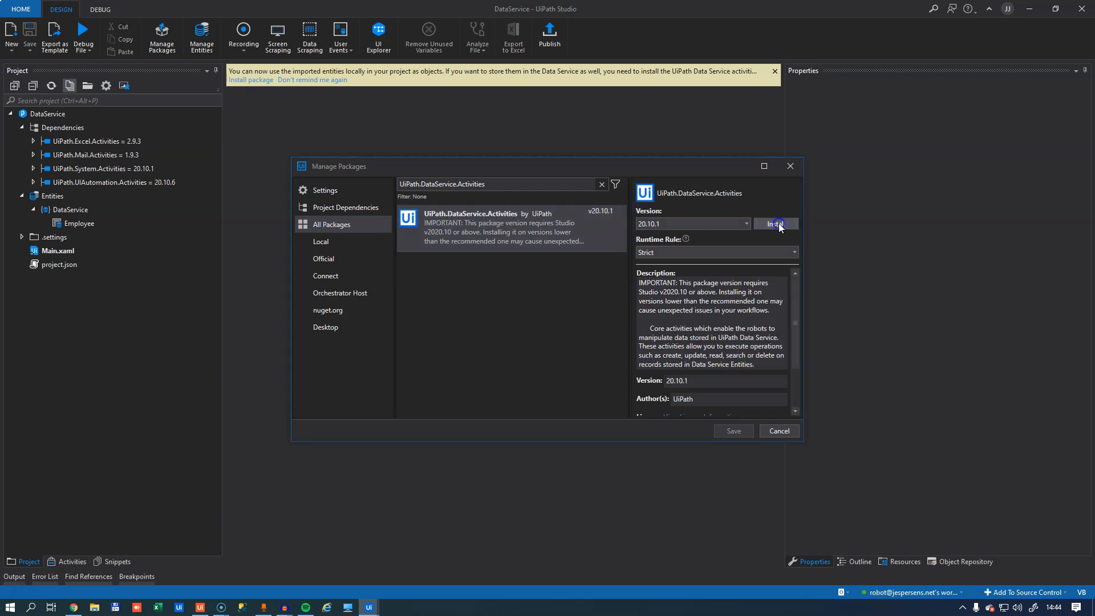
click(775, 223)
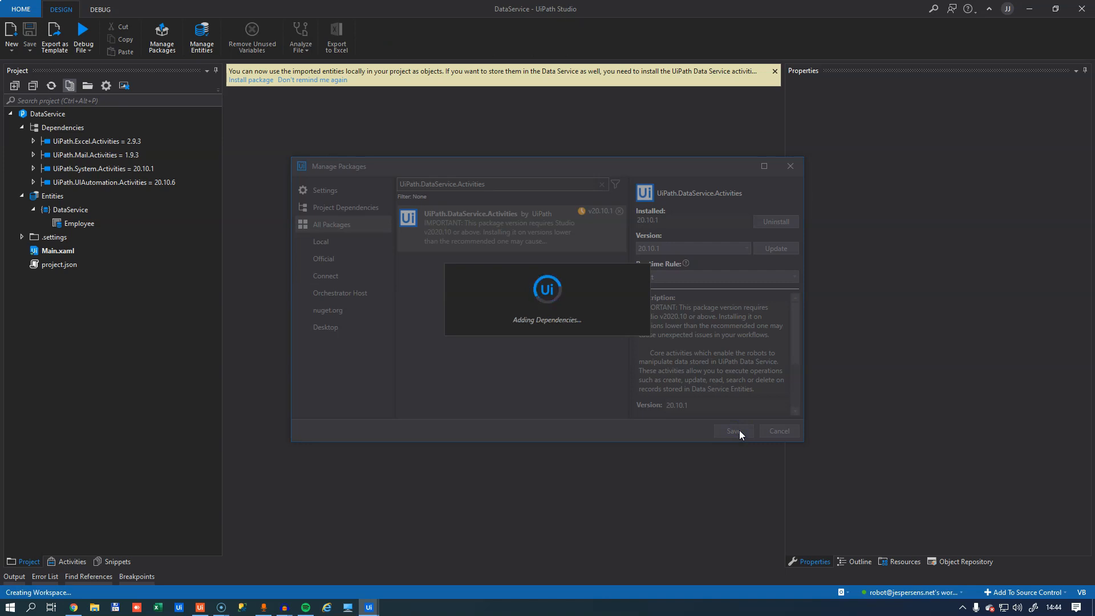
click(733, 431)
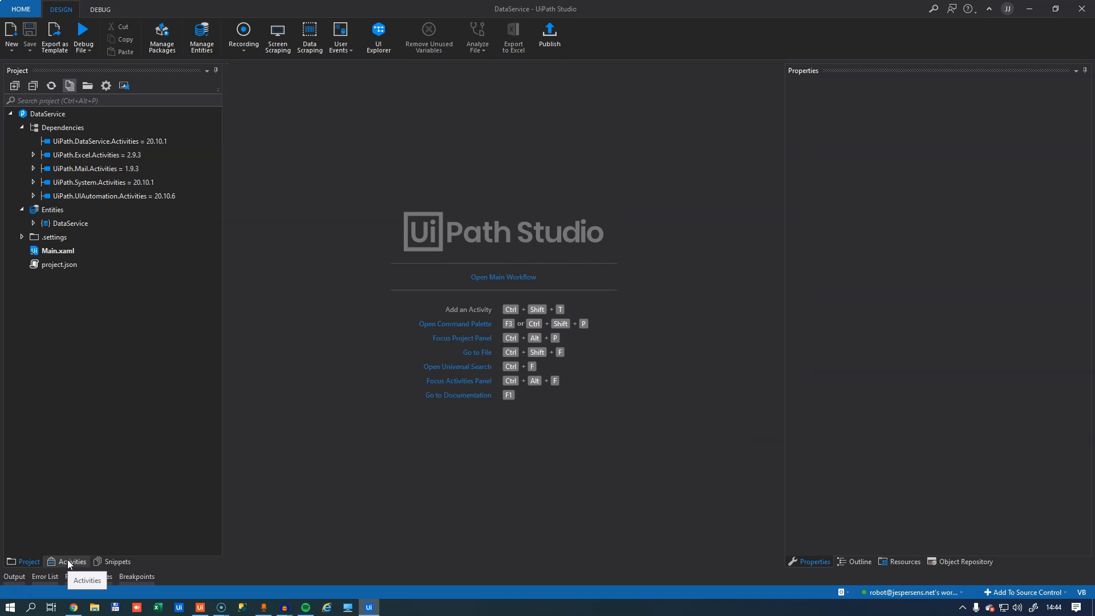
- Expand Data Service > Entity Record in the Activities panel to list Create, Get, Query activities
click(70, 561)
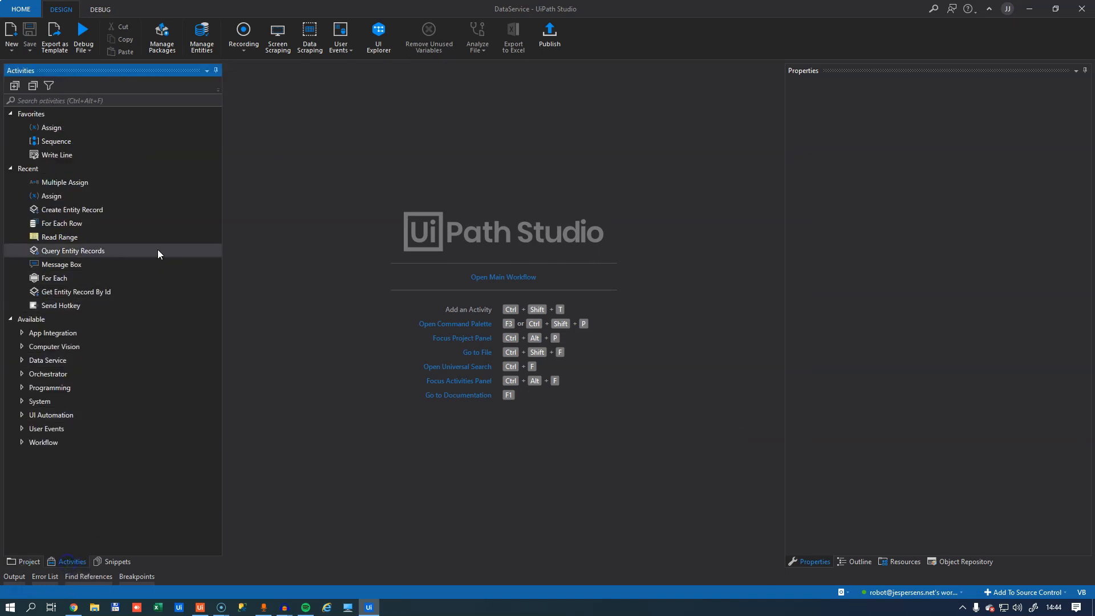
mouse_move(48, 374)
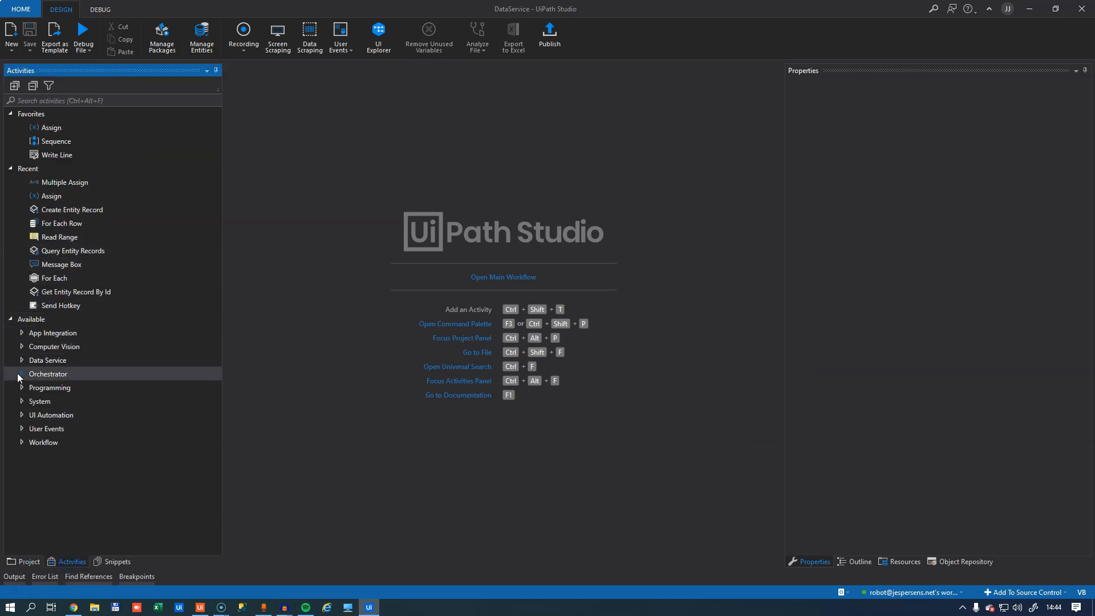
click(21, 360)
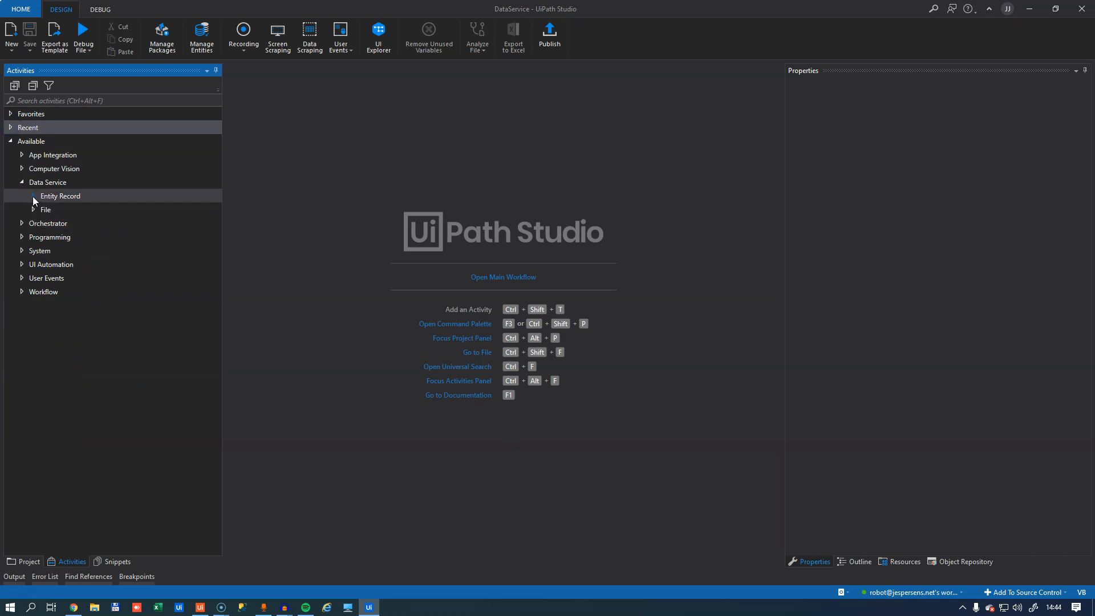
click(33, 196)
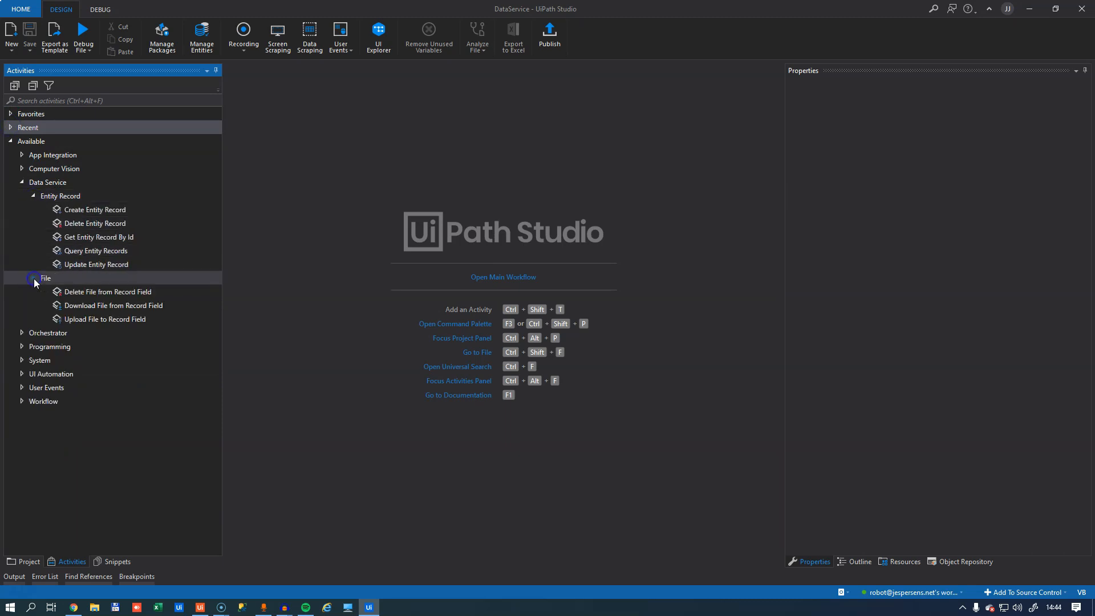
mouse_move(94, 286)
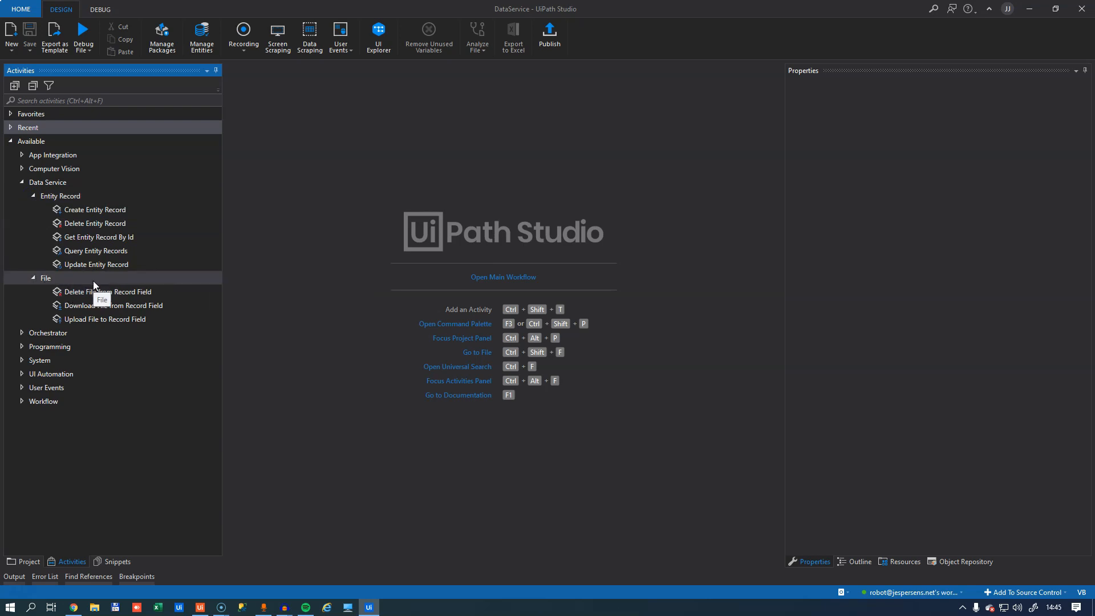
mouse_move(114, 398)
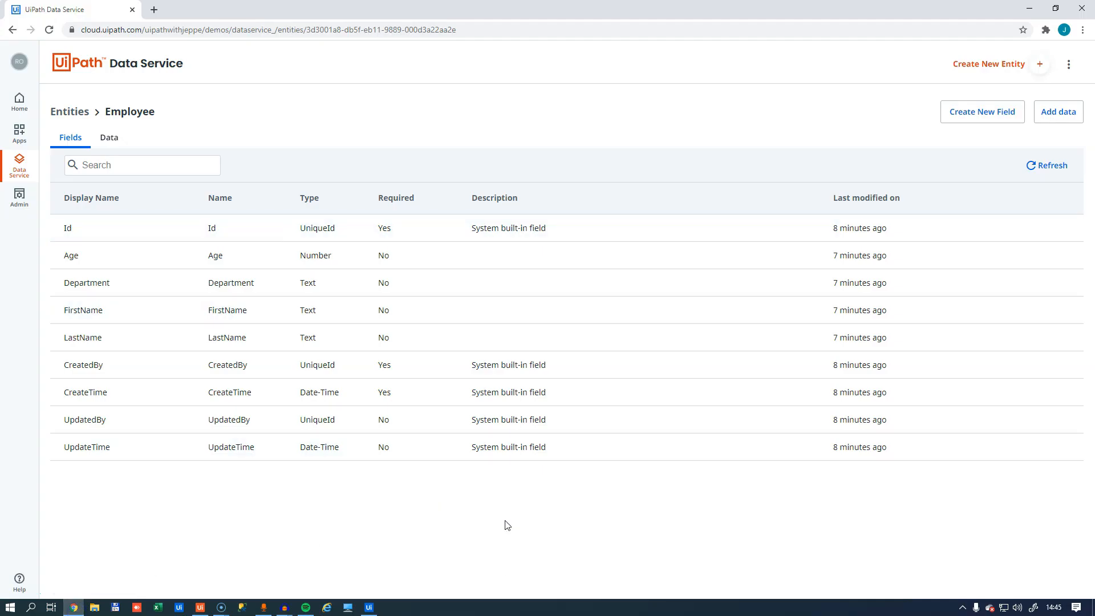
- Create a new Employee entity field named 'Resume' with type File and save it
click(980, 112)
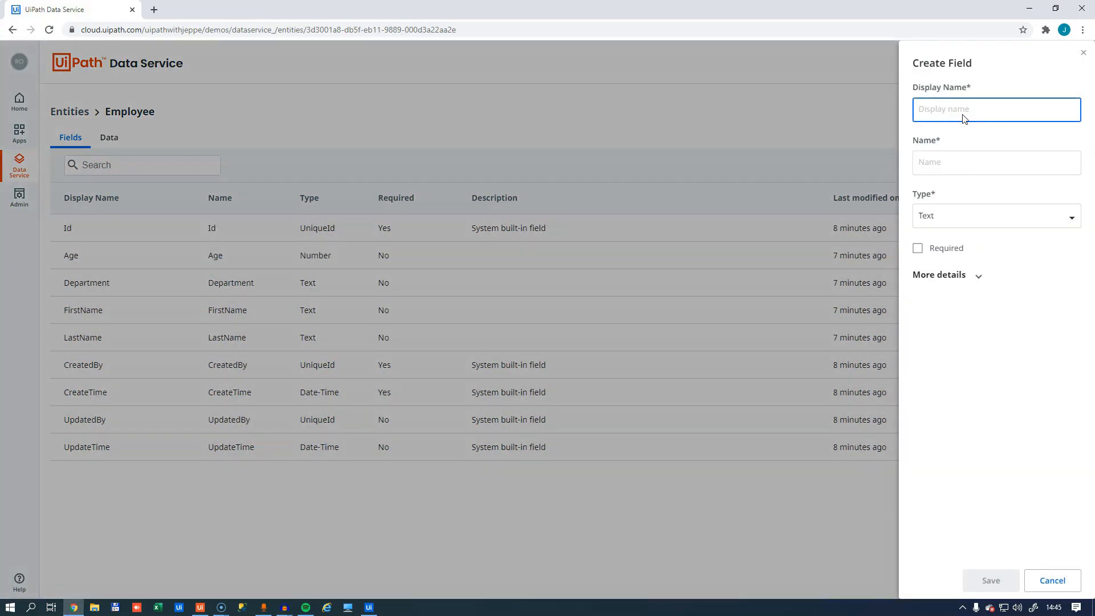
text(Res)
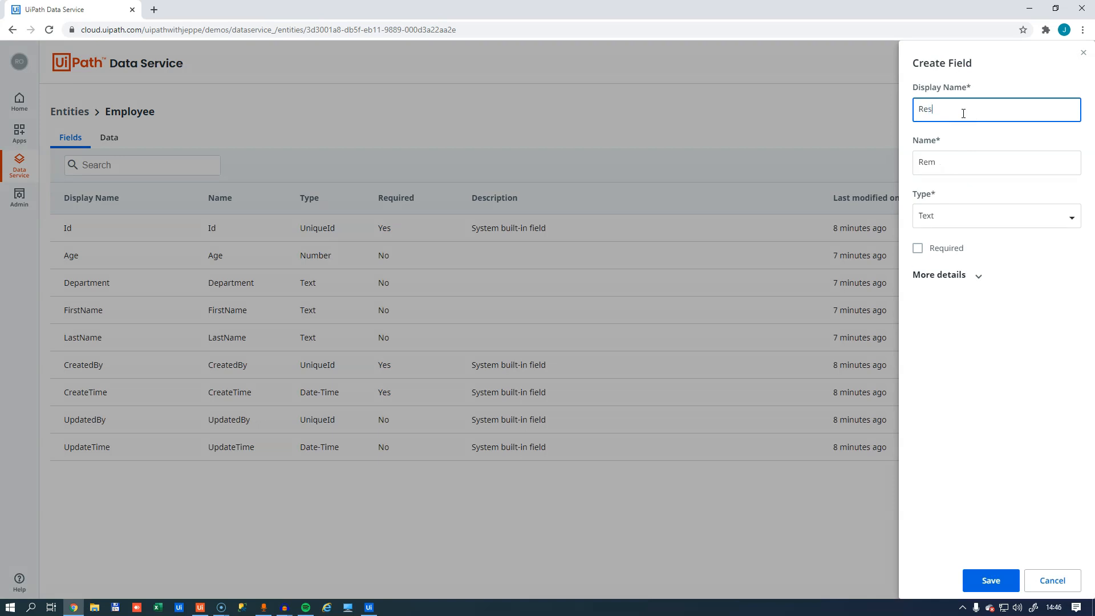
text(Res)
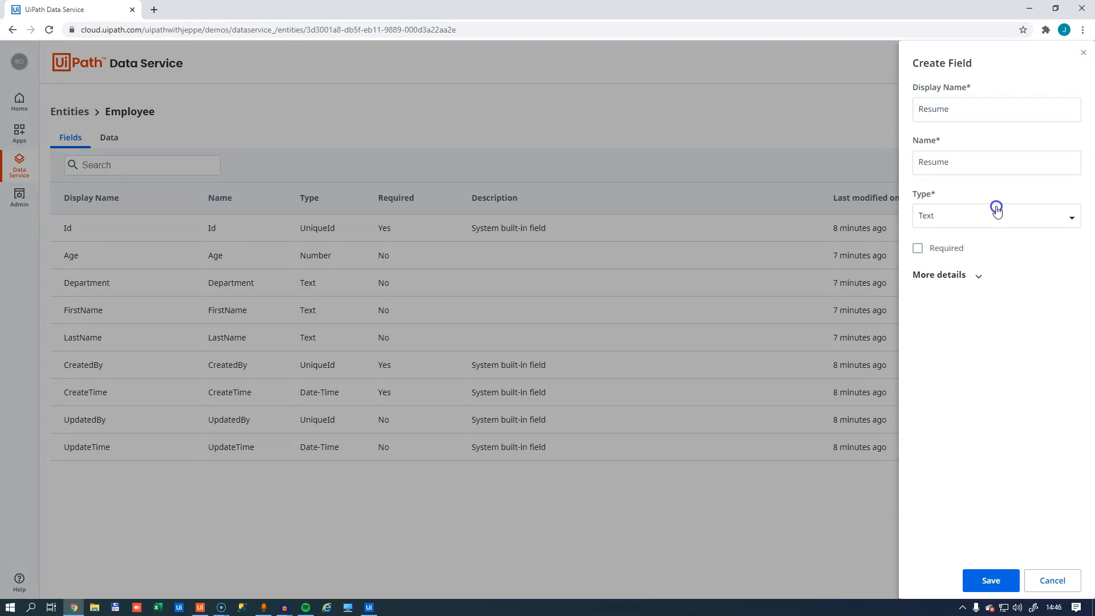
click(995, 215)
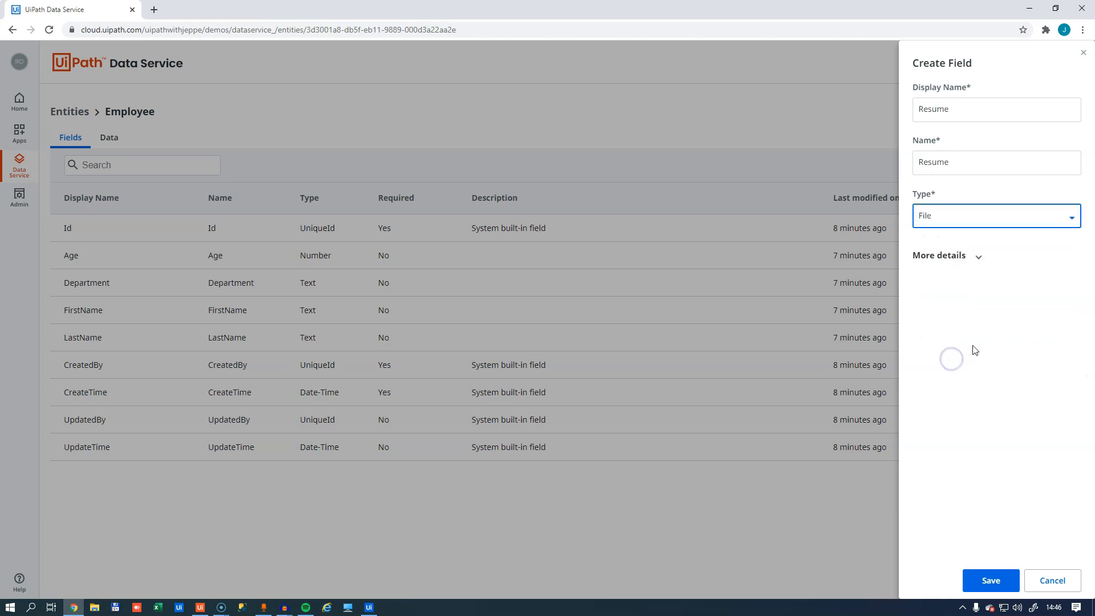
click(938, 255)
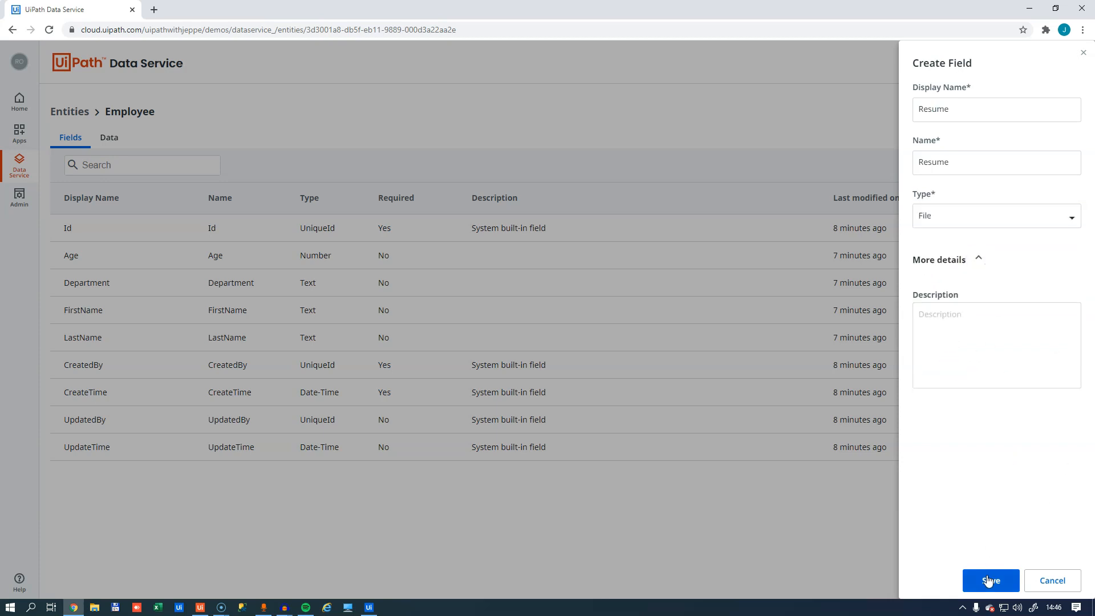
click(989, 581)
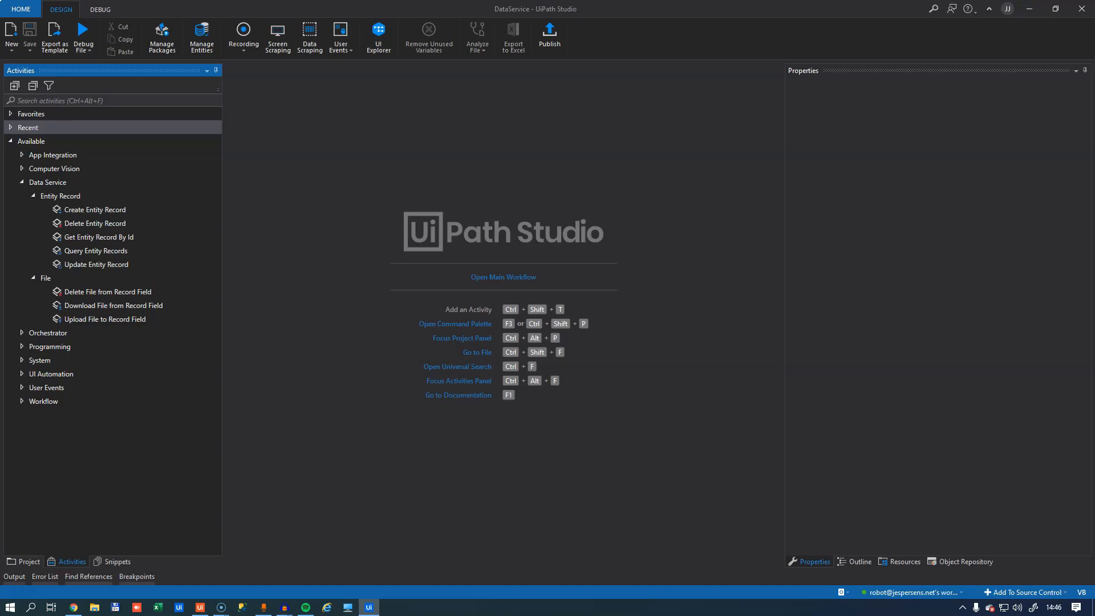
mouse_move(108, 292)
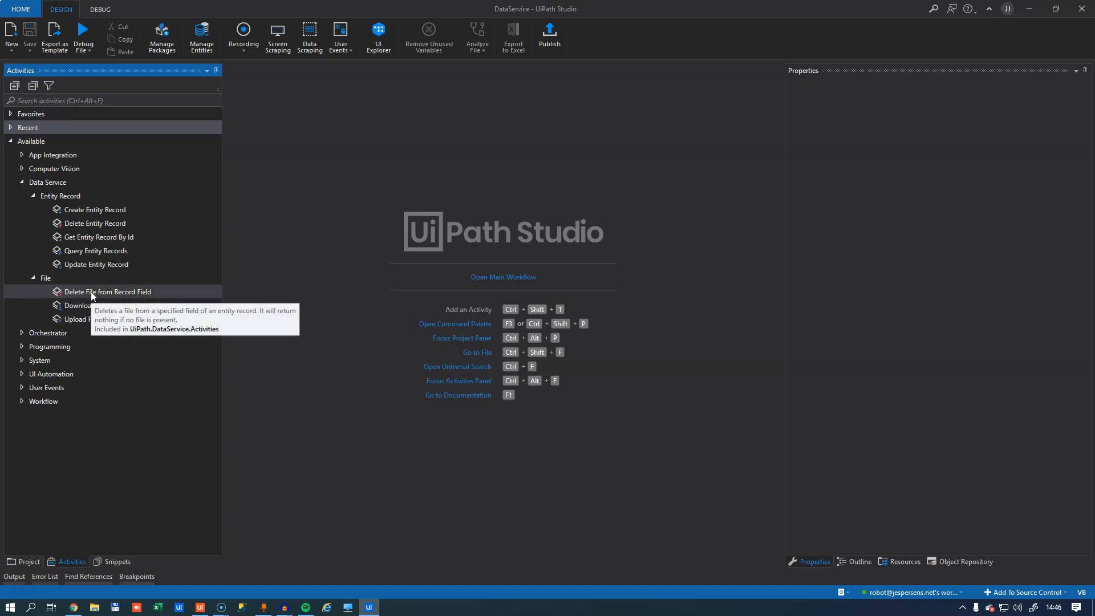
mouse_move(115, 305)
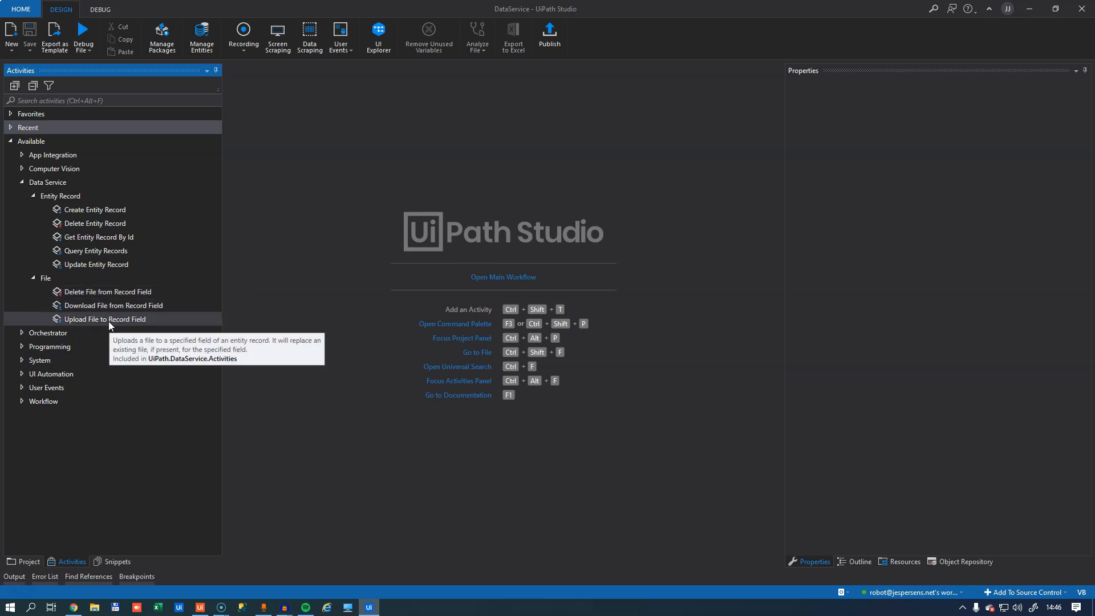
- Collapse the File activities group and open the empty Main workflow
click(45, 277)
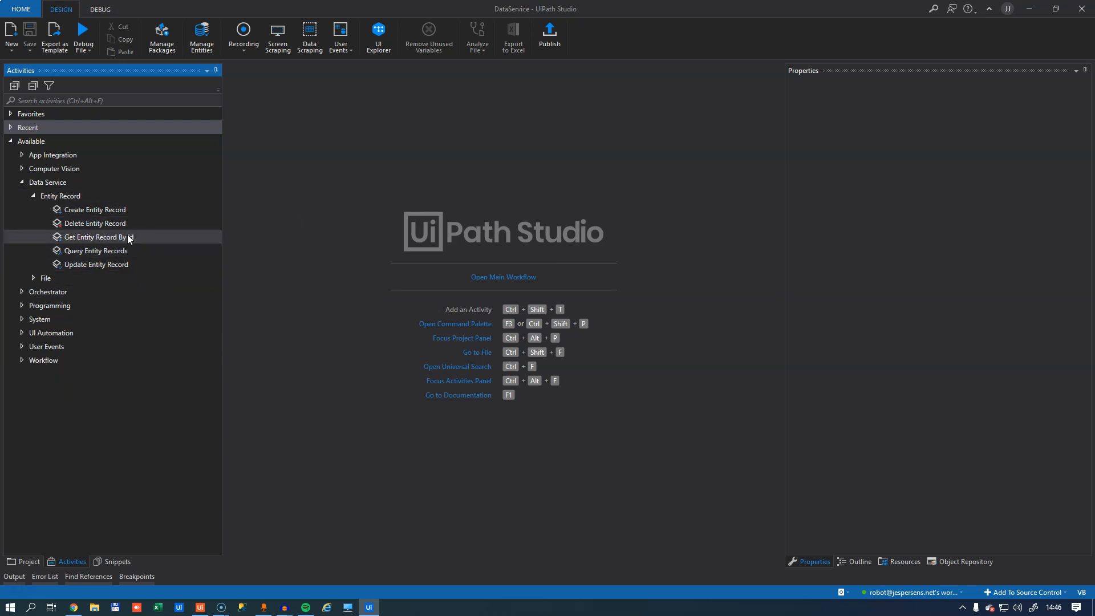
mouse_move(97, 251)
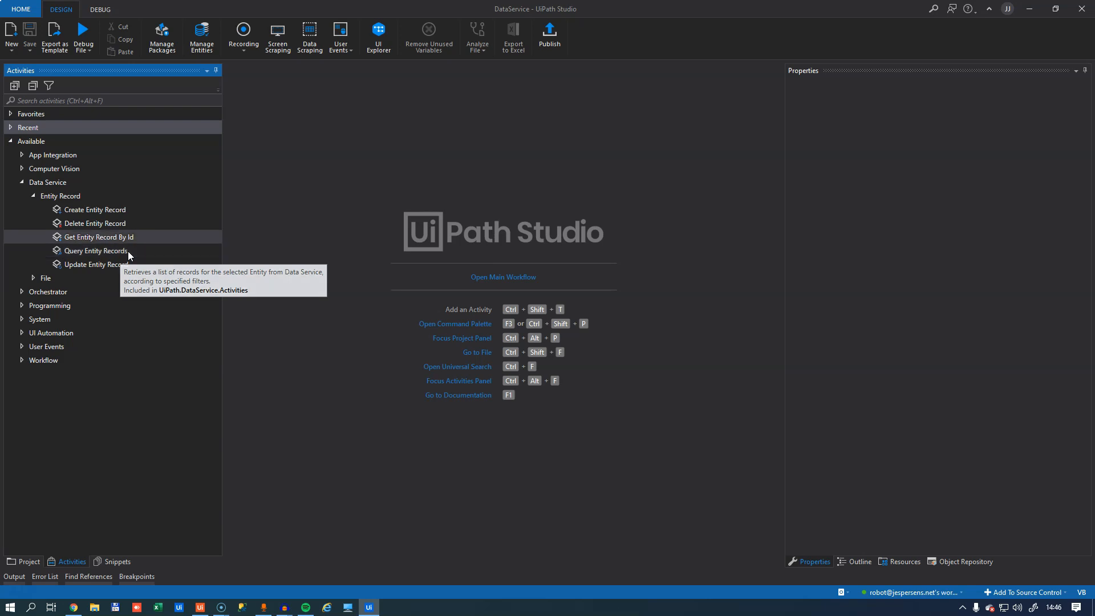
mouse_move(377, 346)
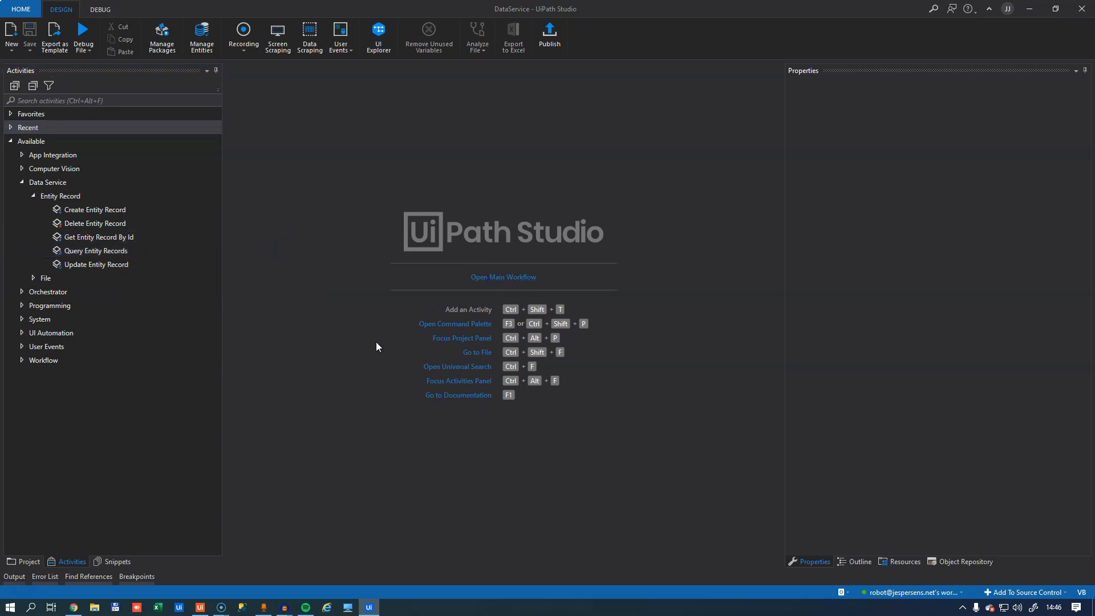
click(502, 277)
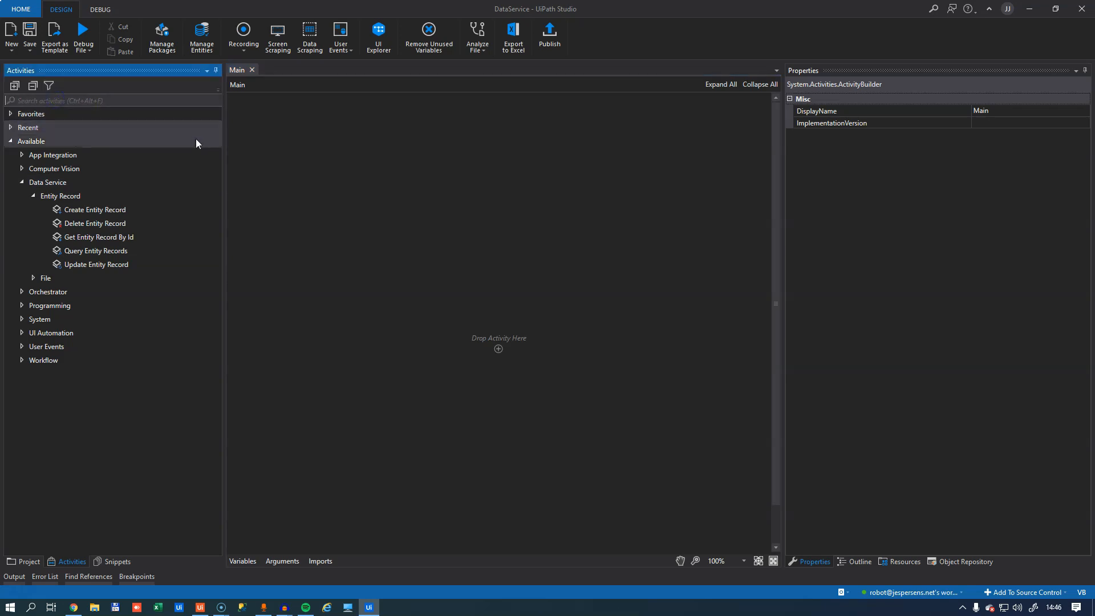
- Add a Read Range for Employees.xlsx Sheet1, outputting to the dtEmps data table
text(read range)
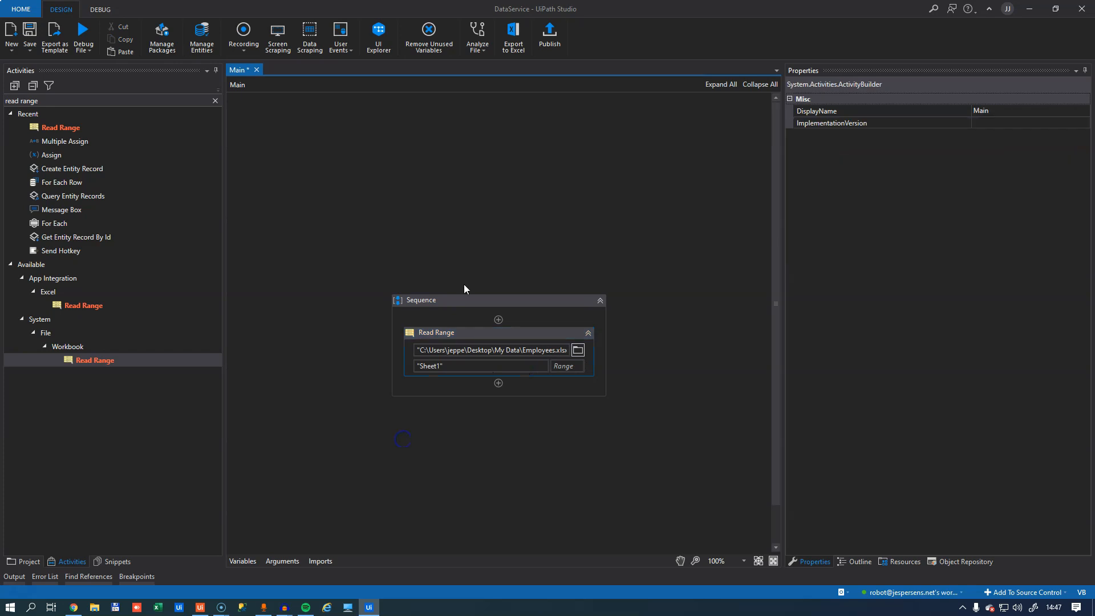
click(436, 333)
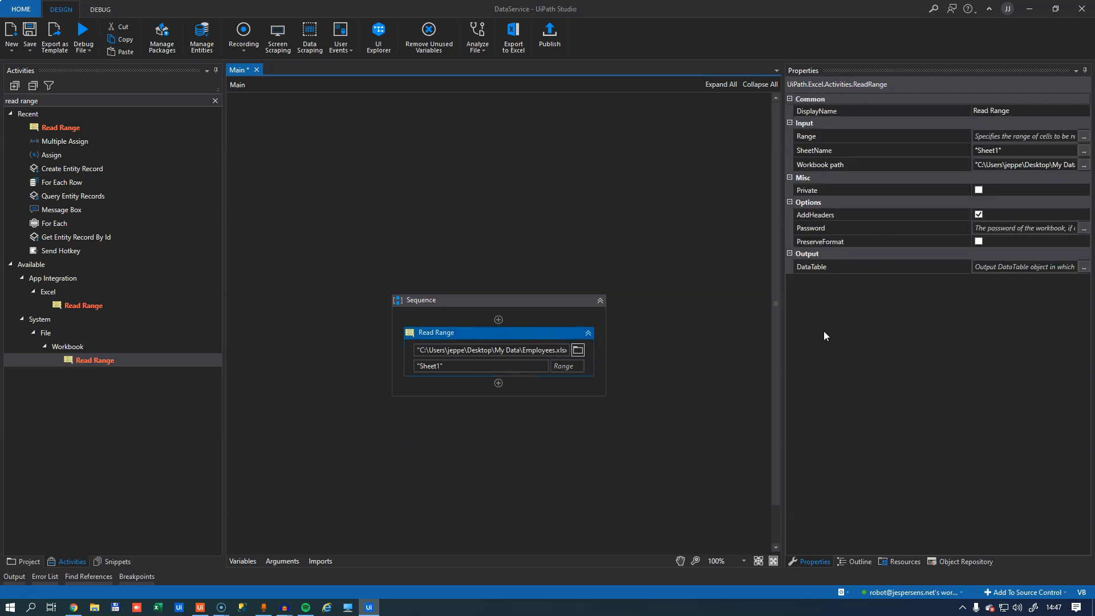
click(1023, 266)
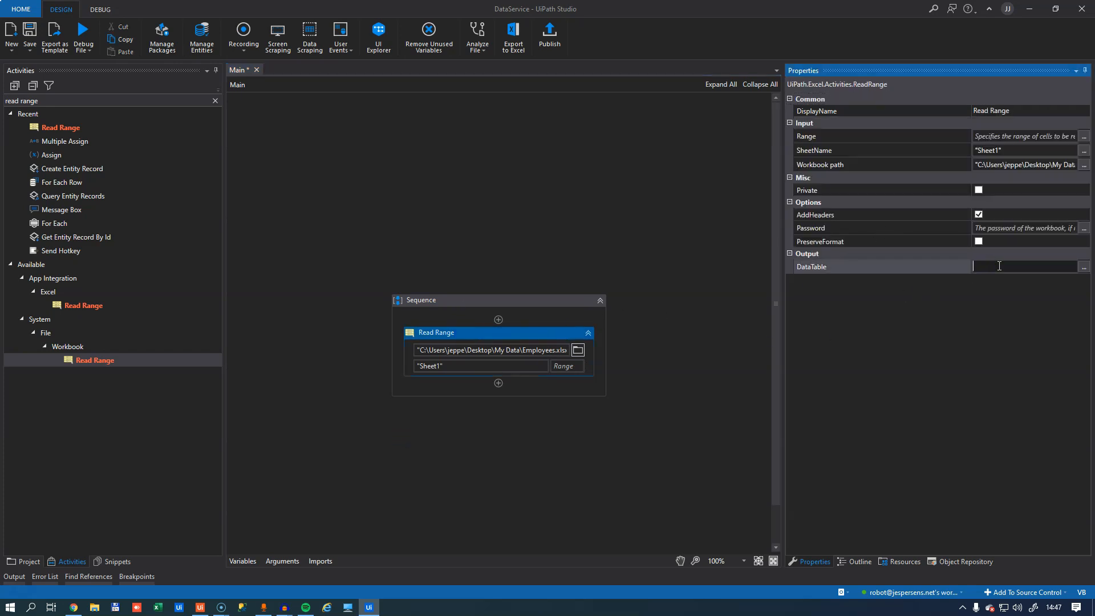
text(dt)
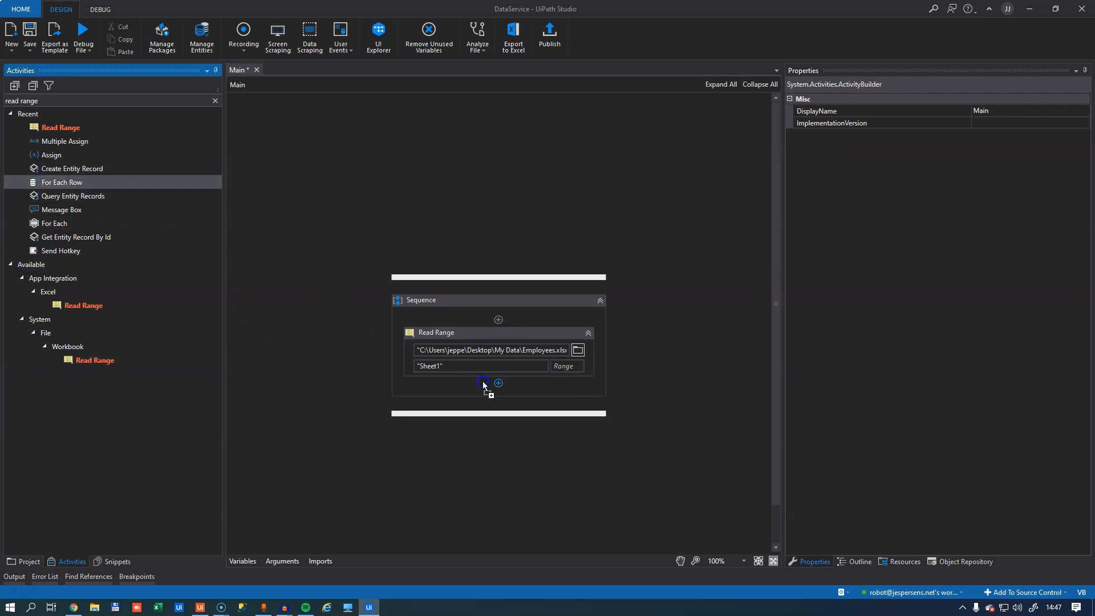
- Place a For Each Row below Read Range, looping over dtEmps
click(498, 383)
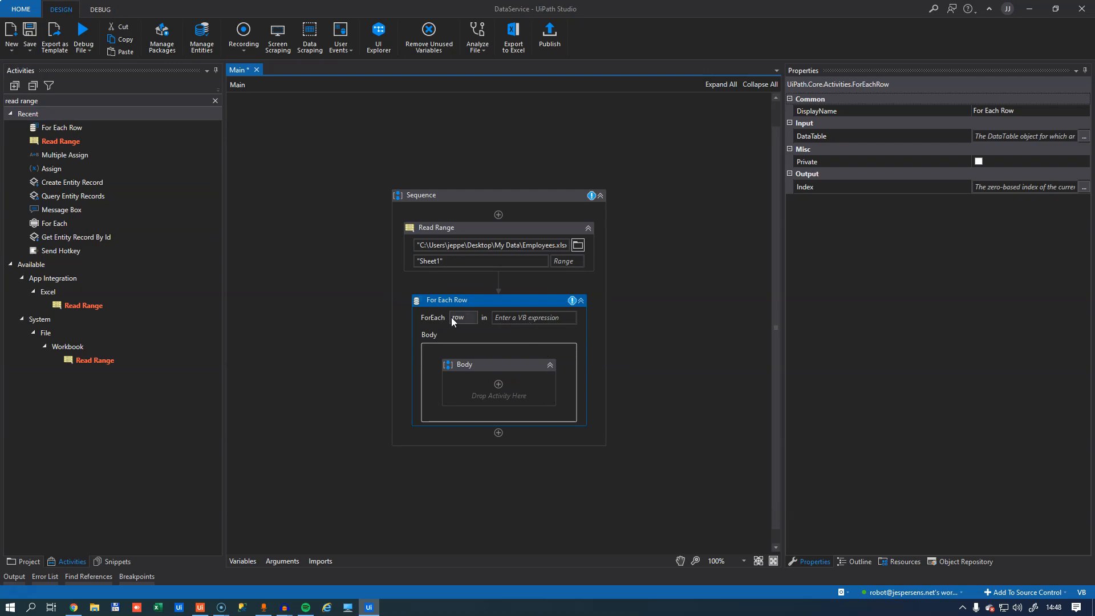
text(dt)
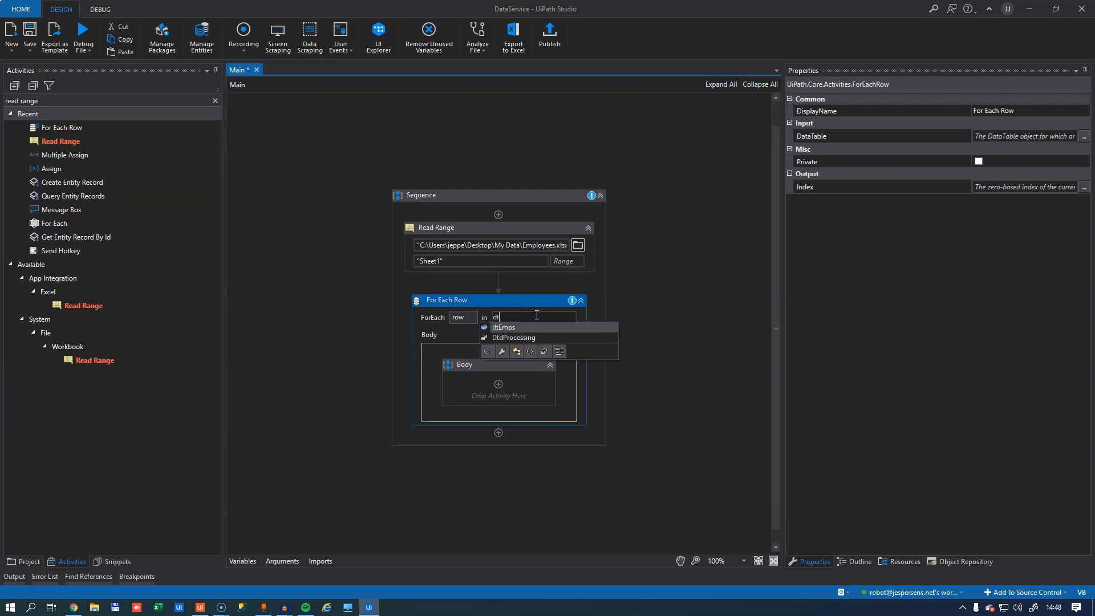
click(502, 326)
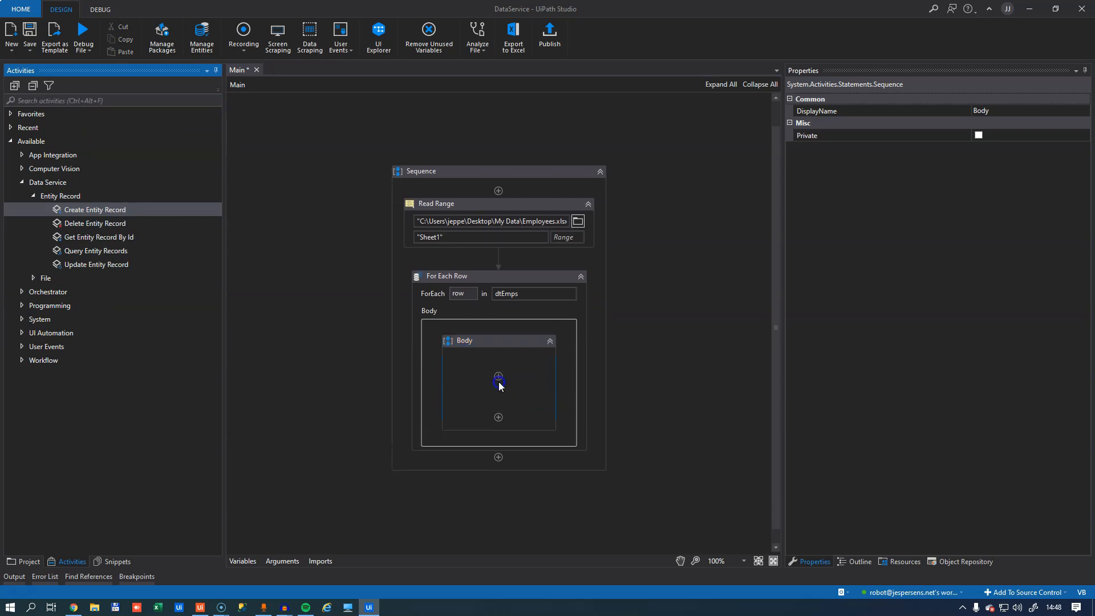
- Add Create Entity Record inside the loop, check the imported Employee entity, open TypeArgument choices
click(498, 377)
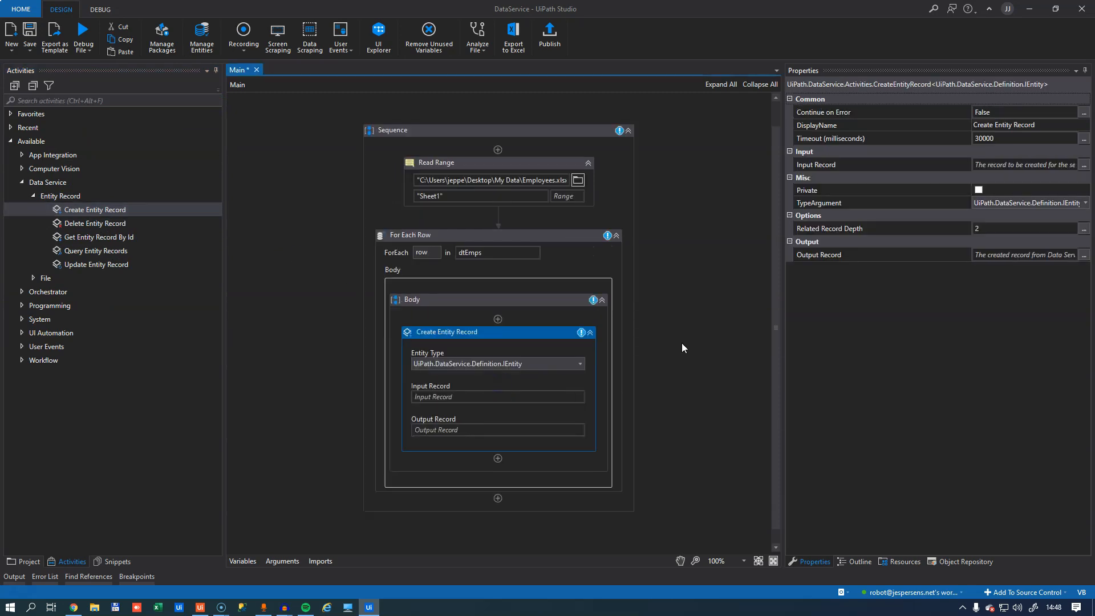
mouse_move(501, 355)
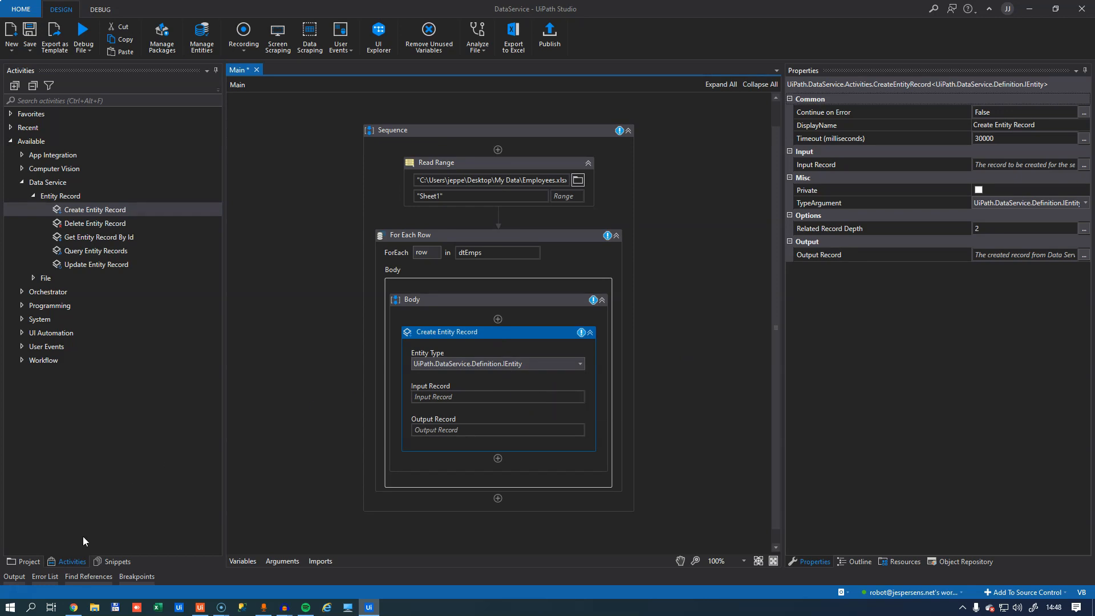
click(25, 561)
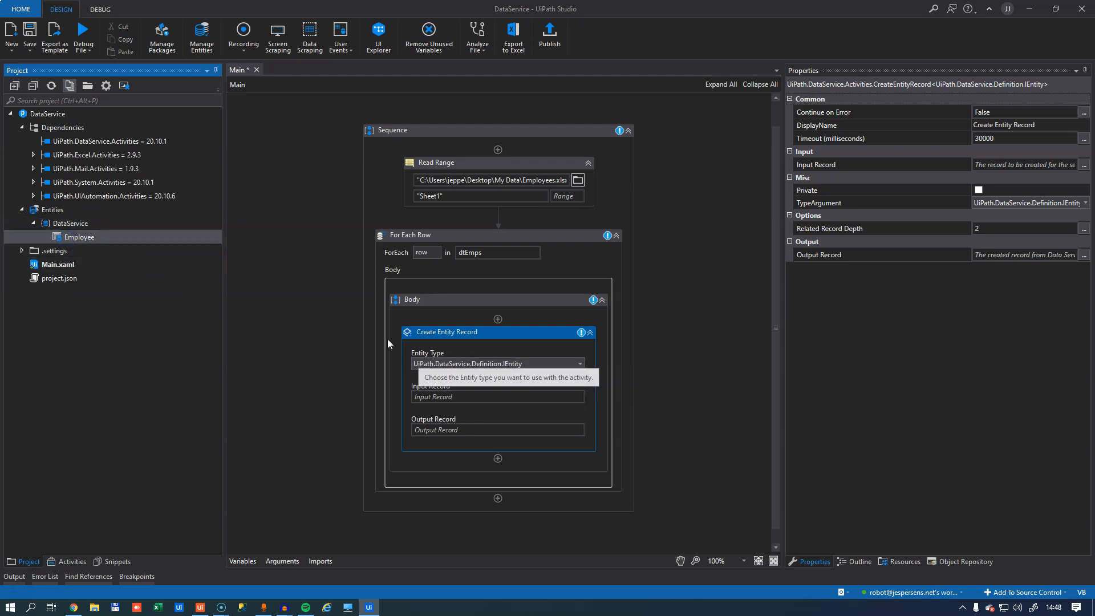
mouse_move(489, 442)
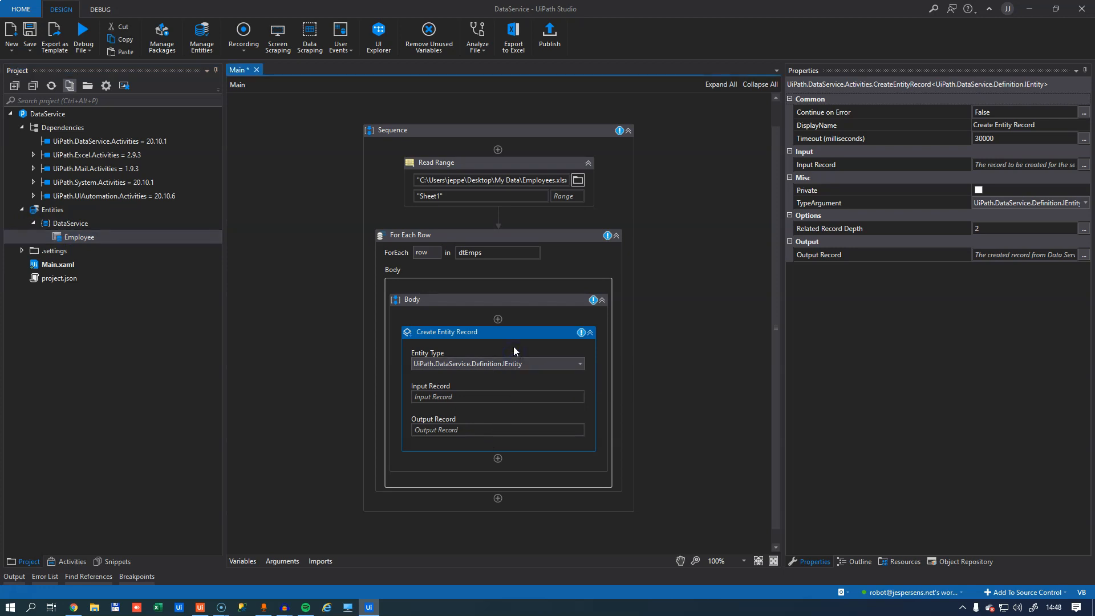
mouse_move(514, 347)
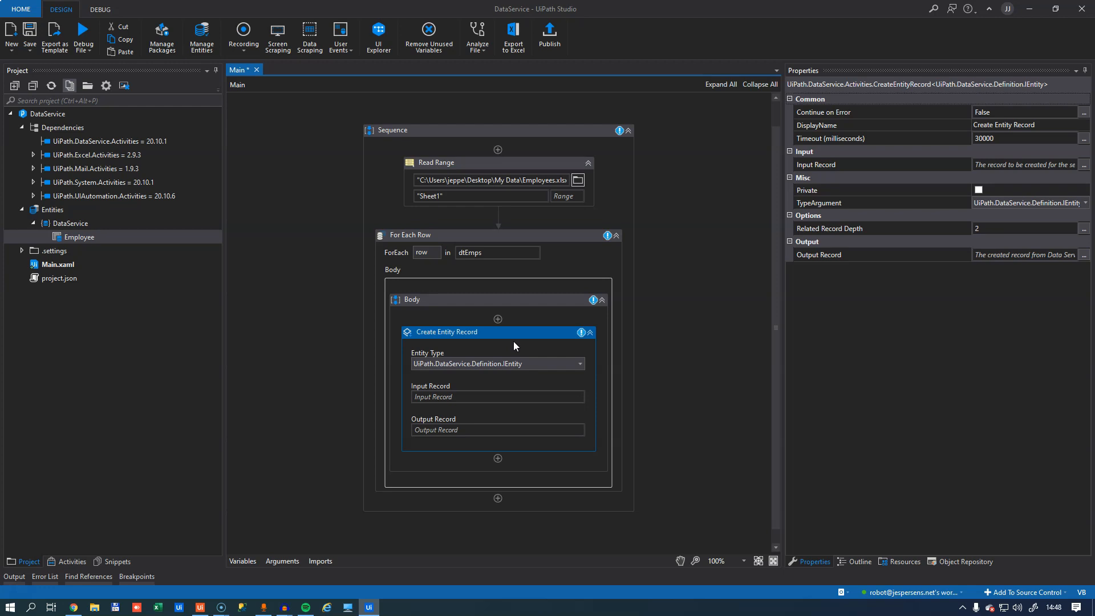
click(498, 396)
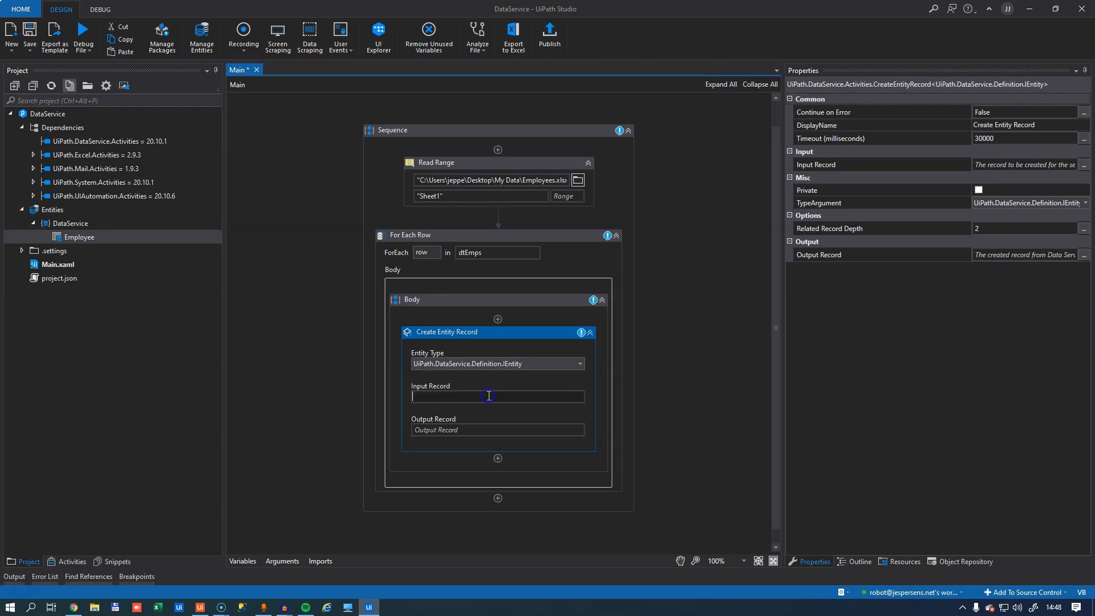
mouse_move(494, 386)
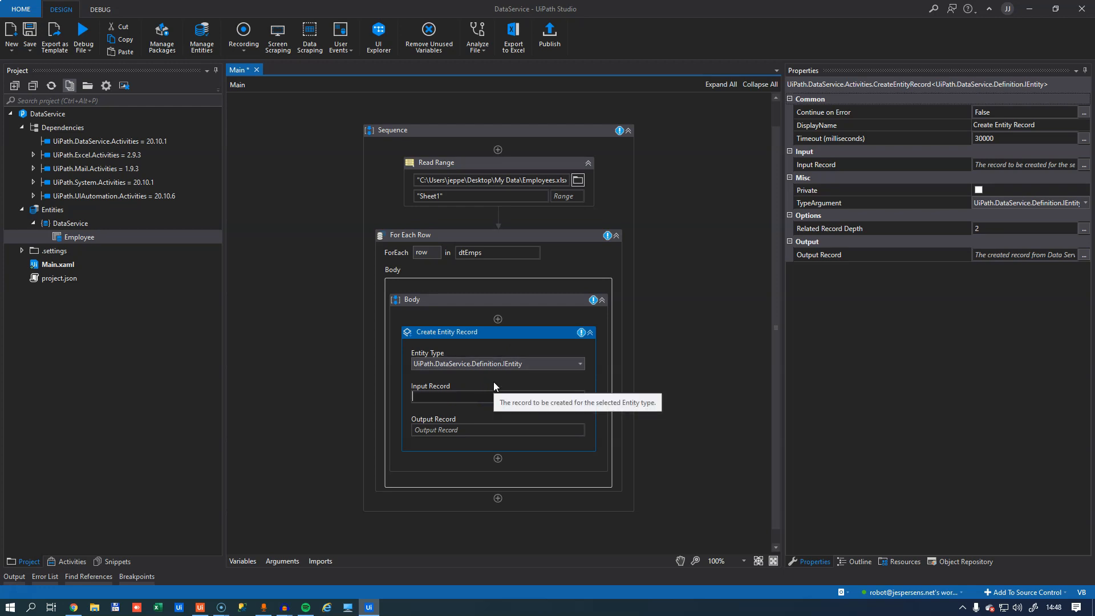
click(578, 363)
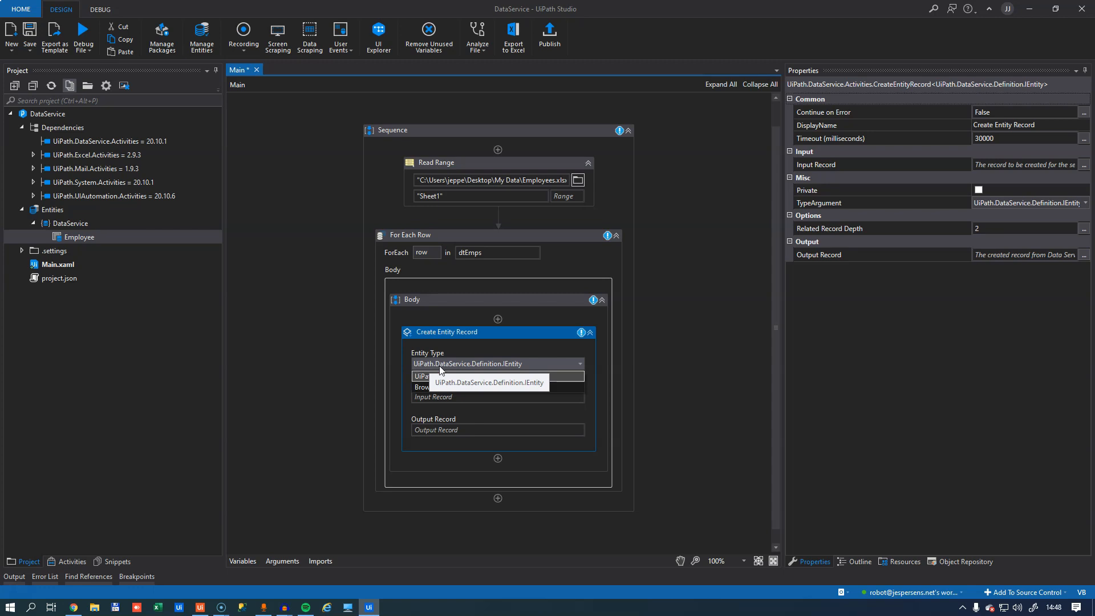
mouse_move(562, 369)
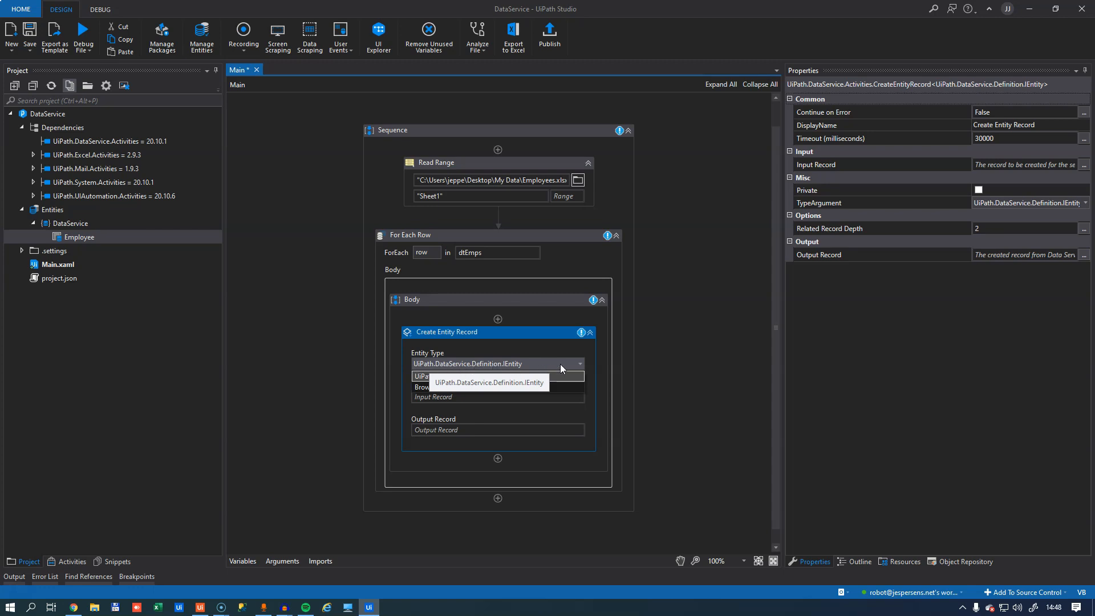
click(489, 382)
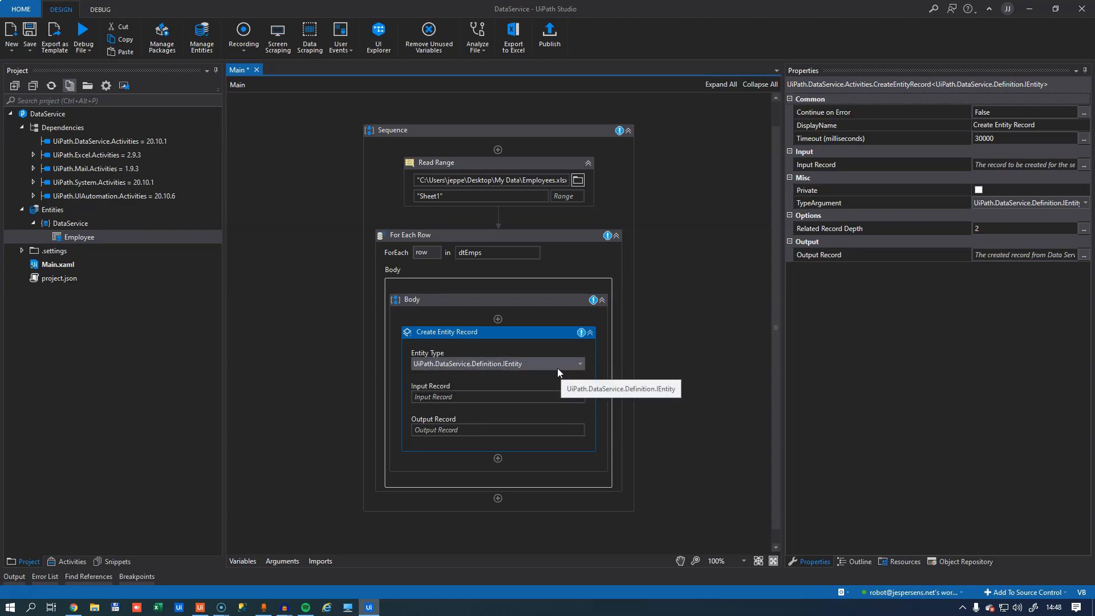
click(1085, 202)
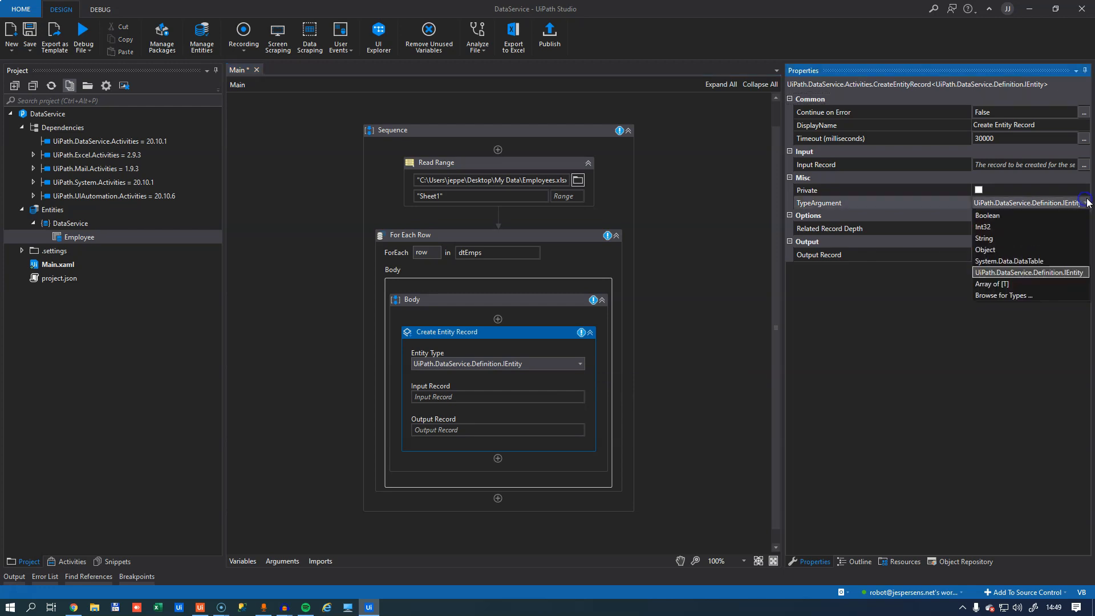
mouse_move(1026, 296)
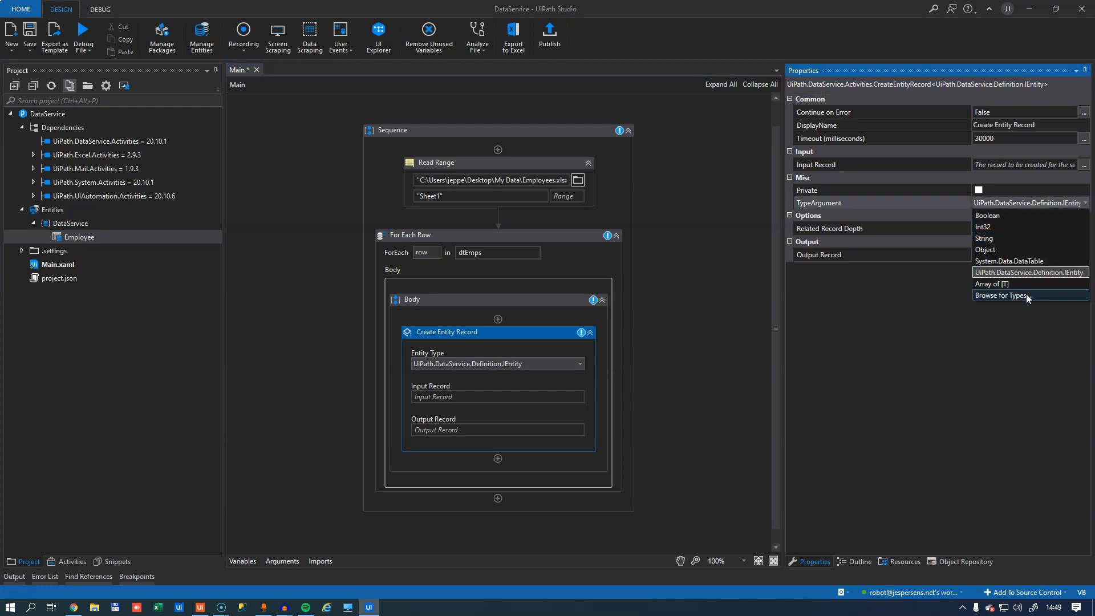
- Browse types for 'Data' and set the activity's type to DataService.Employee
click(999, 295)
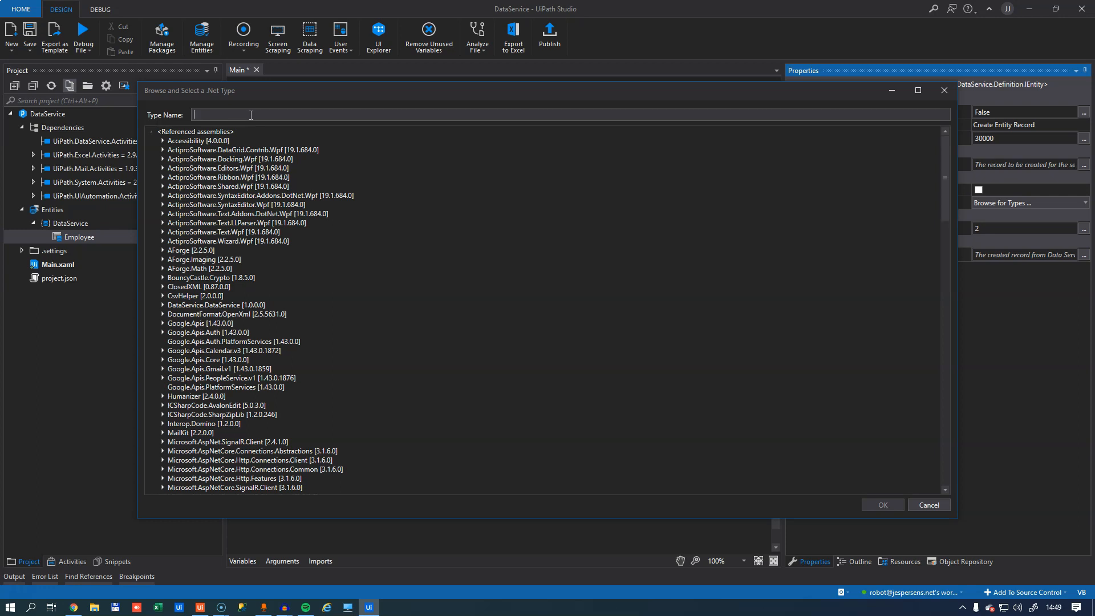
text(Dataservice)
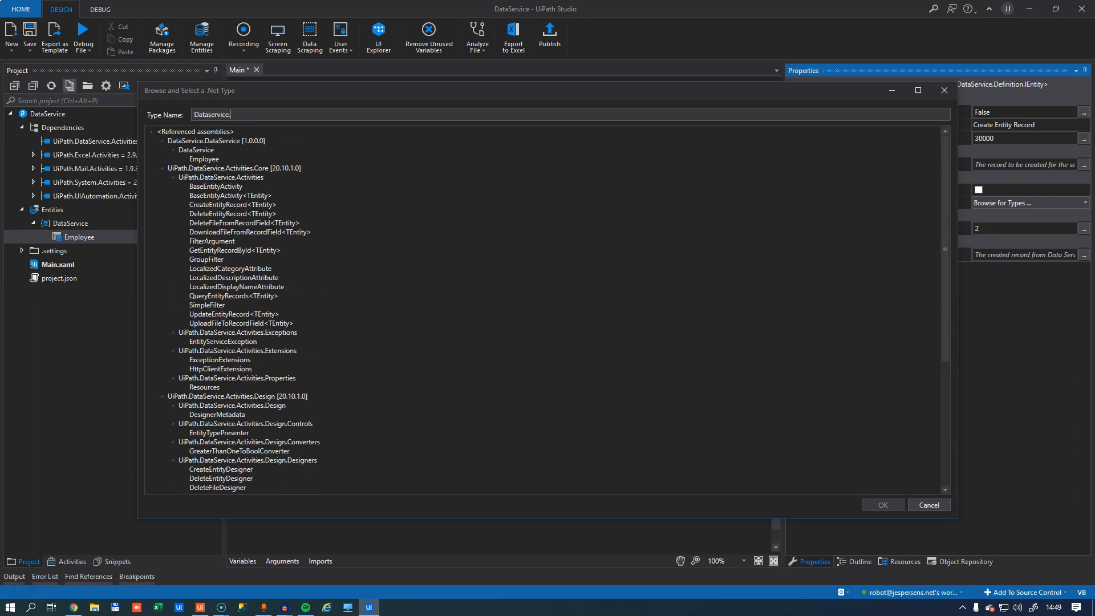
click(204, 159)
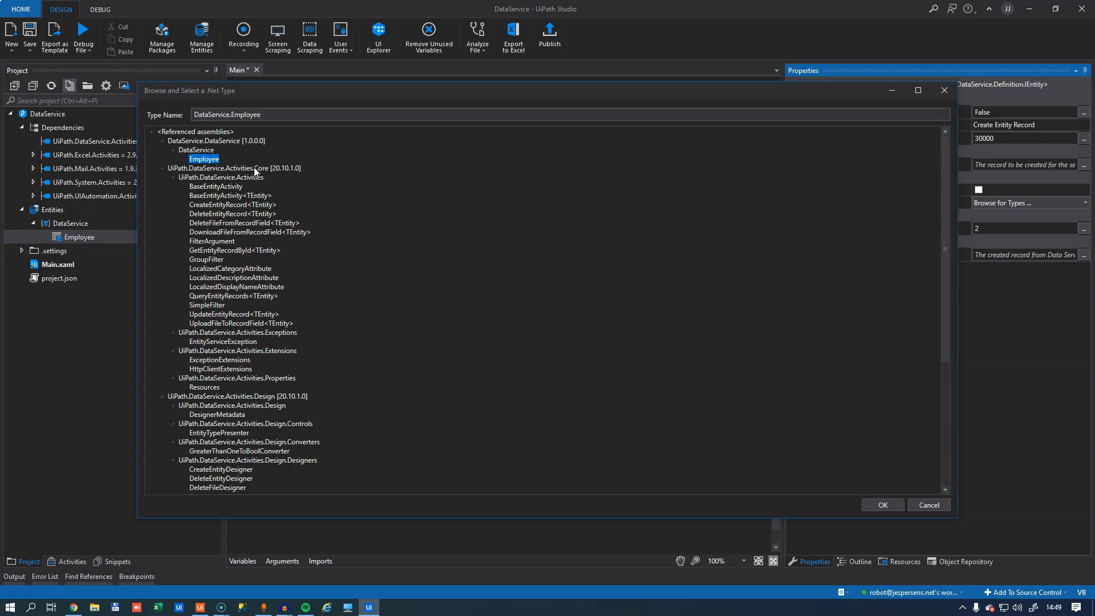
mouse_move(333, 200)
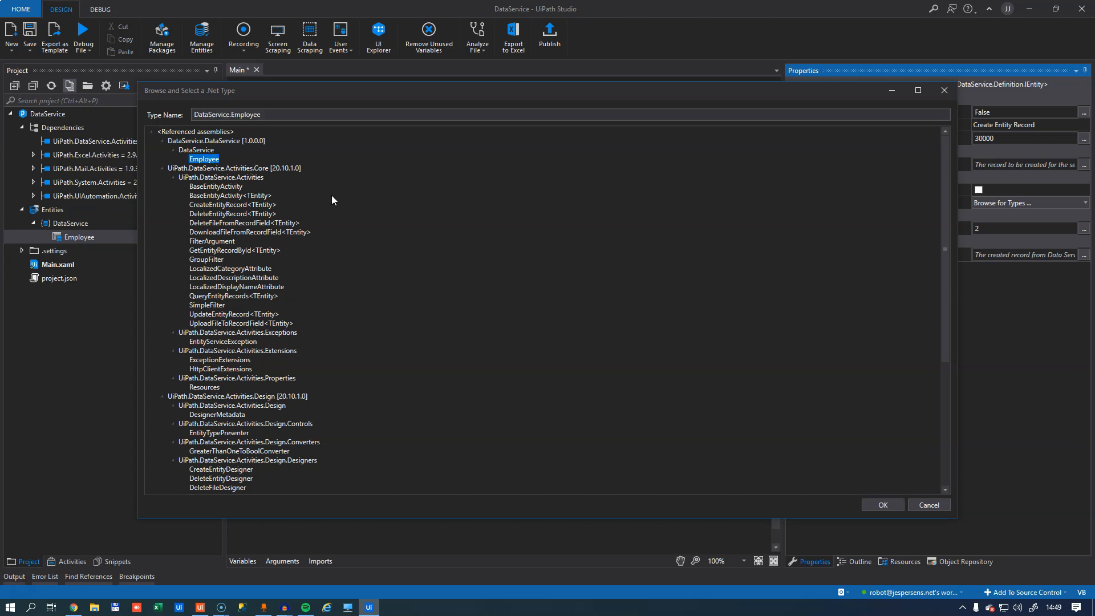
mouse_move(564, 381)
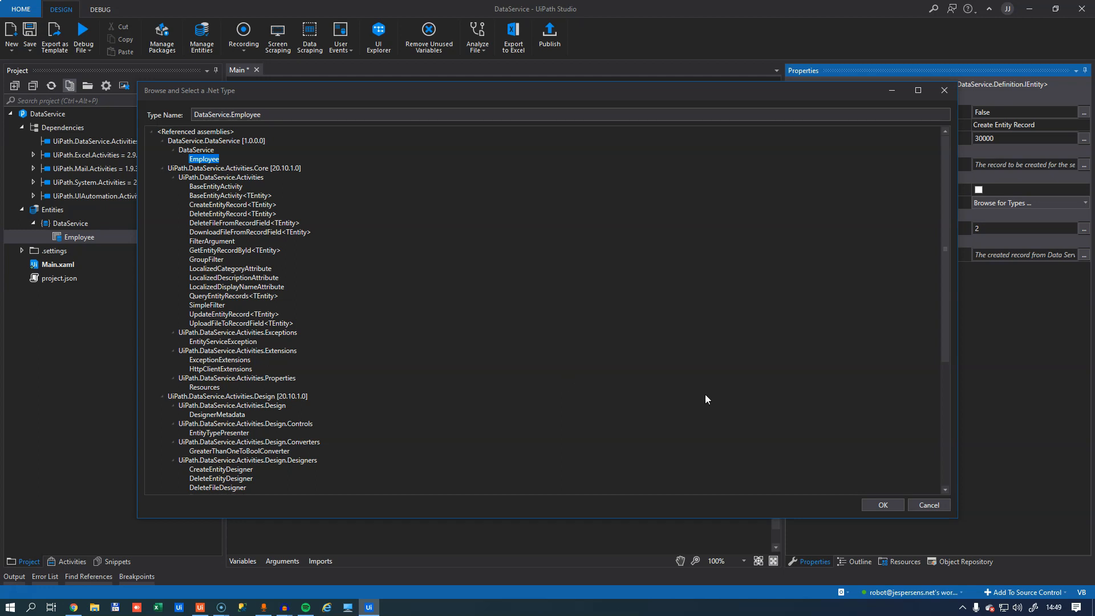
click(880, 505)
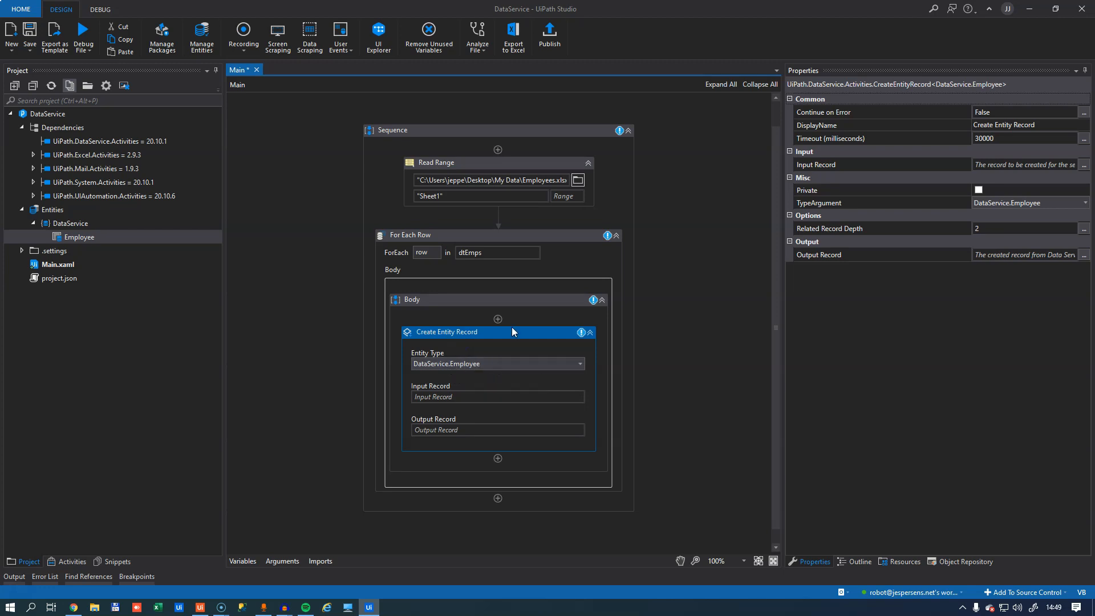
mouse_move(515, 332)
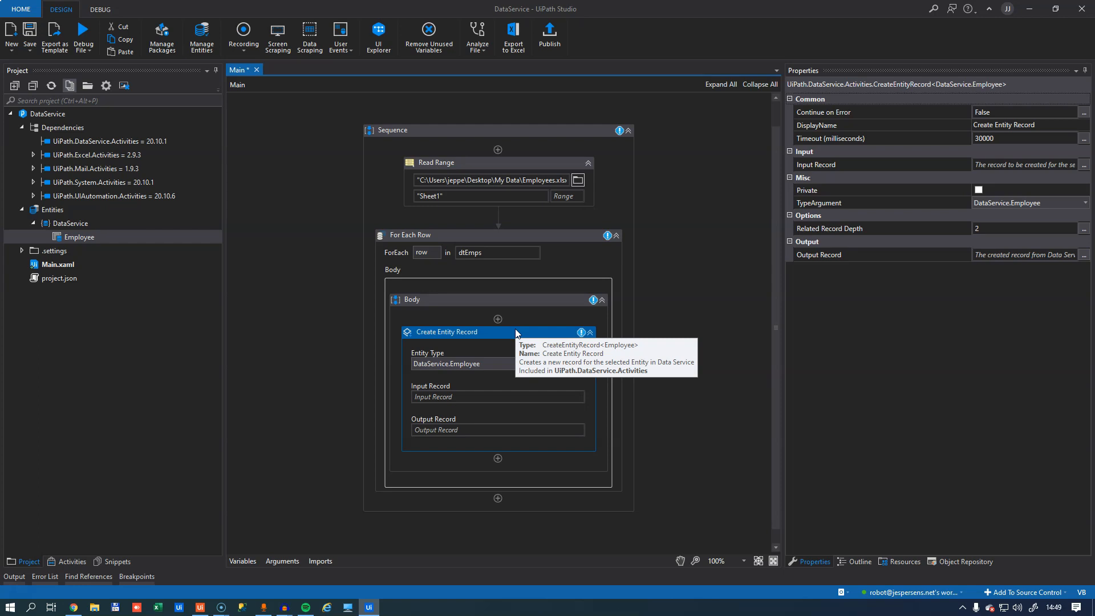
- Create a Body-scoped variable newEmp of type DataService.Employee, defaulting to new DataService.Employee
click(497, 299)
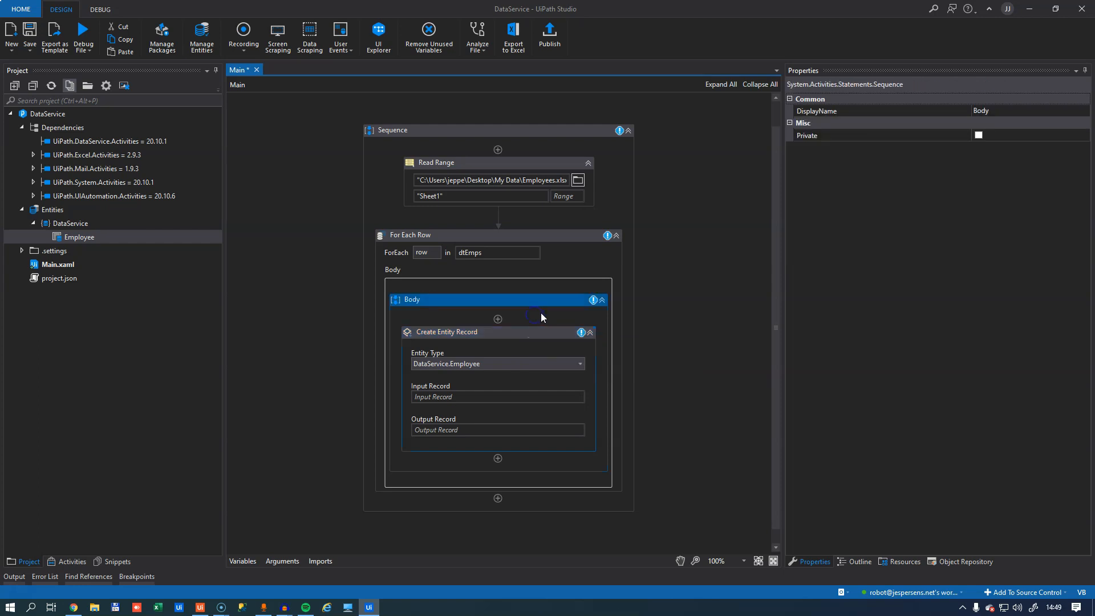
click(242, 560)
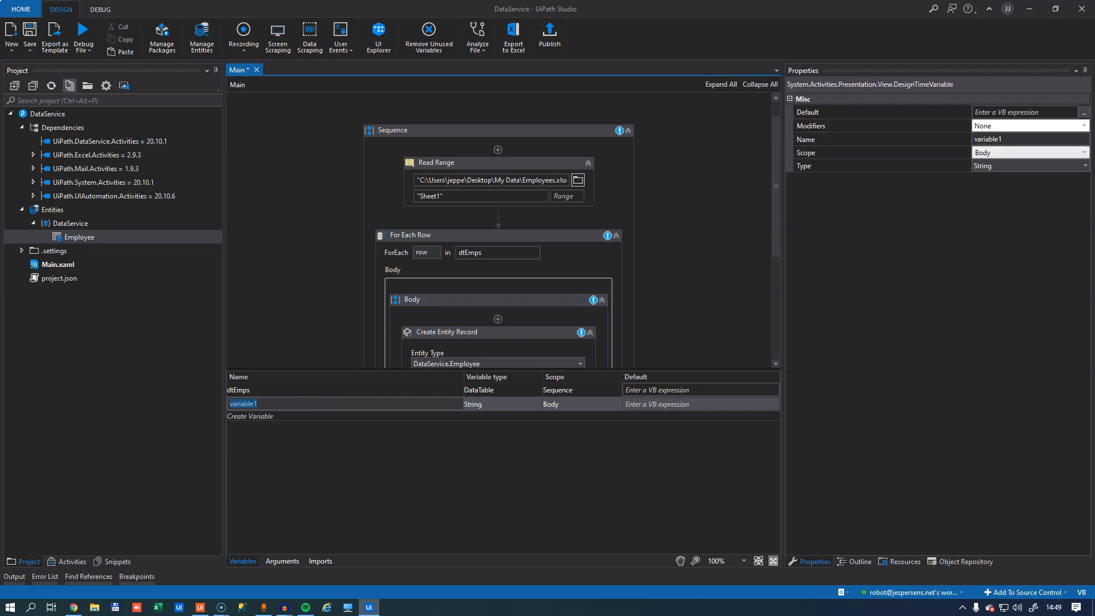
text(newEmp)
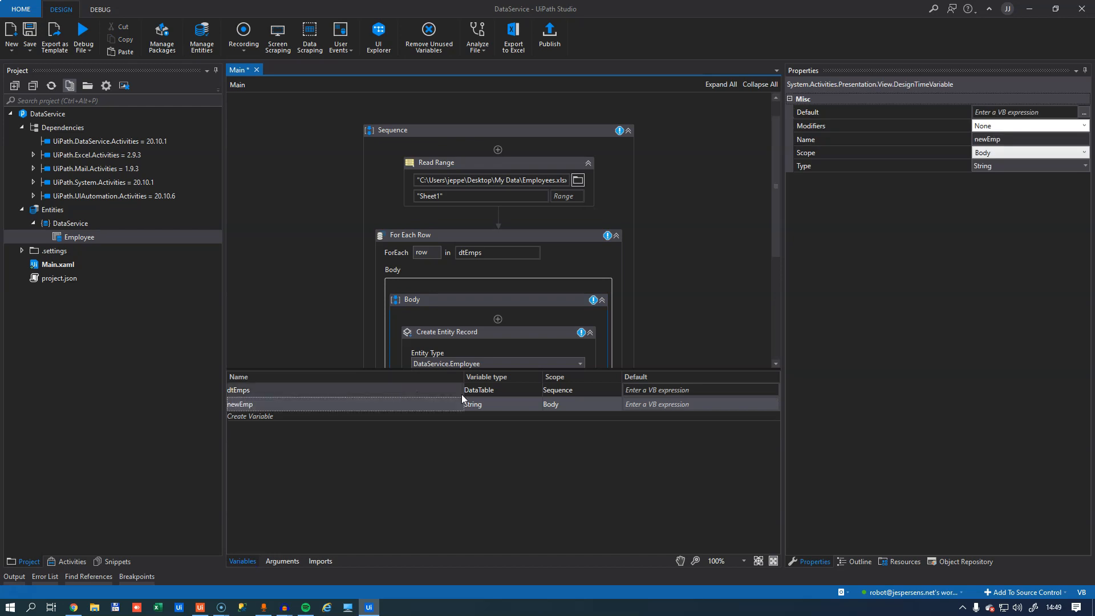
click(535, 404)
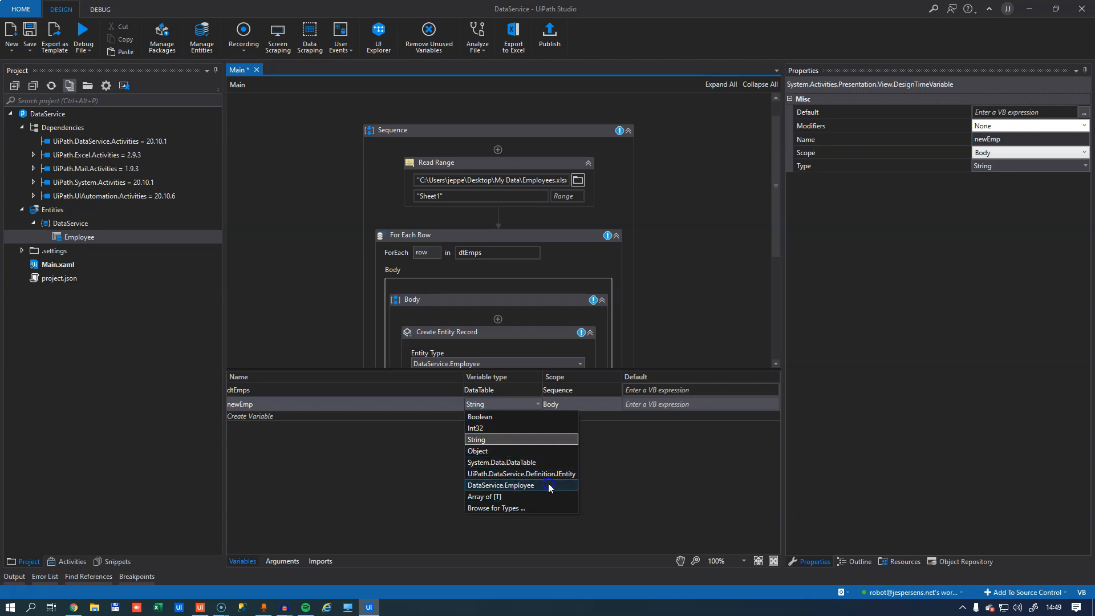
click(500, 485)
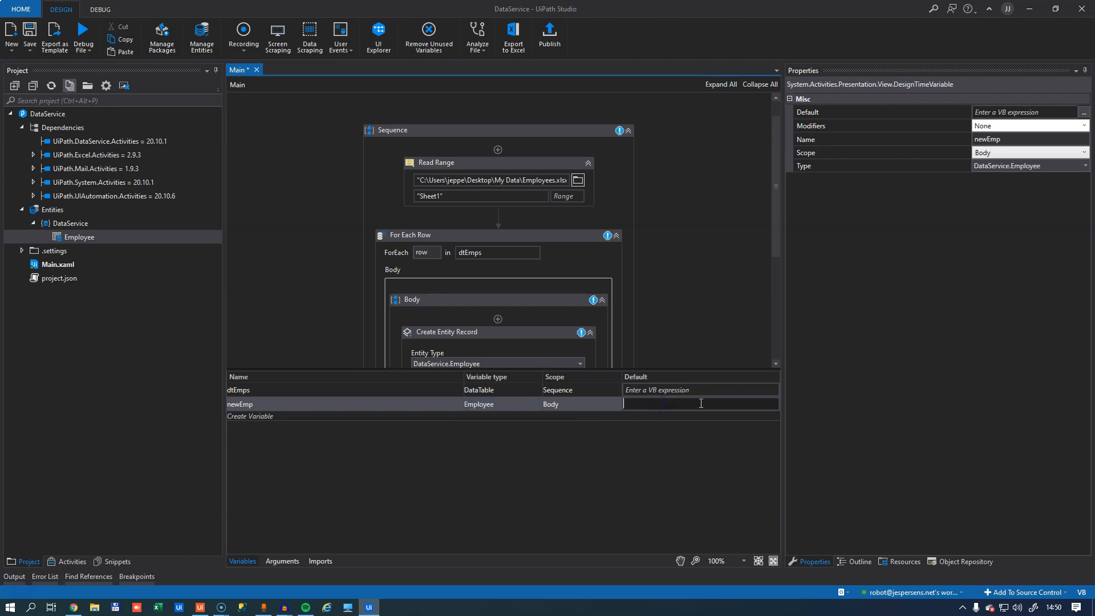
text(new)
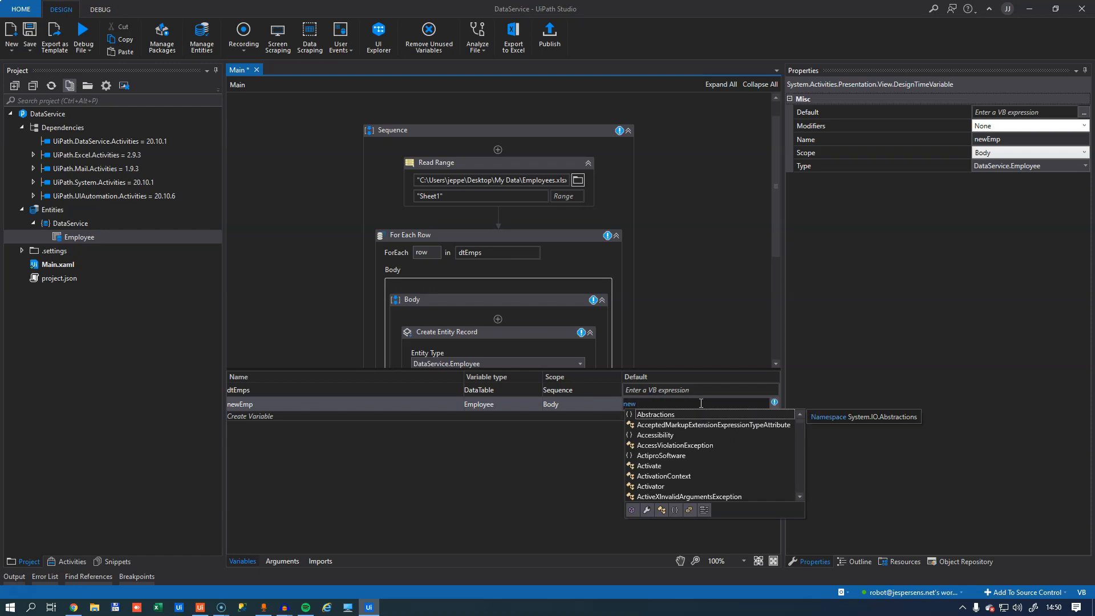
text(DataService.Employee)
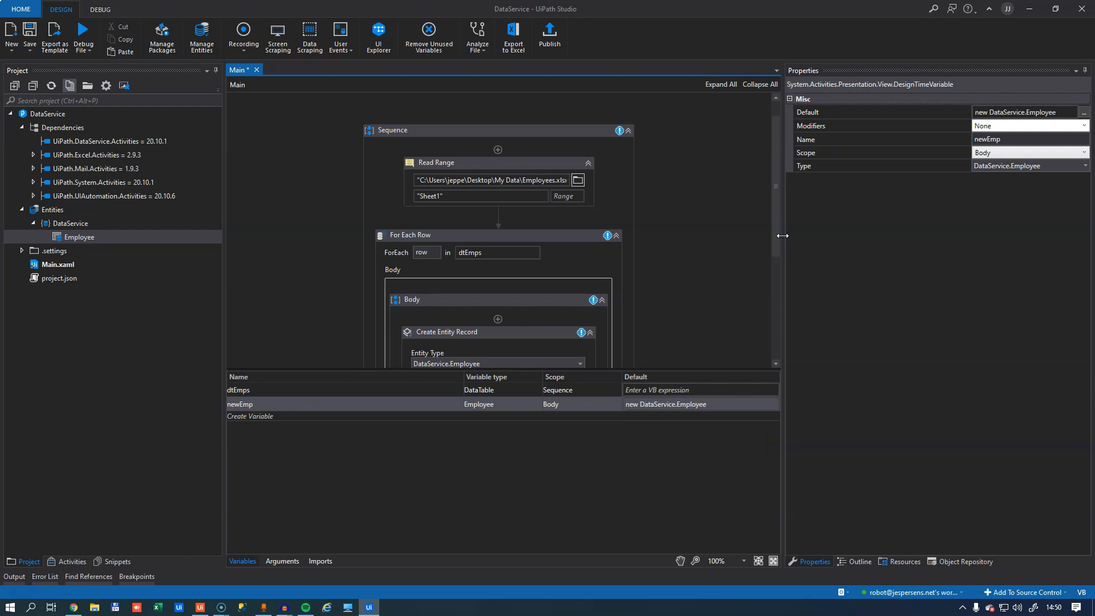
mouse_move(481, 302)
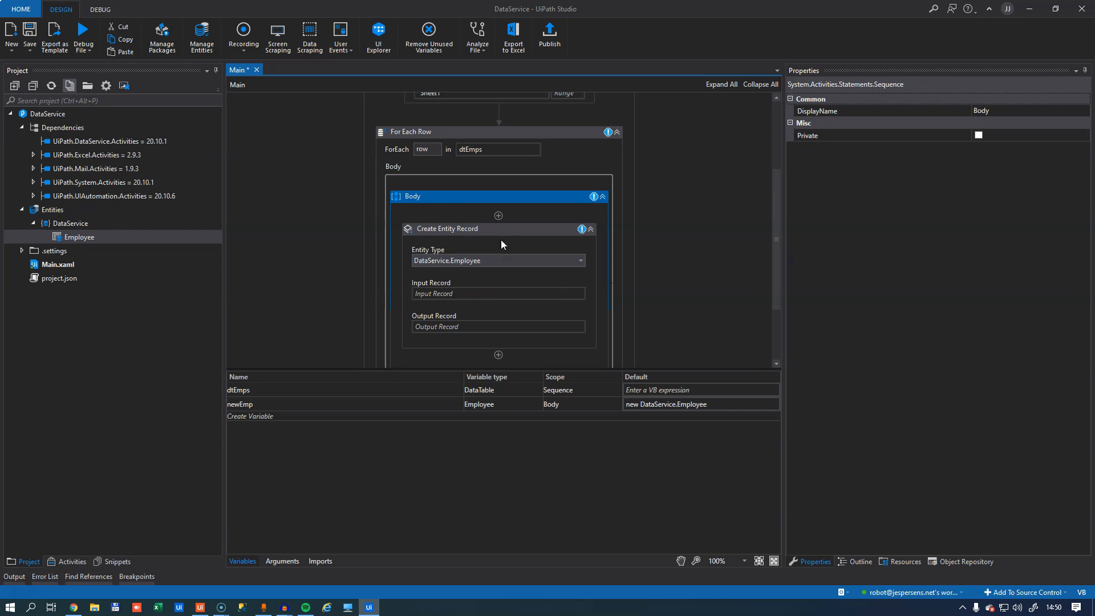
- Select the Create Entity Record activity and return to the Activities panel
click(447, 228)
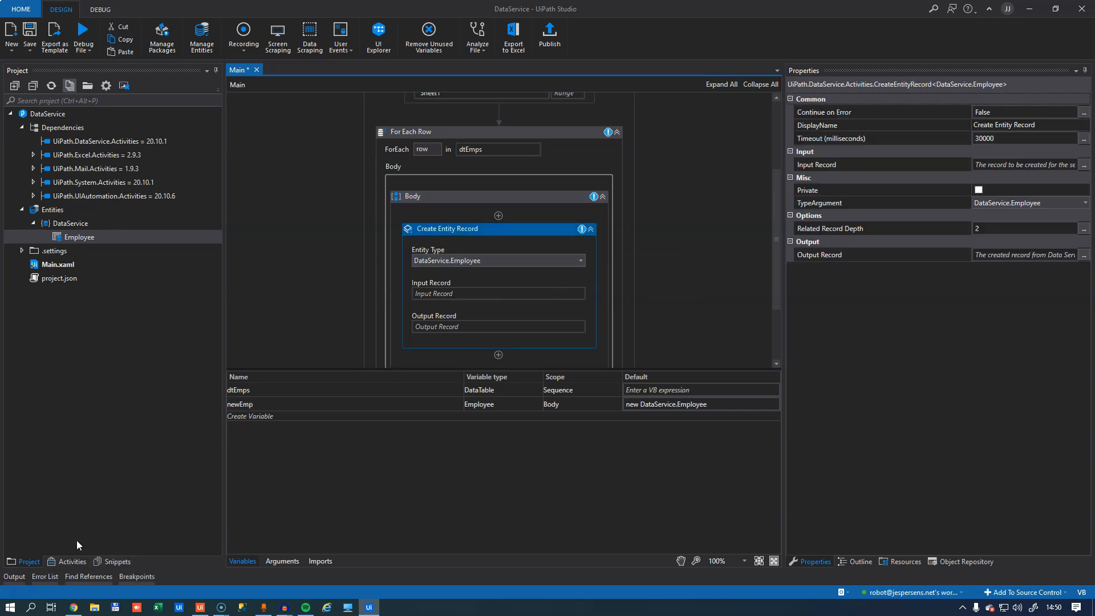
click(71, 560)
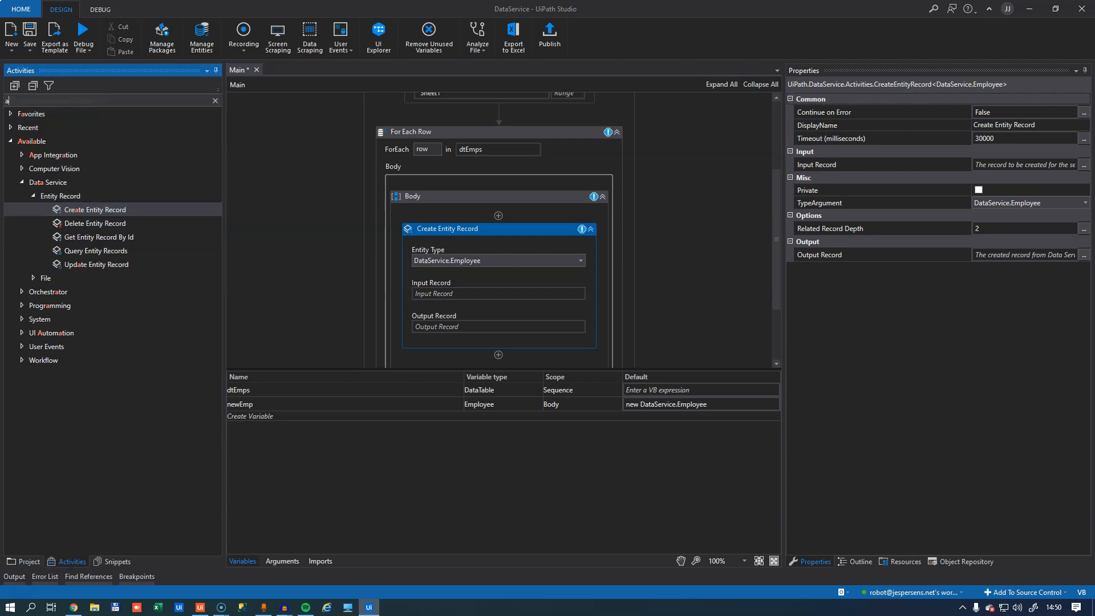
- Add a Multiple Assign above Create Entity Record, targeting newEmp in the first row
text(ssign)
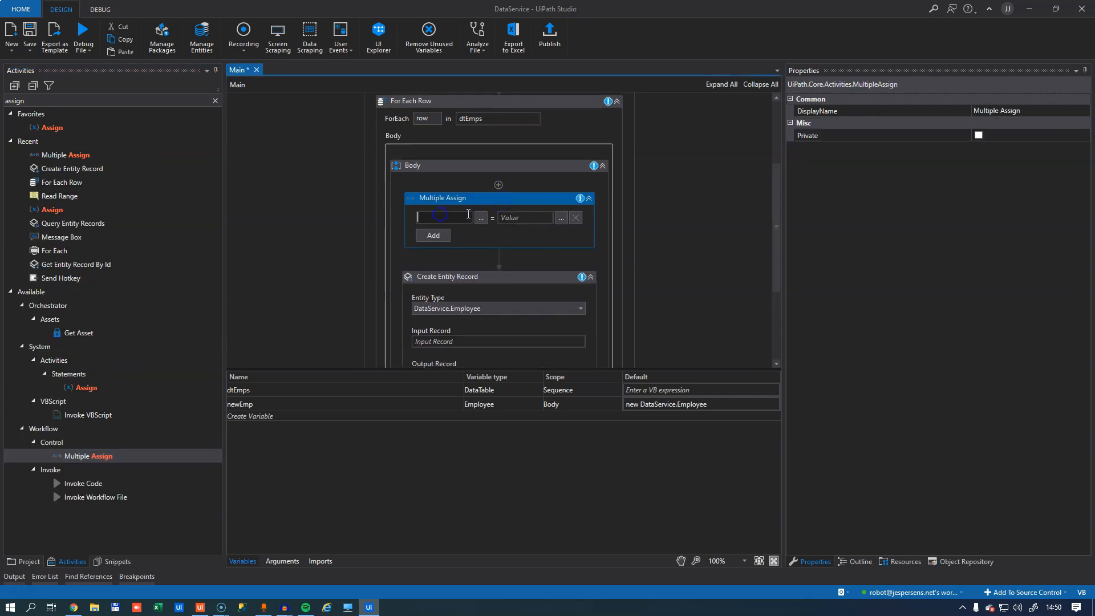
text(newEmp.)
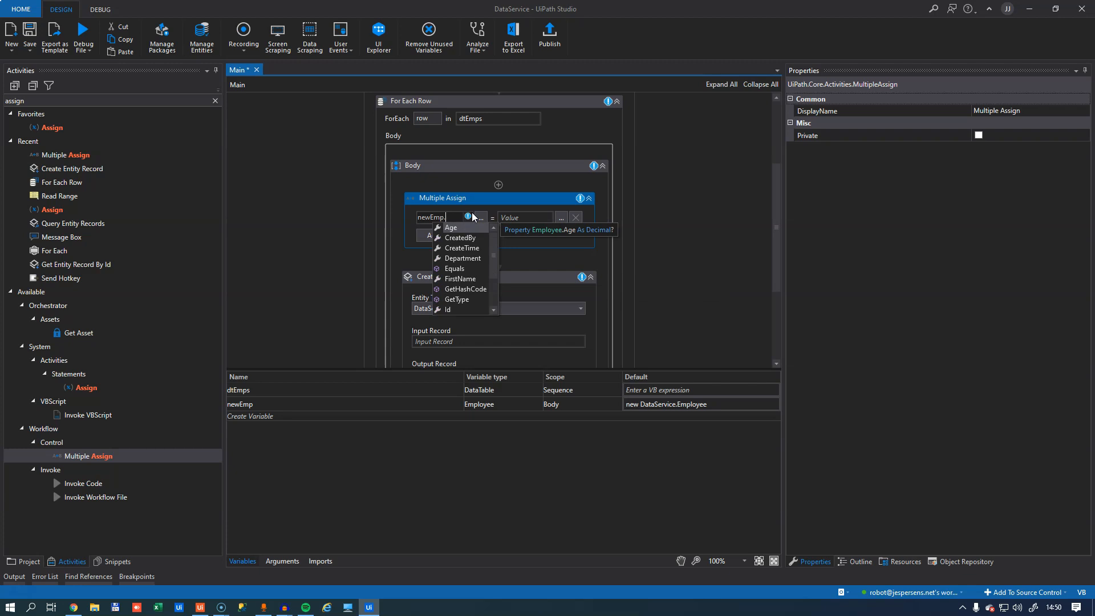
- Assign newEmp.Age = Convert.ToInt32(row("Age").ToString) and add a second assignment row
click(451, 227)
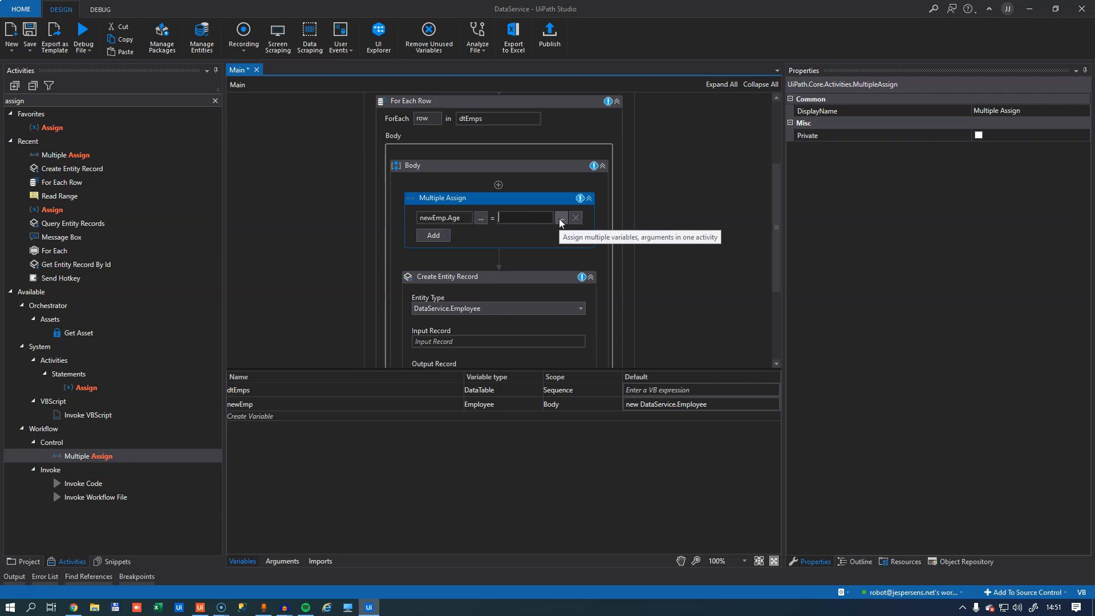
text(row("Ag"))
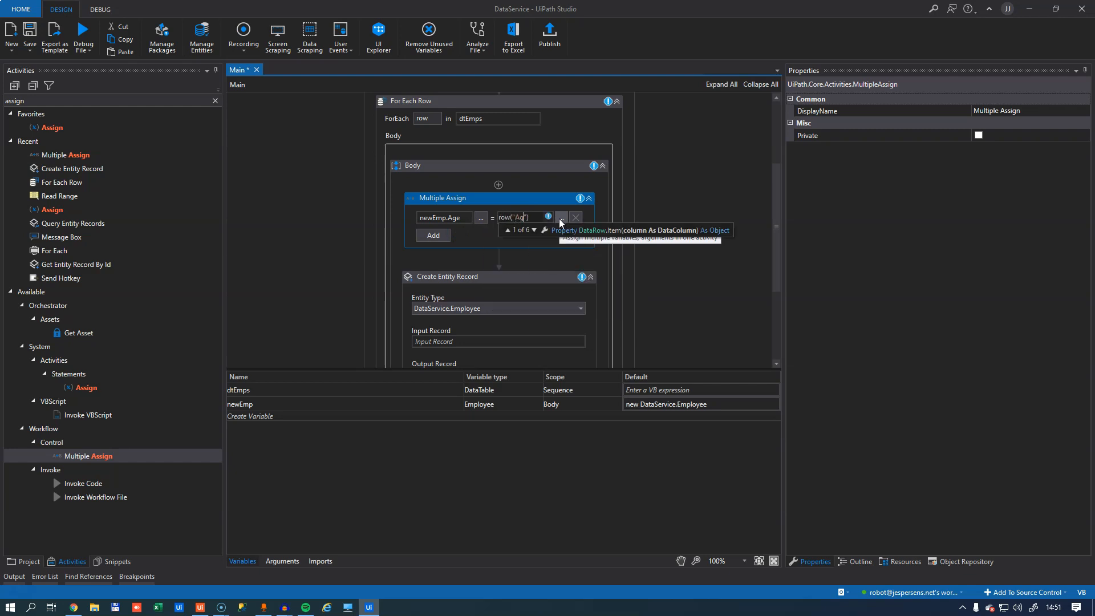
text(e)
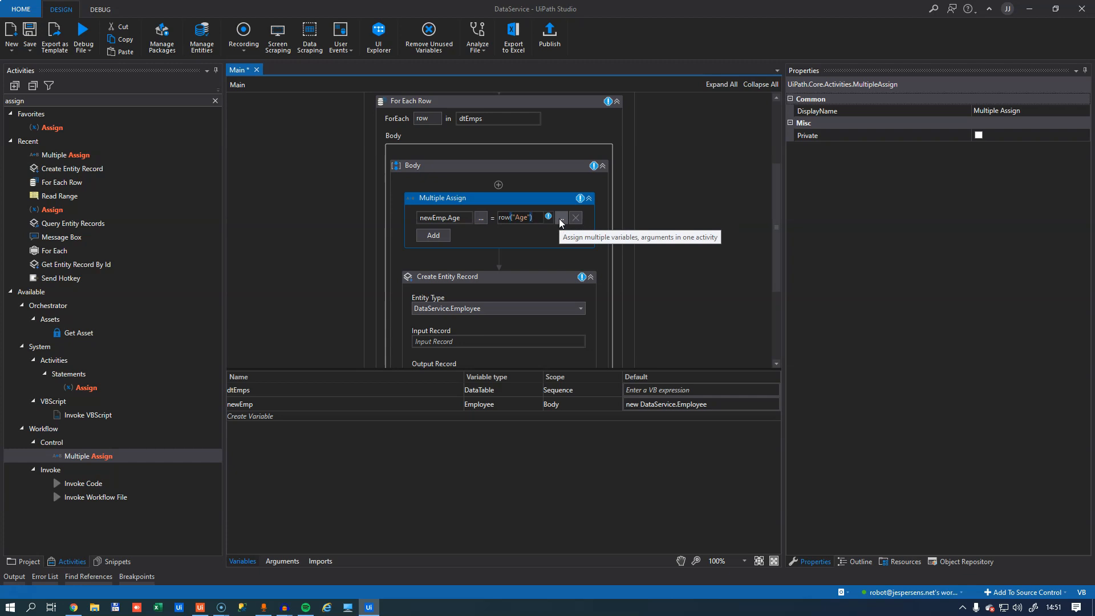
text(.toS)
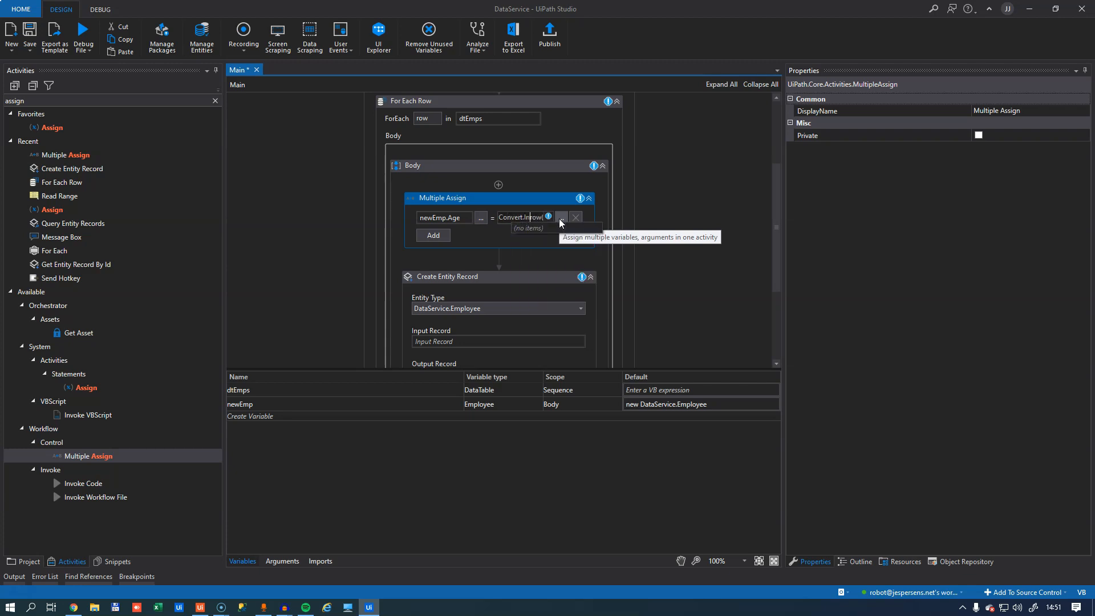
text(row)
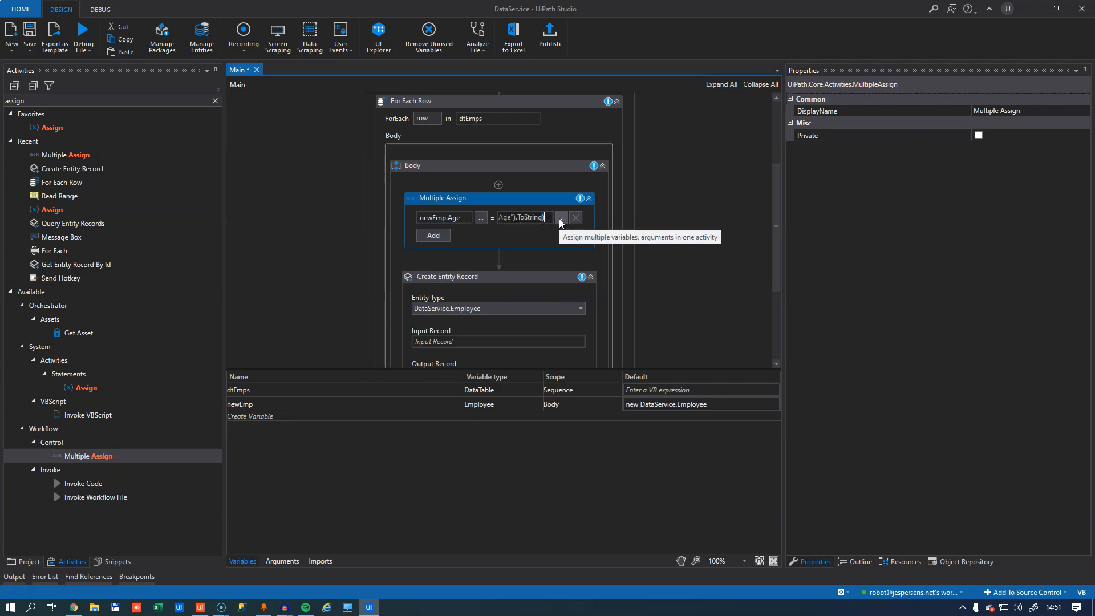
click(432, 235)
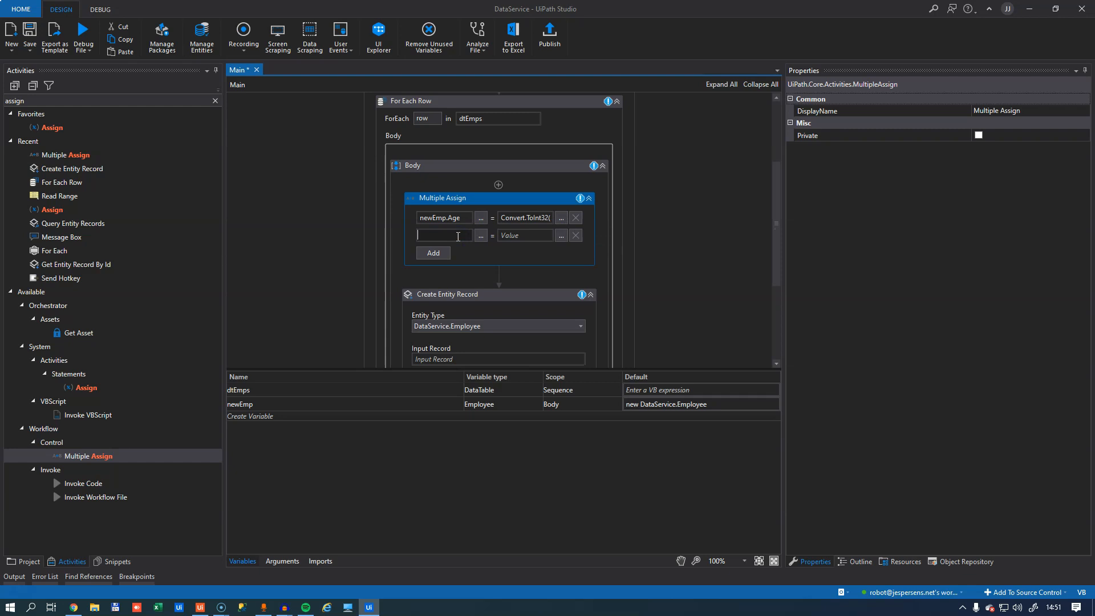
- Map newEmp.FirstName, LastName and Department to the row's FirstName, LastName and Department columns
text(newEmp.FirstName)
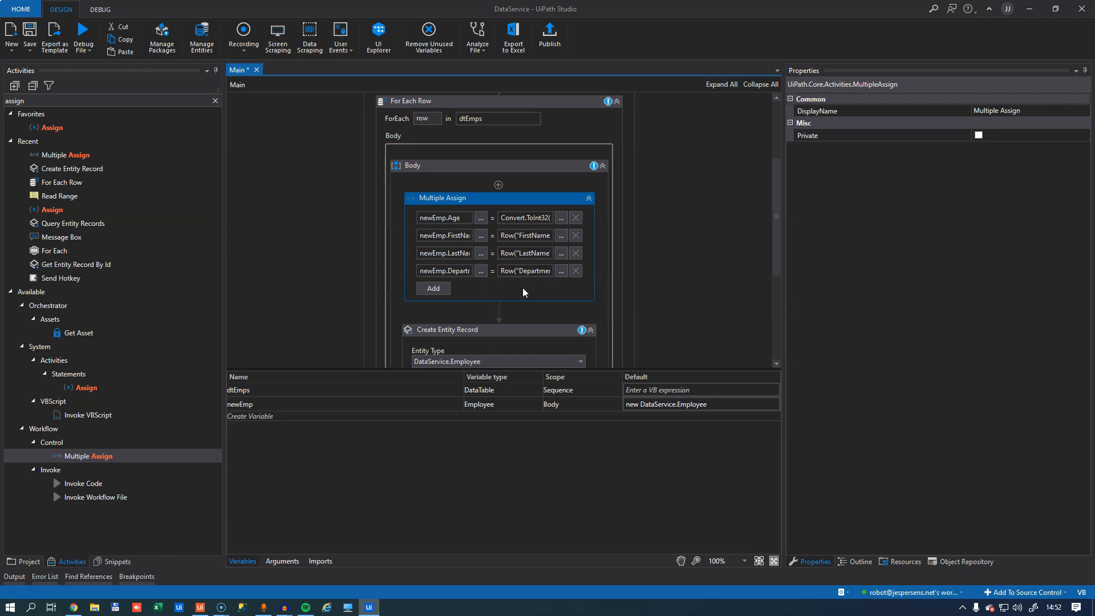
mouse_move(522, 293)
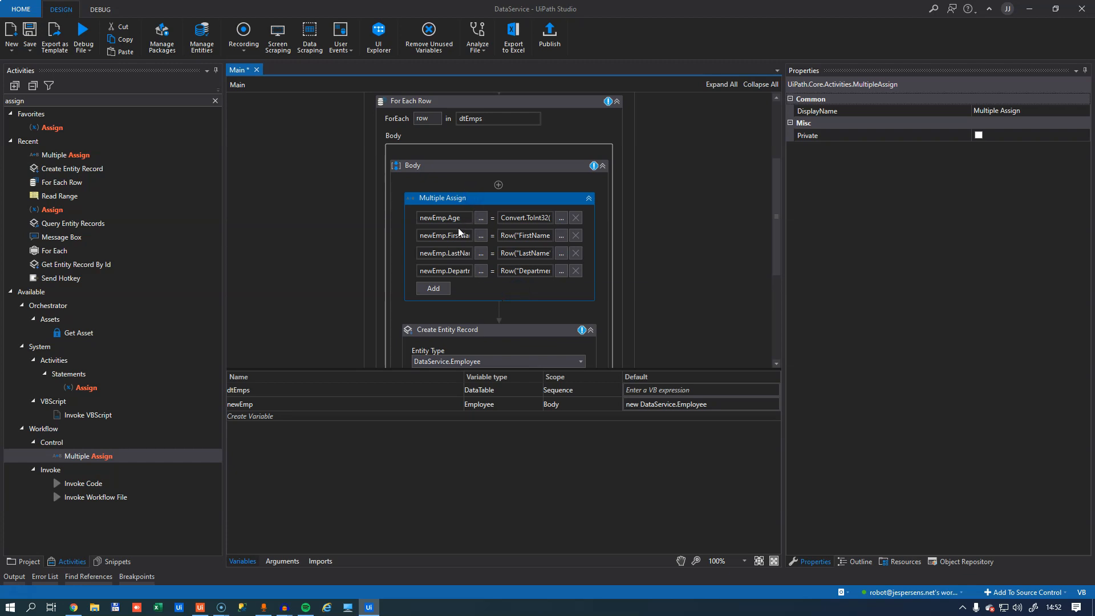
mouse_move(641, 248)
text(e)
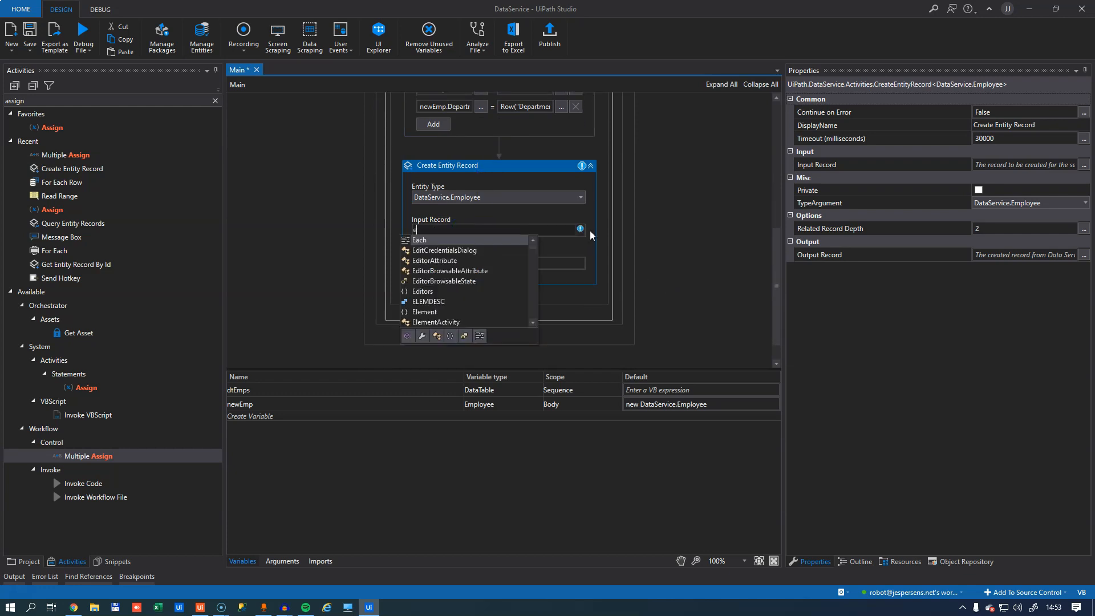
- Use newEmp as the Create Entity Record input, breakpoint Multiple Assign, and start debugging
text(newEmp)
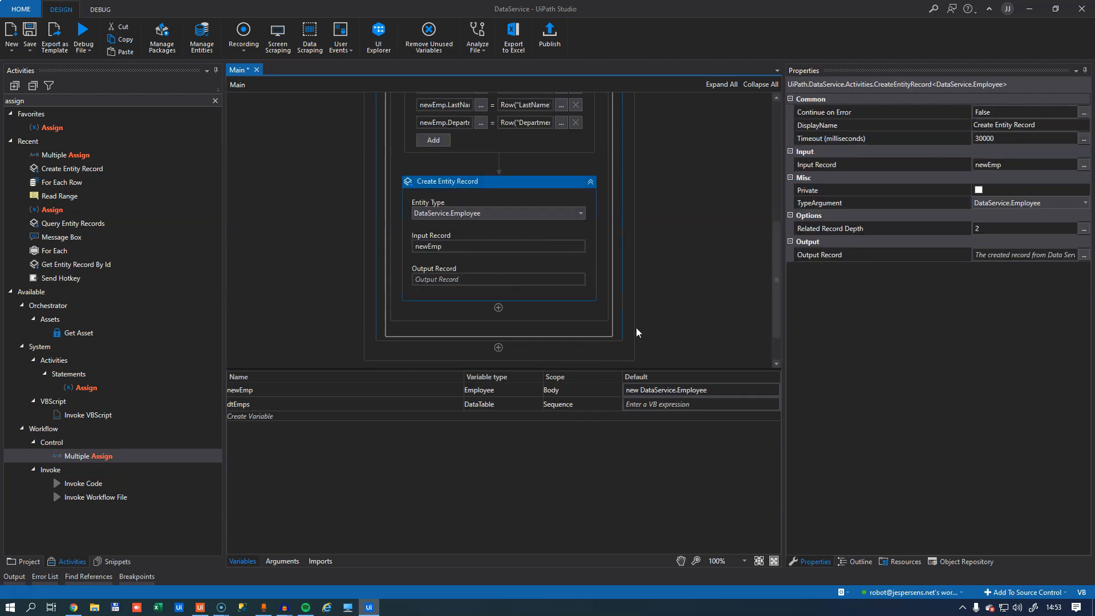
scroll(up, 3)
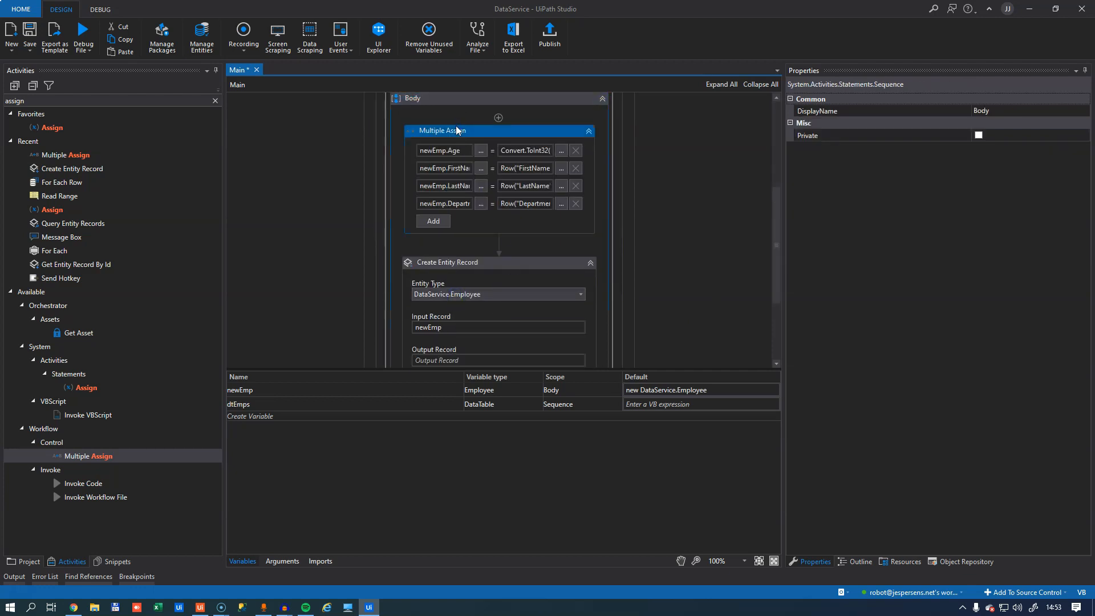
right_click(442, 131)
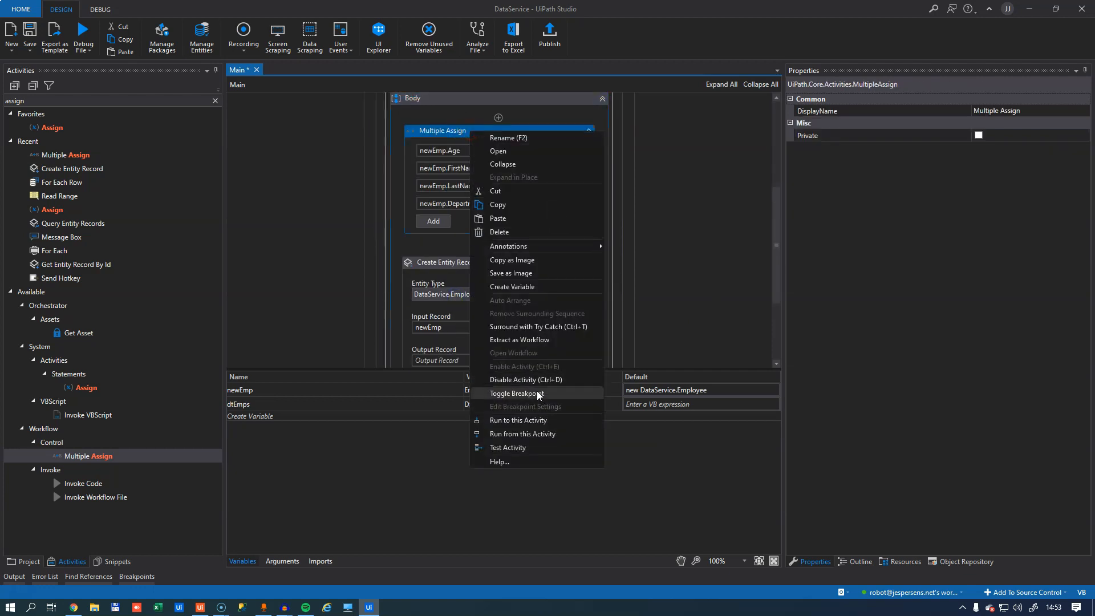
click(508, 393)
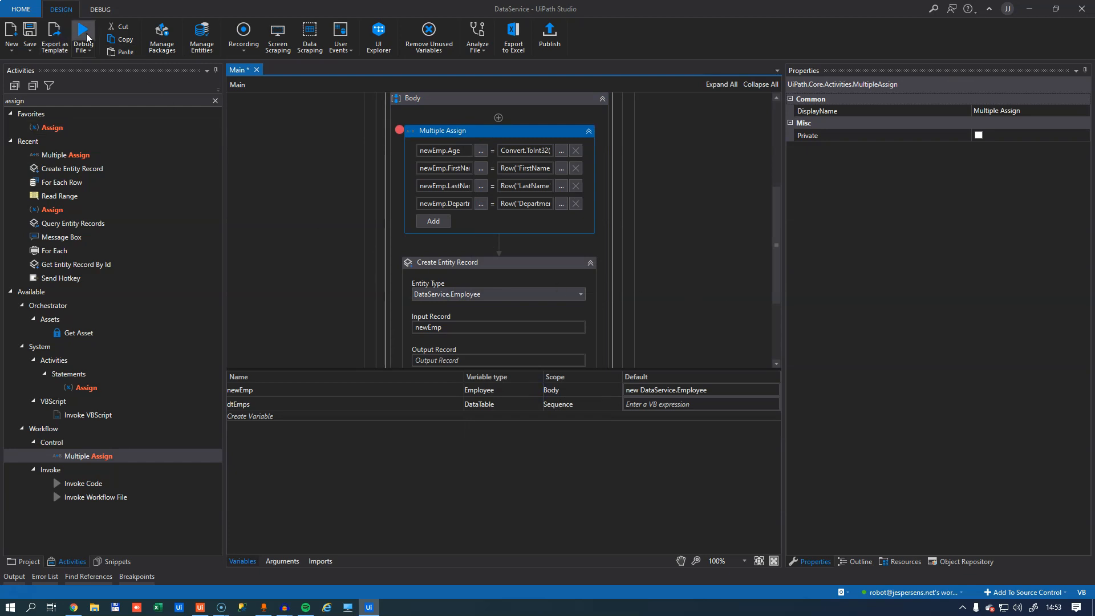
click(84, 35)
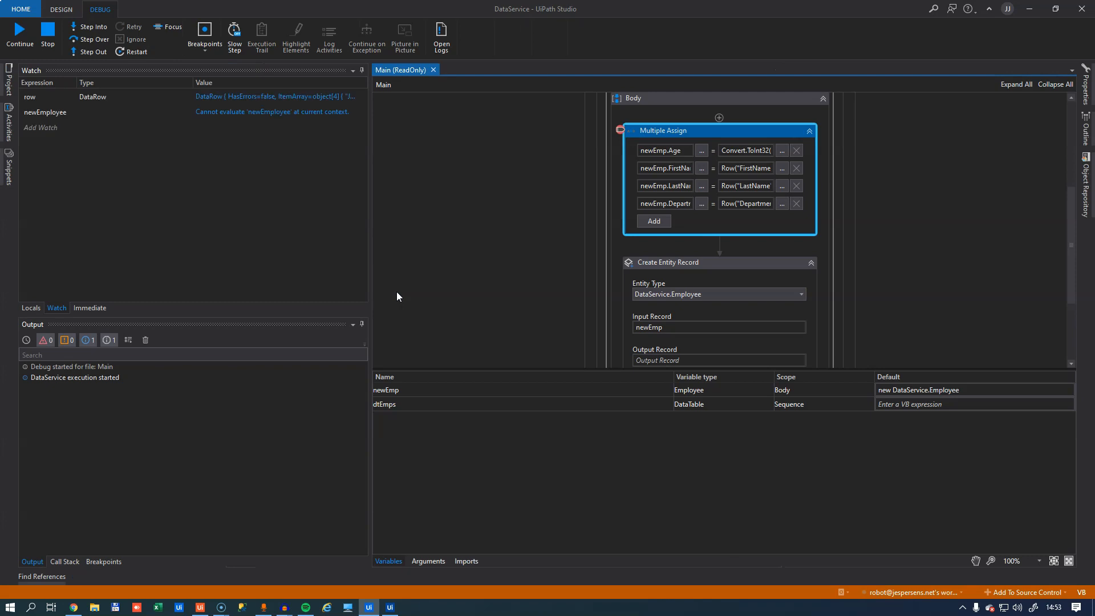
- View dtEmps in the Locals panel to confirm the header and five employee rows
click(30, 308)
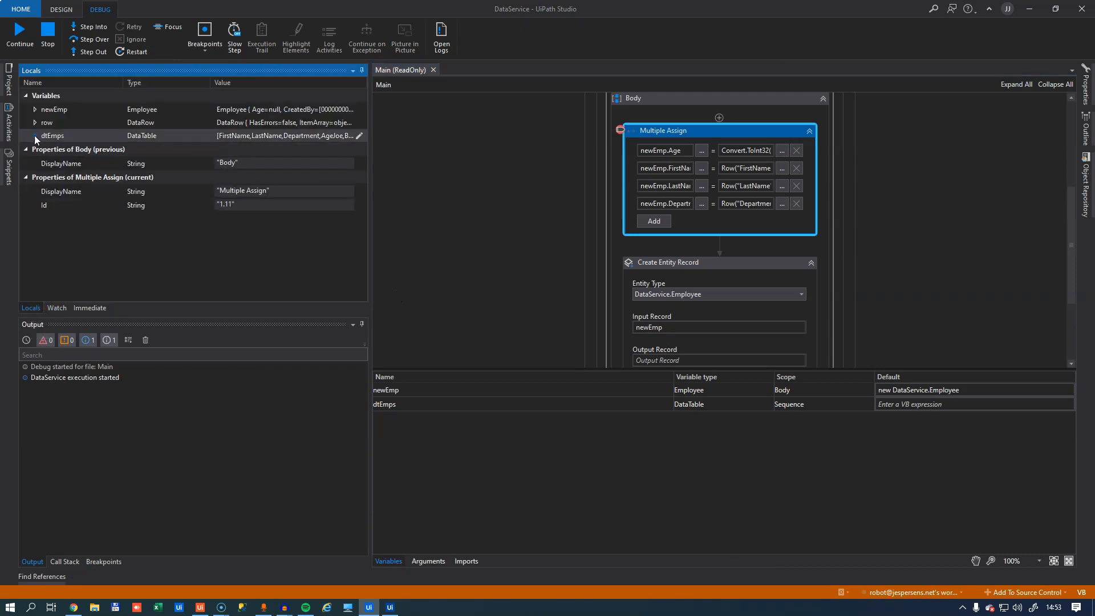
mouse_move(125, 137)
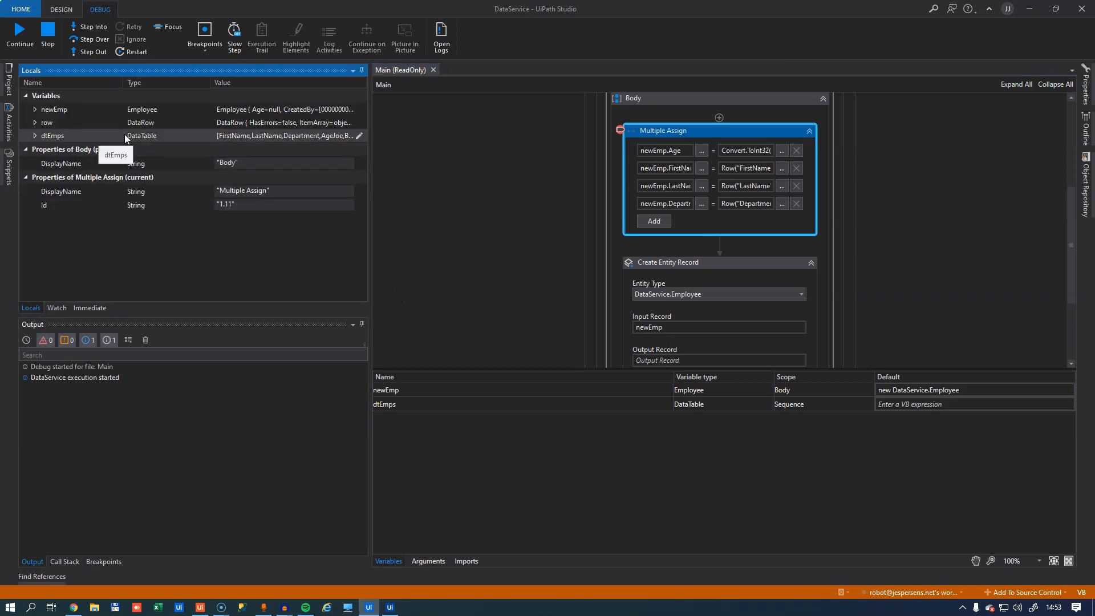
click(360, 136)
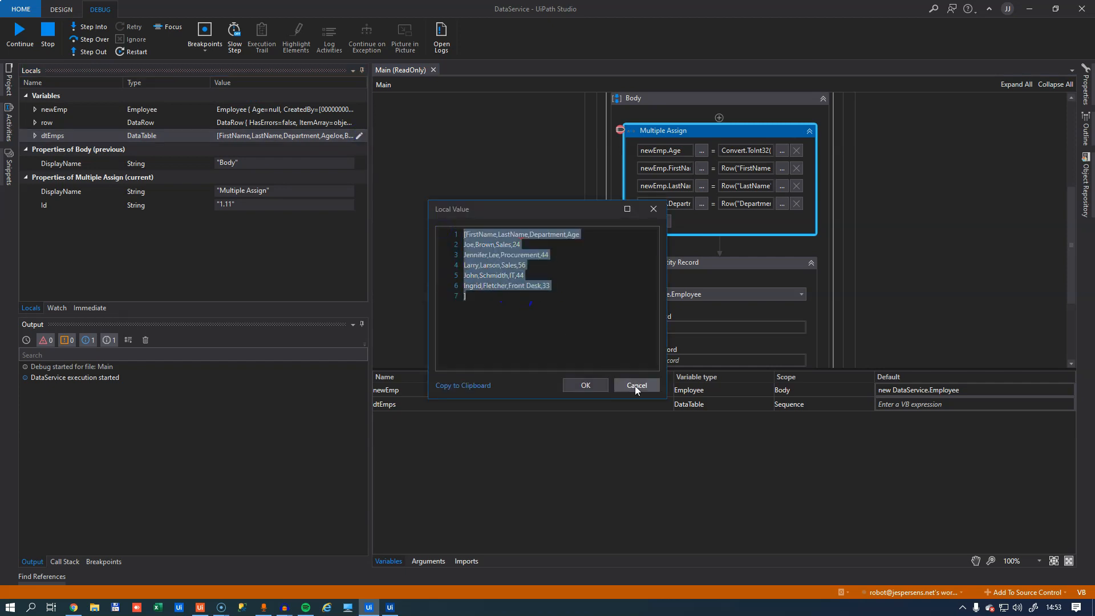
click(634, 385)
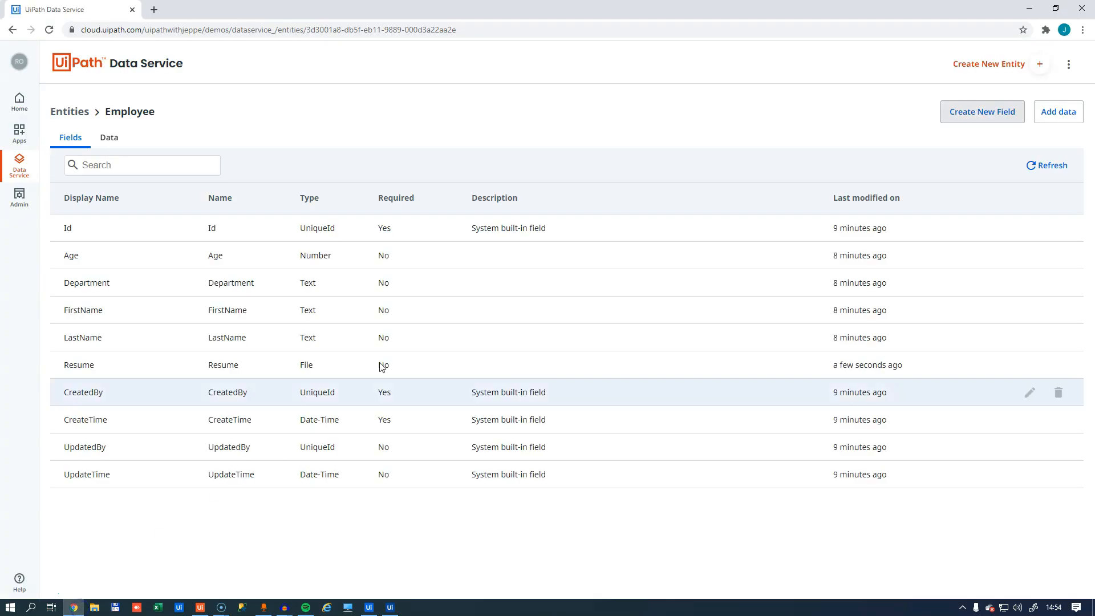
- Show the Employee entity's Data tab listing Bill Gates and Joe Brown
click(108, 138)
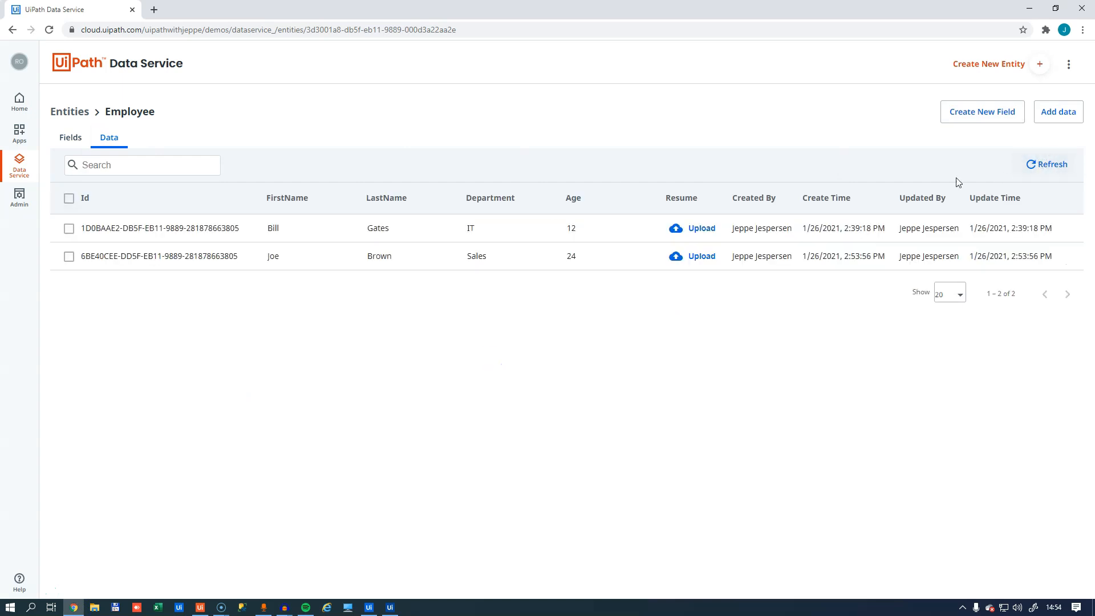
mouse_move(415, 368)
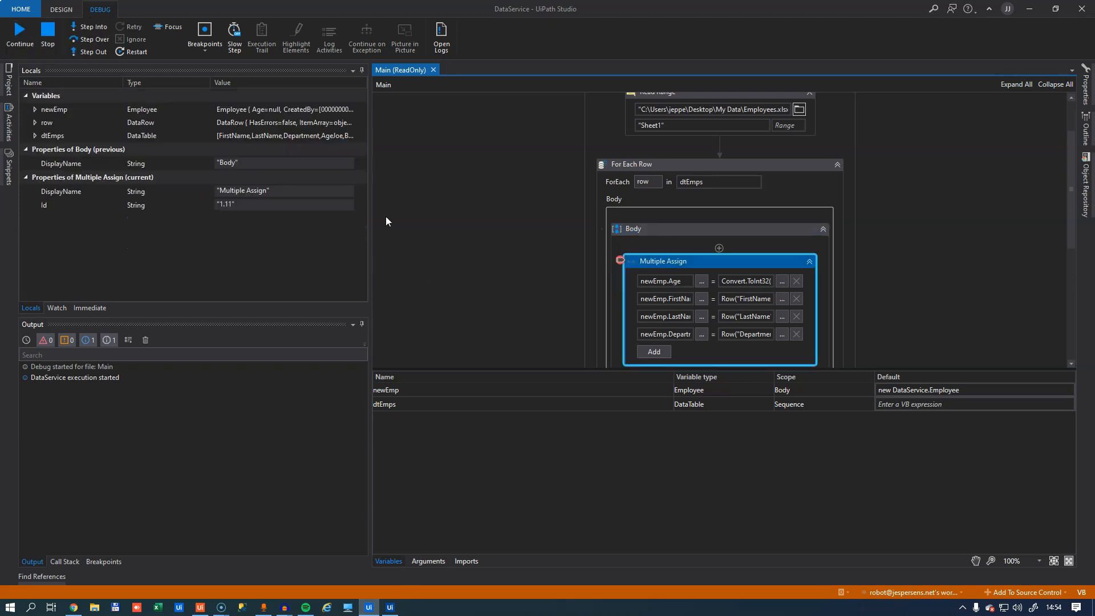
- Remove the Multiple Assign breakpoint and continue the run to import the remaining employees
right_click(662, 261)
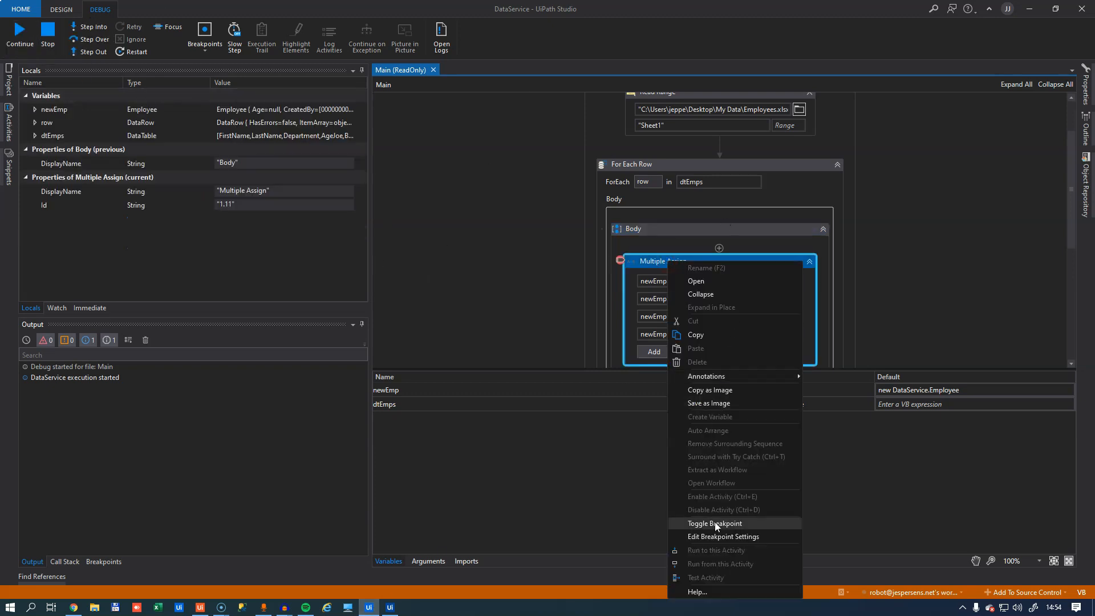
click(713, 524)
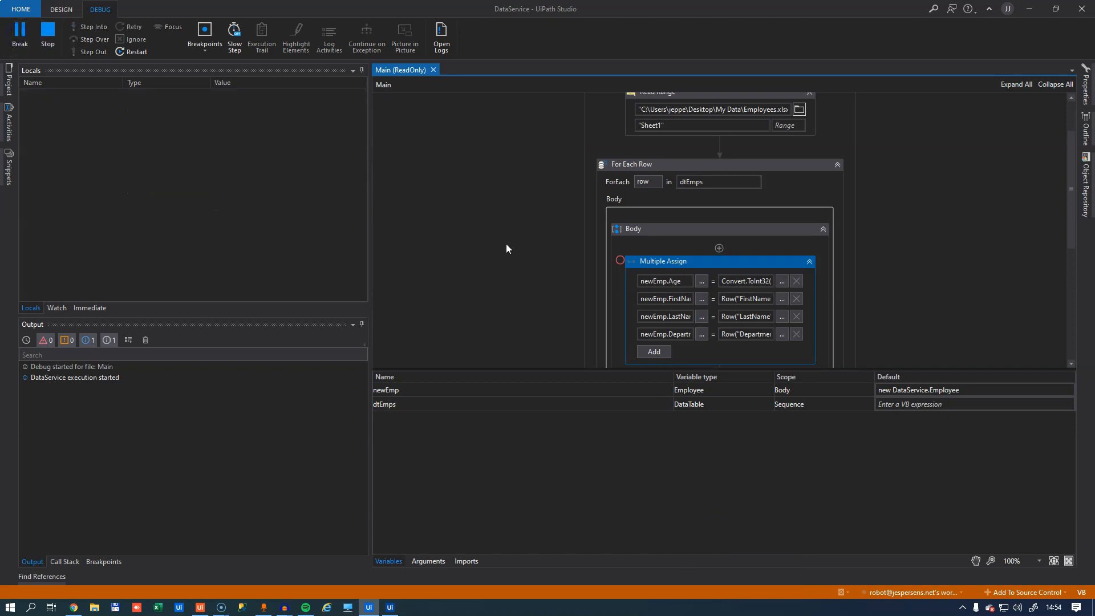
click(61, 9)
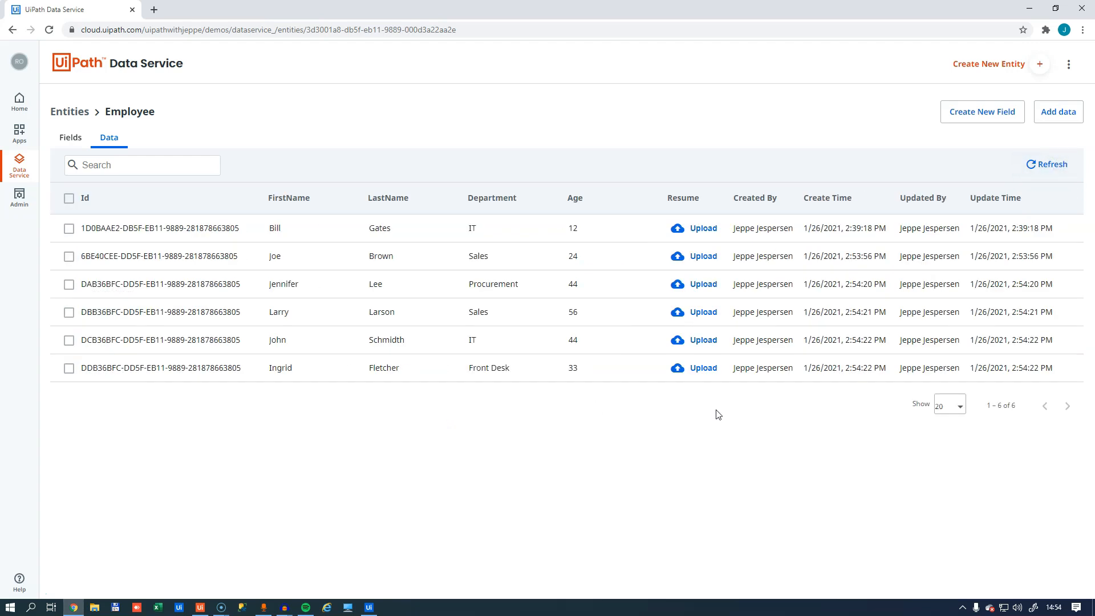
mouse_move(734, 398)
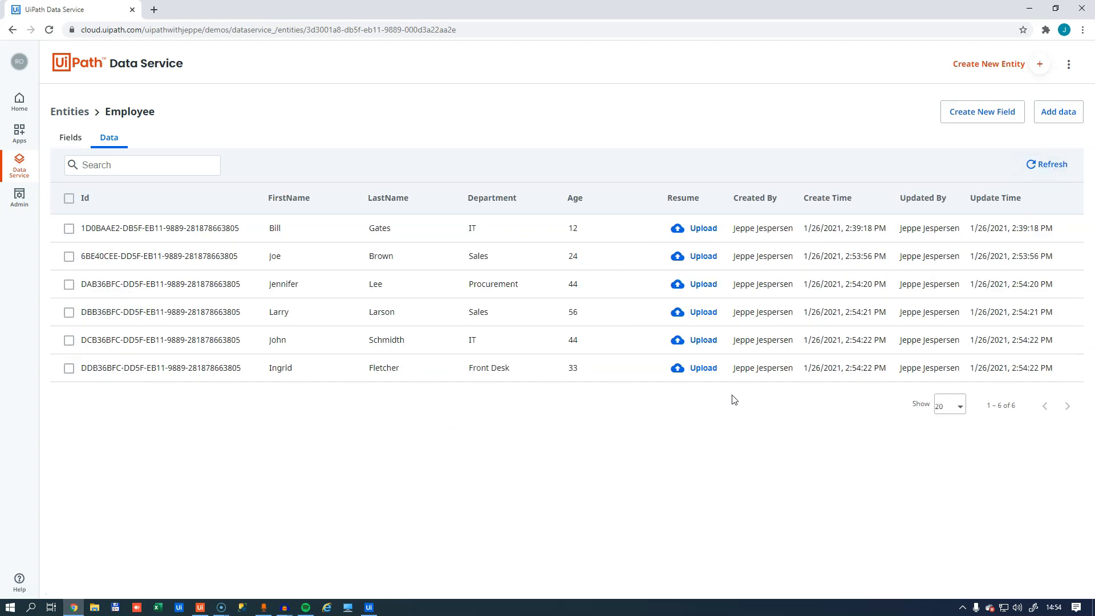
mouse_move(689, 409)
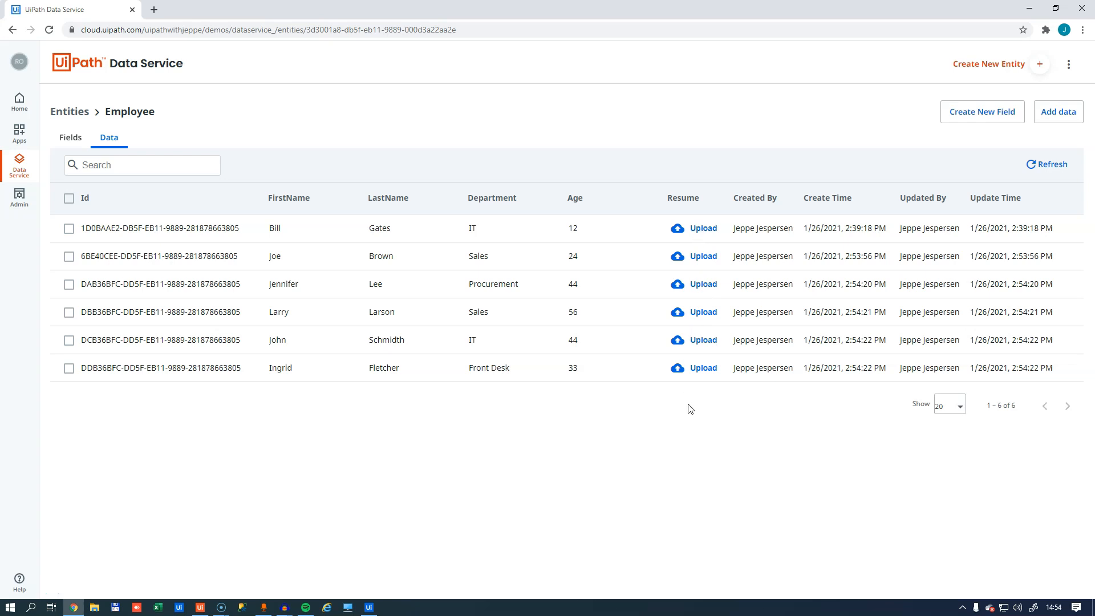
mouse_move(593, 449)
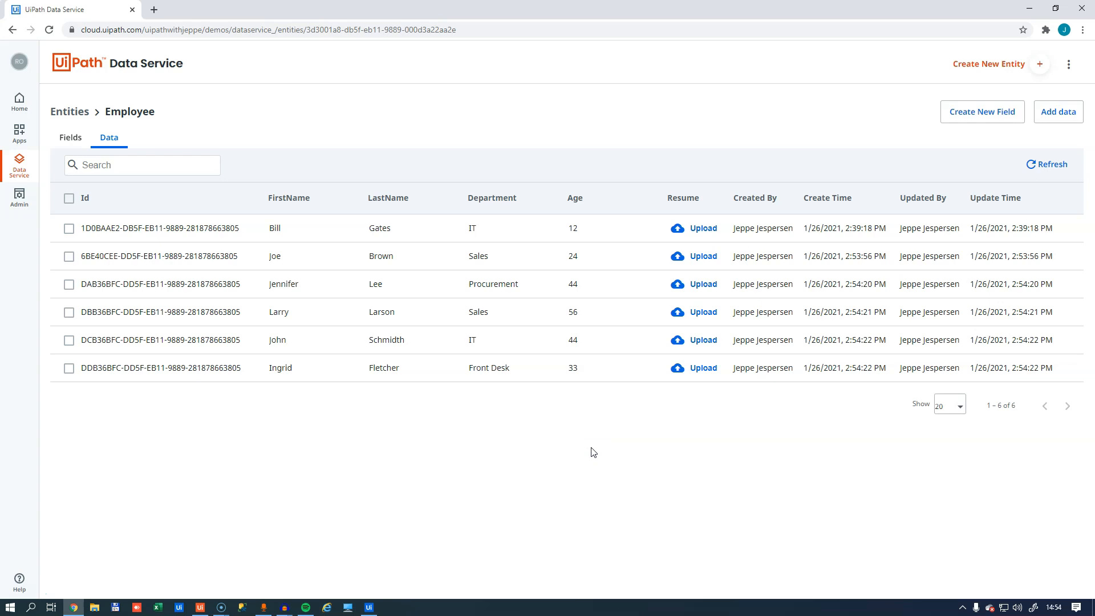
mouse_move(585, 453)
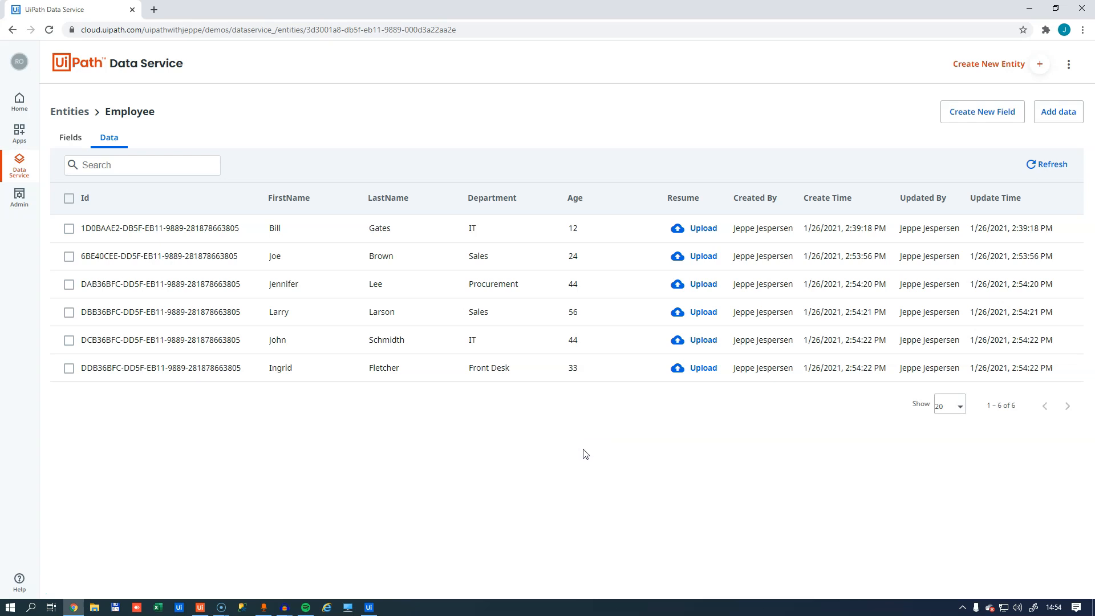
mouse_move(584, 453)
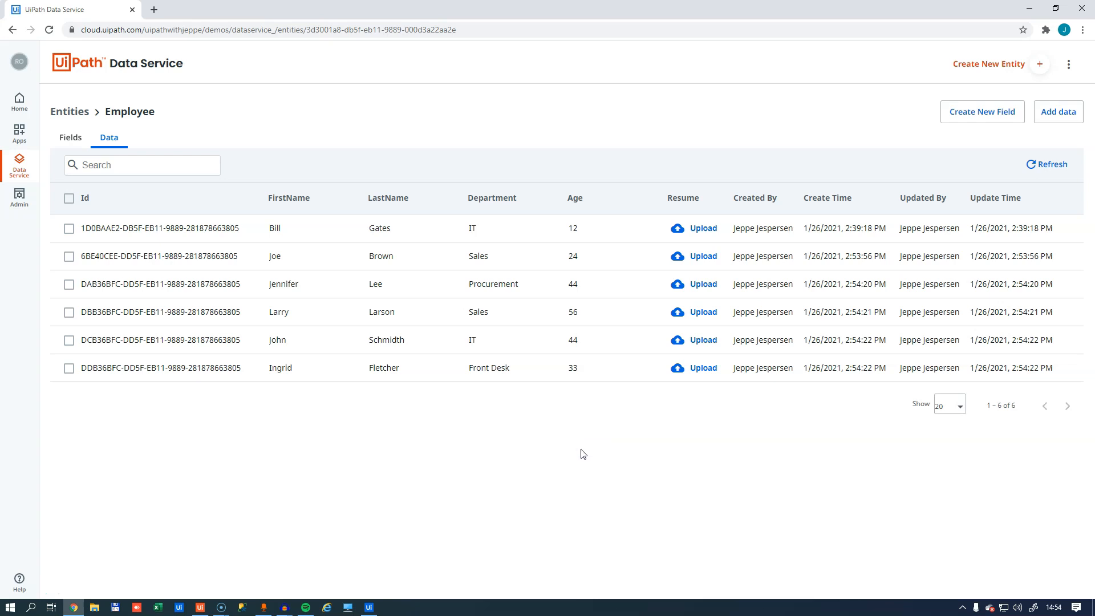
mouse_move(560, 460)
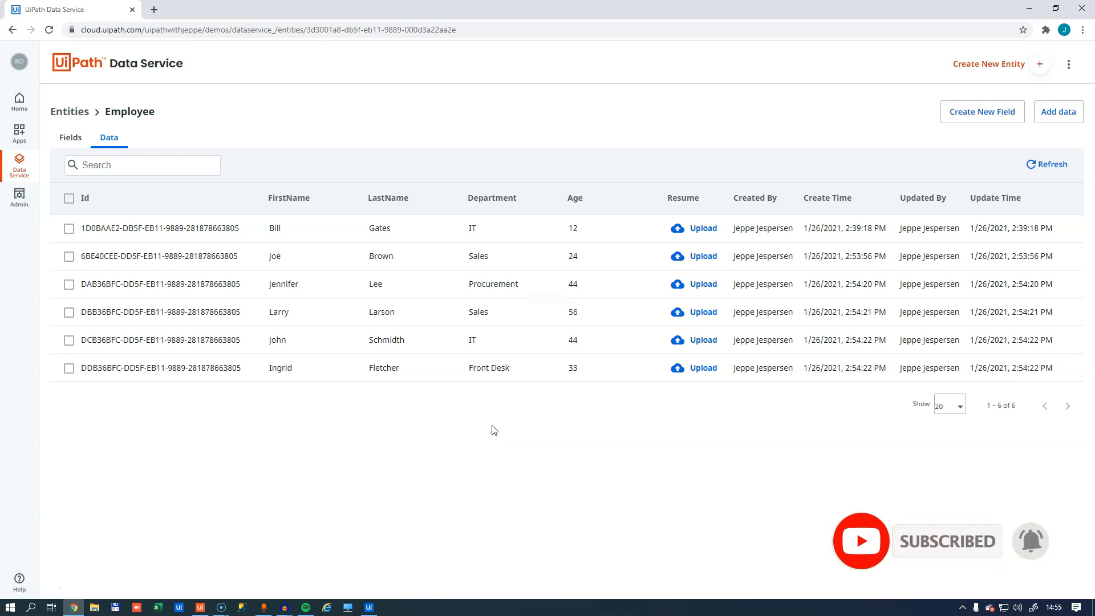
mouse_move(497, 422)
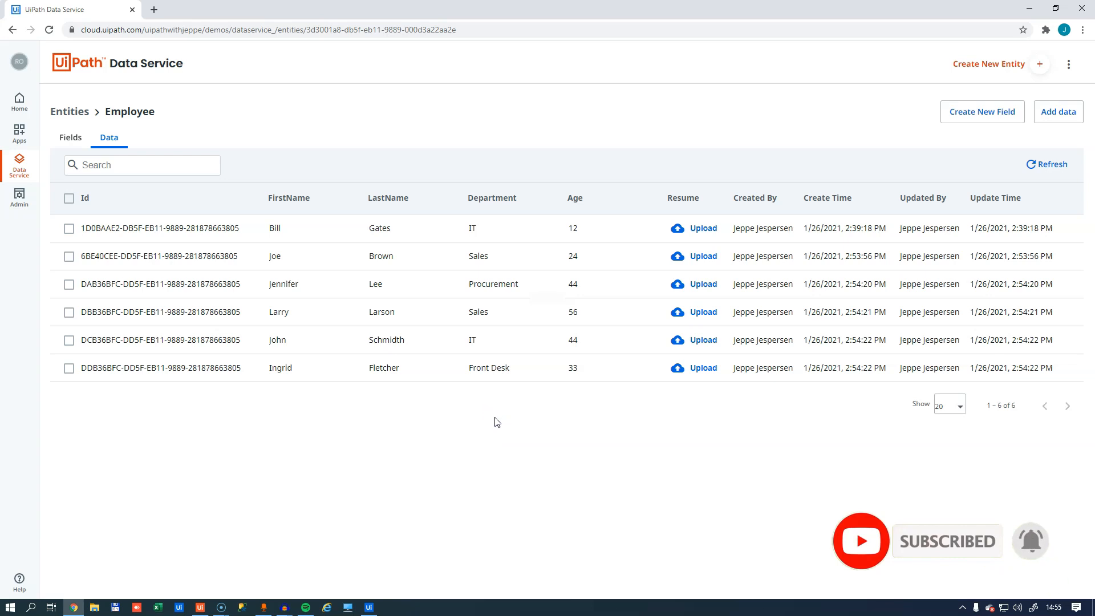